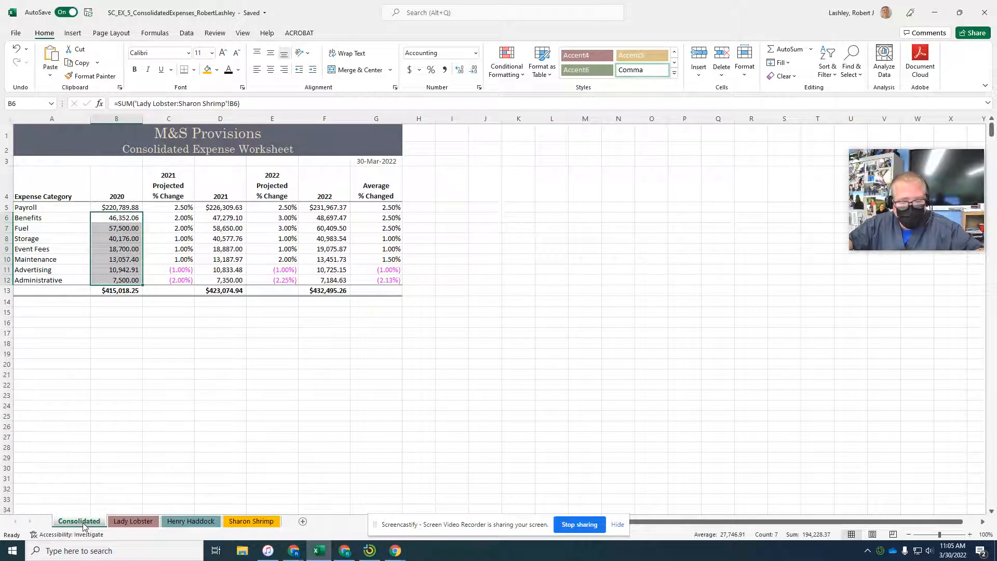
pyautogui.moveTo(111, 420)
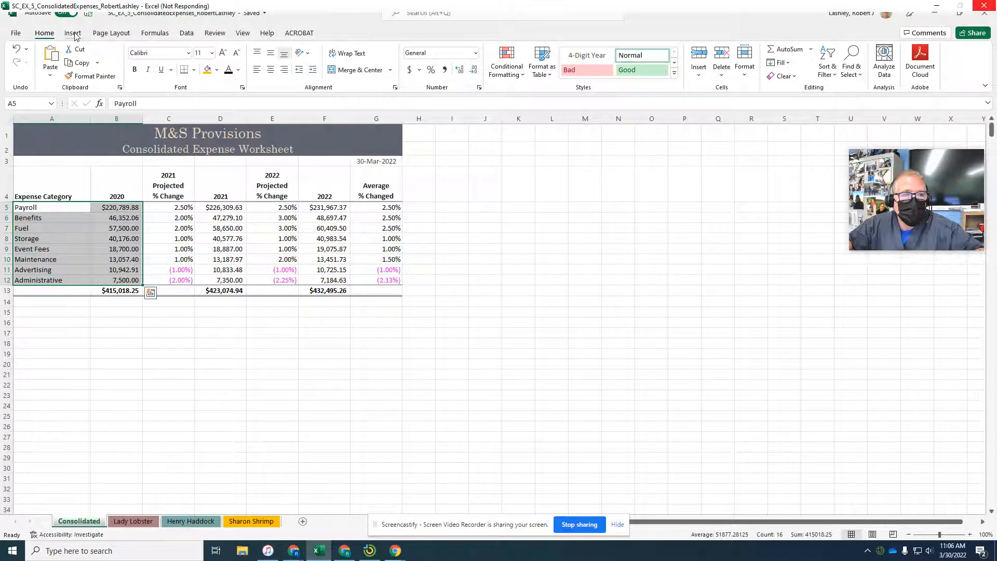
# Bring up the Insert tab's pie and doughnut chart types for the A5:B12 expense data.
pyautogui.click(72, 32)
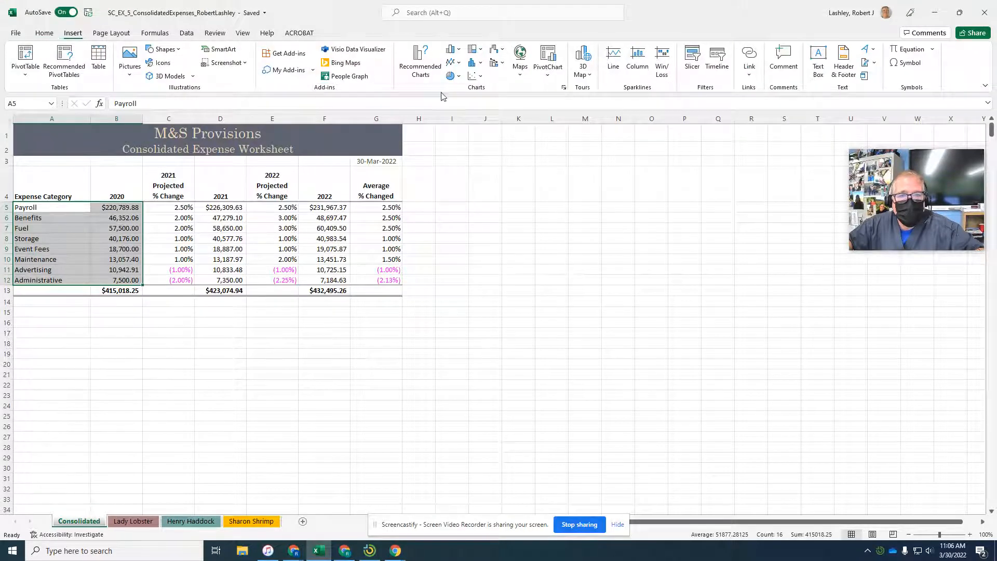
pyautogui.click(452, 76)
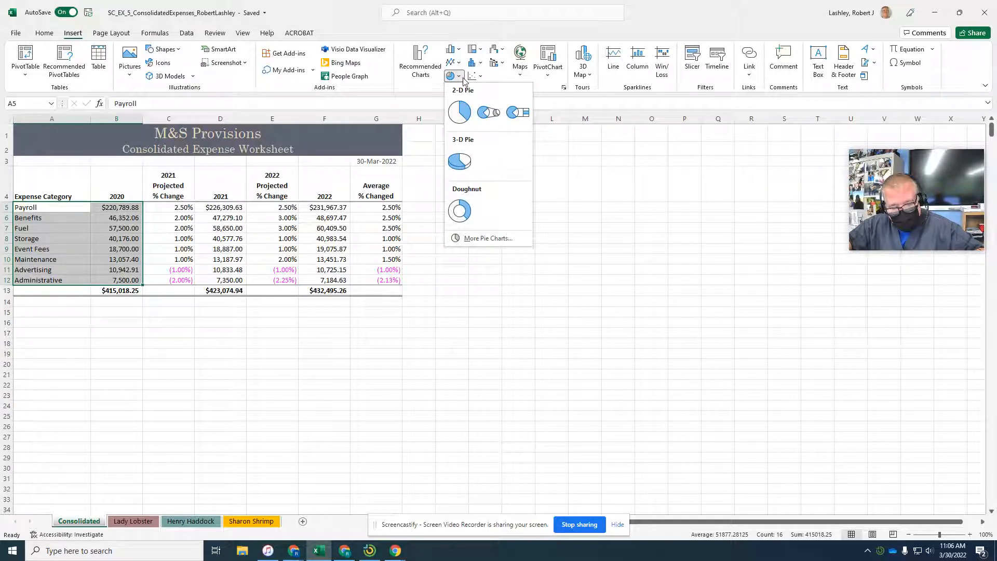
pyautogui.moveTo(459, 161)
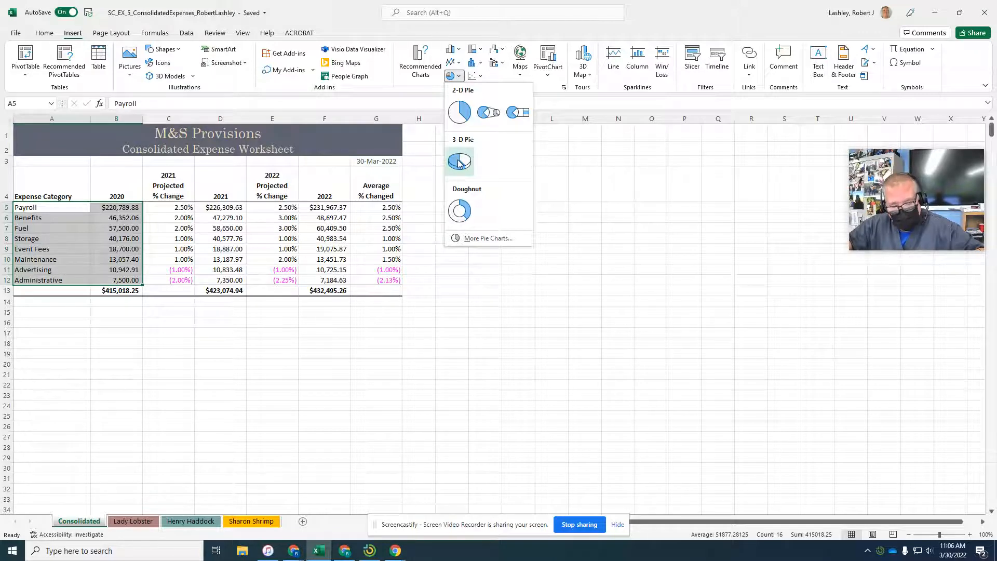
# Insert a 3-D pie chart of the 2020 expenses.
pyautogui.click(460, 160)
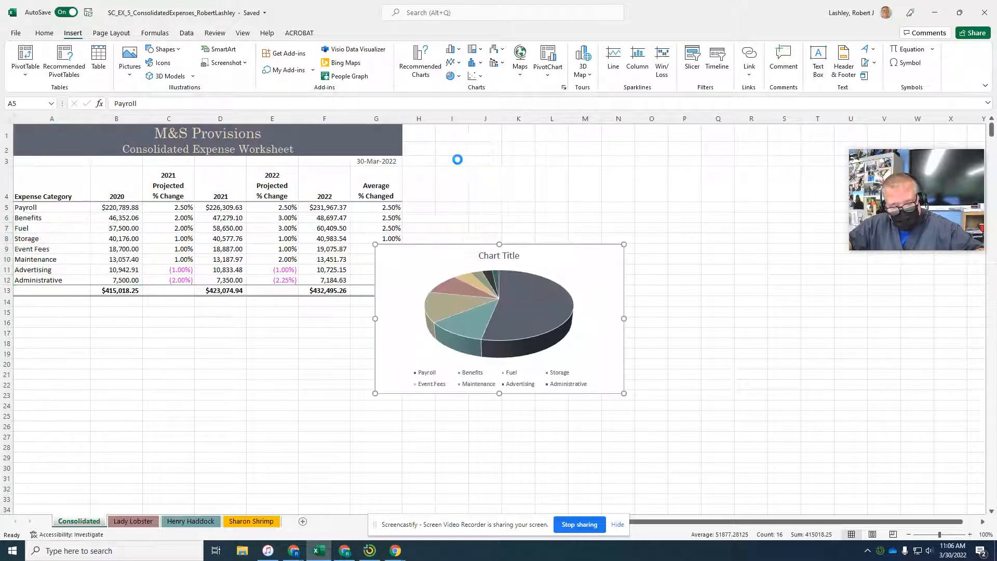
pyautogui.click(498, 318)
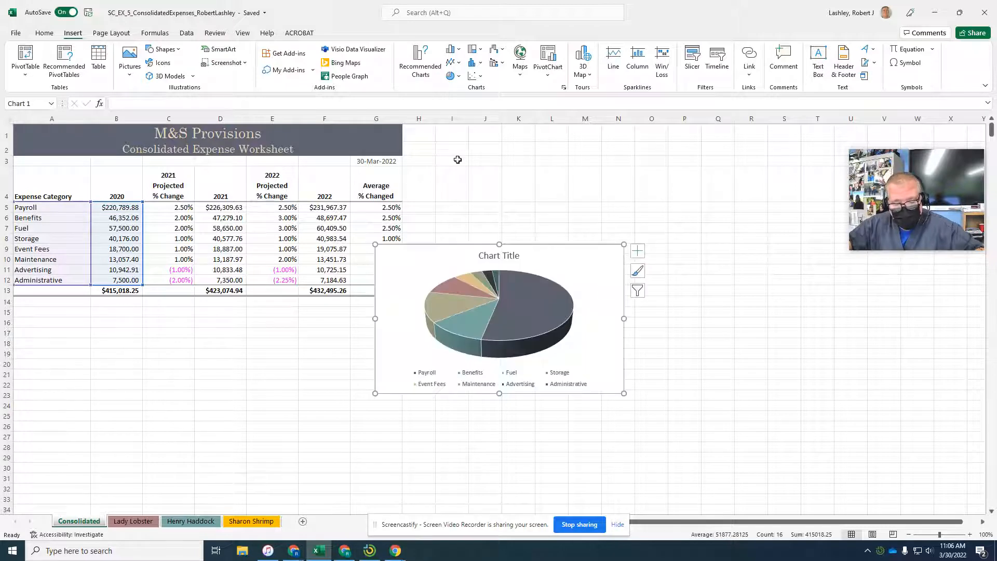
pyautogui.click(499, 318)
pyautogui.write('2020 C')
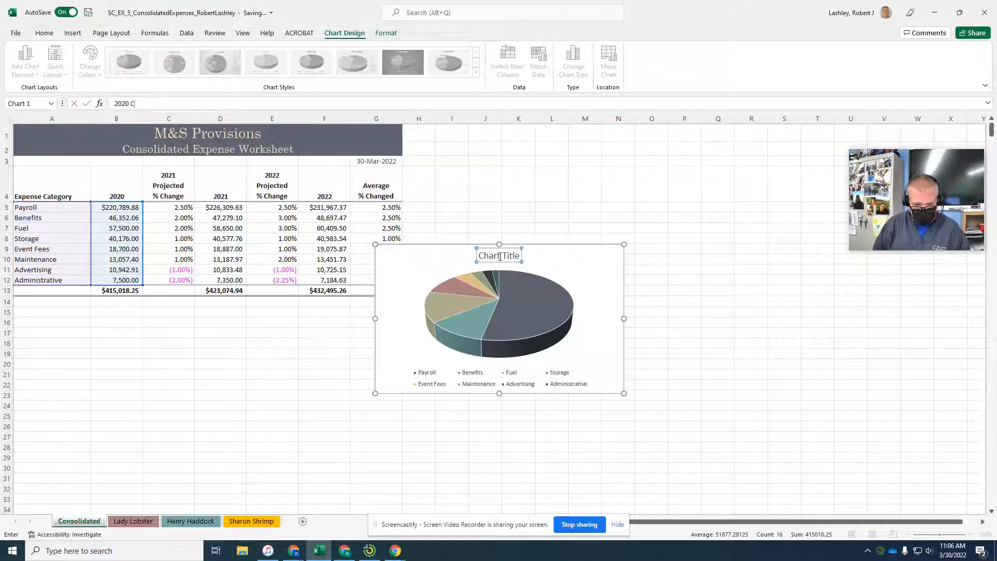
pyautogui.write('so')
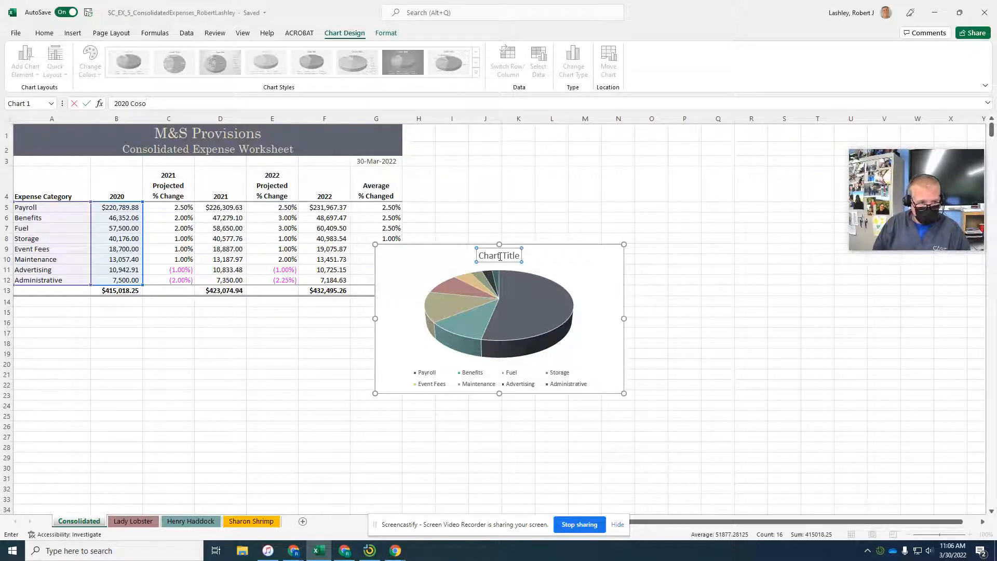
pyautogui.write('li')
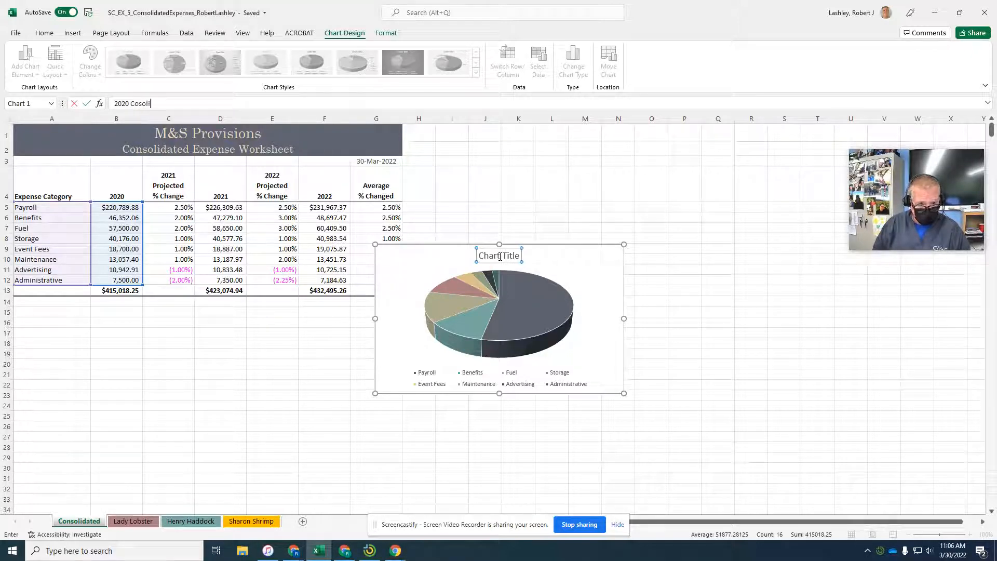
pyautogui.press('Backspace')
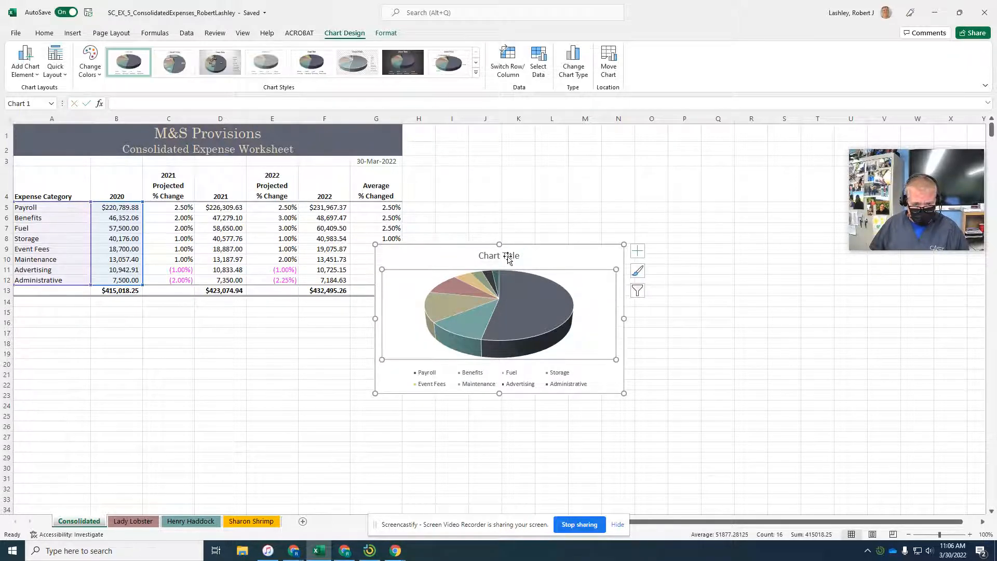
# Title the chart '2020 Consolidated Expenses'.
pyautogui.click(498, 255)
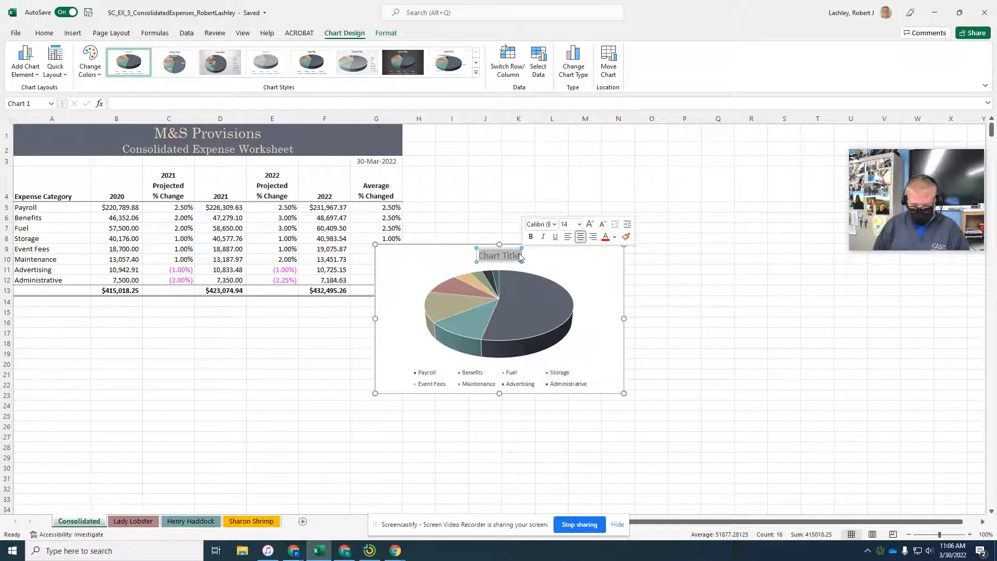
pyautogui.write('2020 Cons')
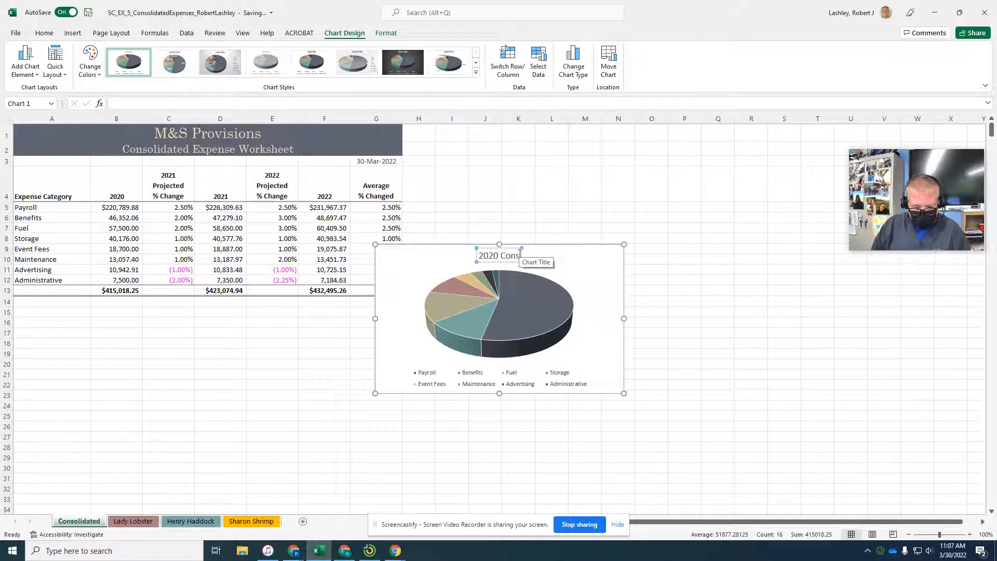
pyautogui.write('olidated E')
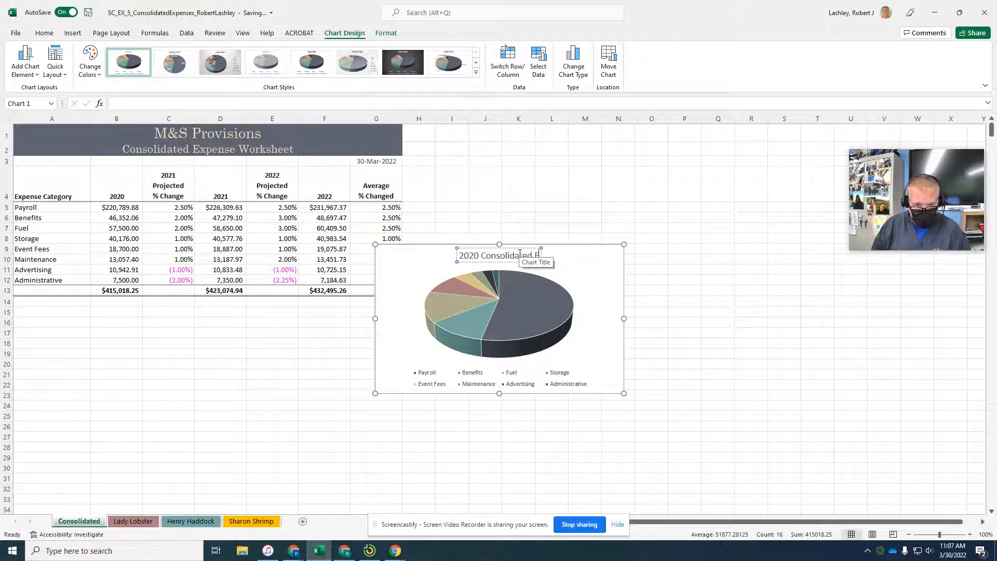
pyautogui.write('2020 Consolidated Expenses')
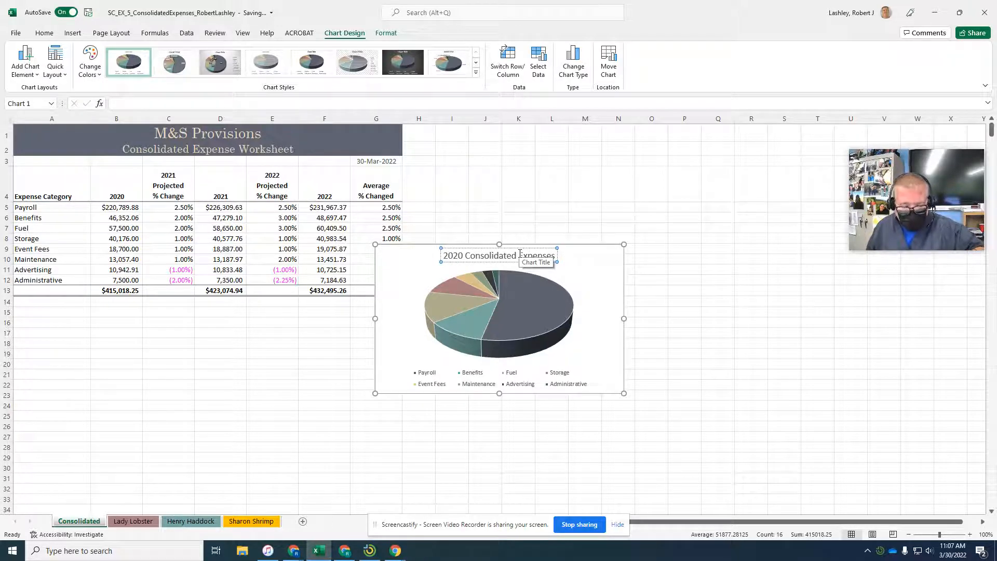
# Apply chart Style 9 for percentage slice labels and a bold title.
pyautogui.click(651, 290)
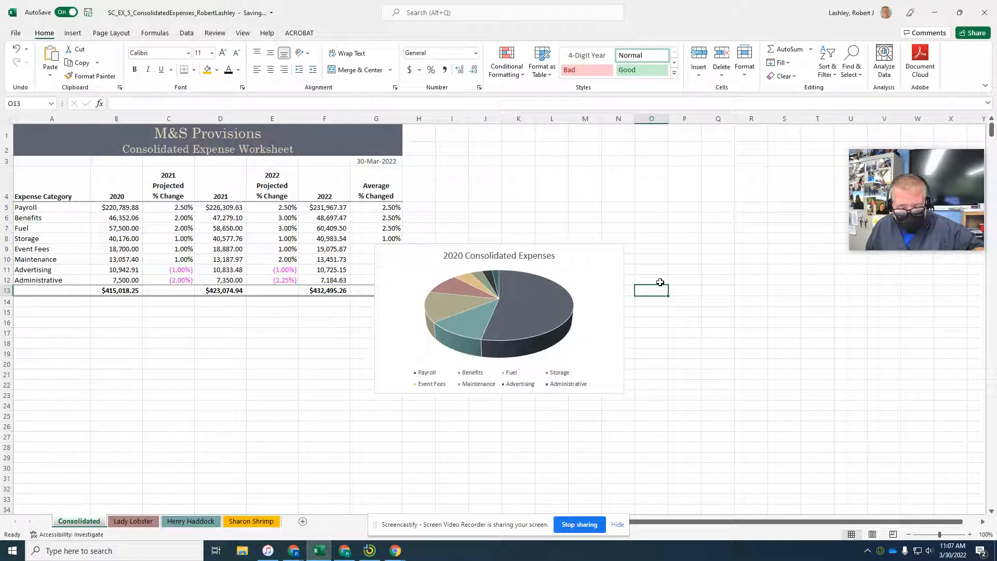
pyautogui.moveTo(654, 264)
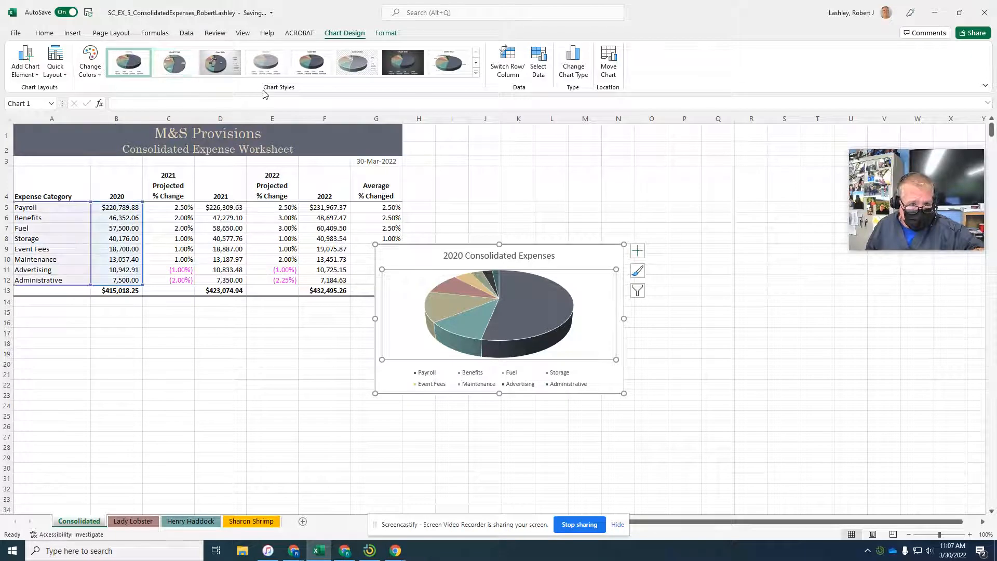
pyautogui.click(475, 71)
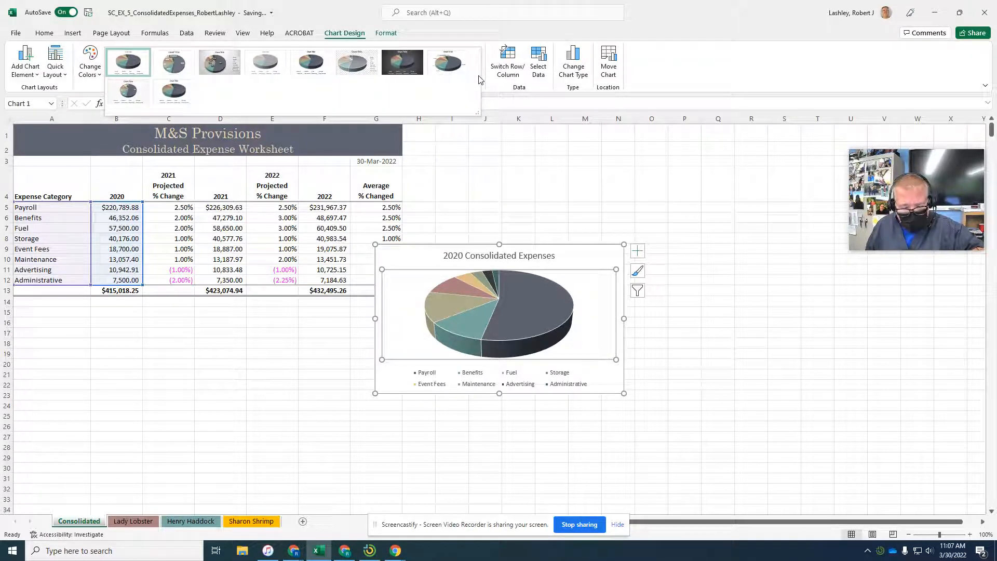
pyautogui.click(402, 62)
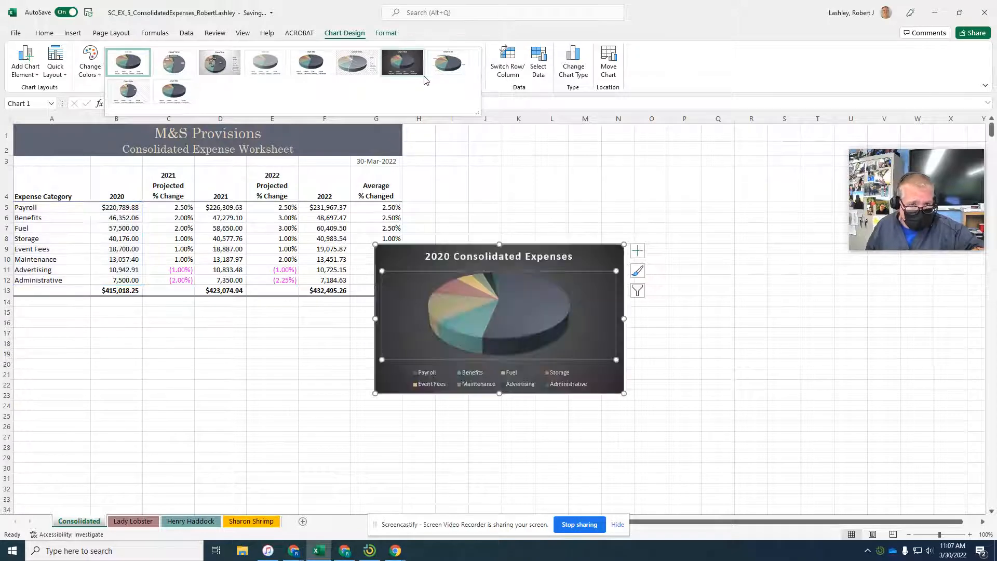
pyautogui.click(448, 62)
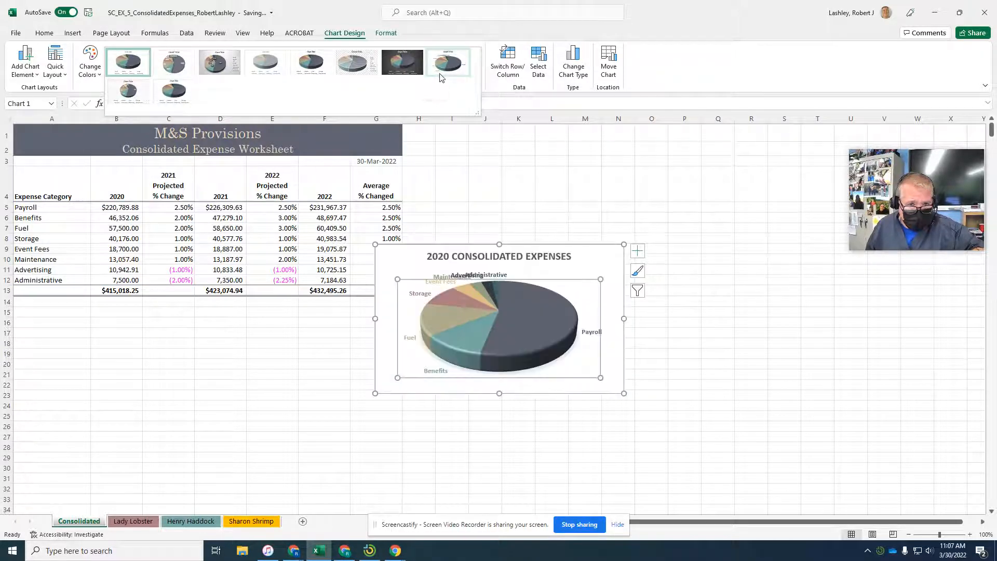
pyautogui.click(129, 92)
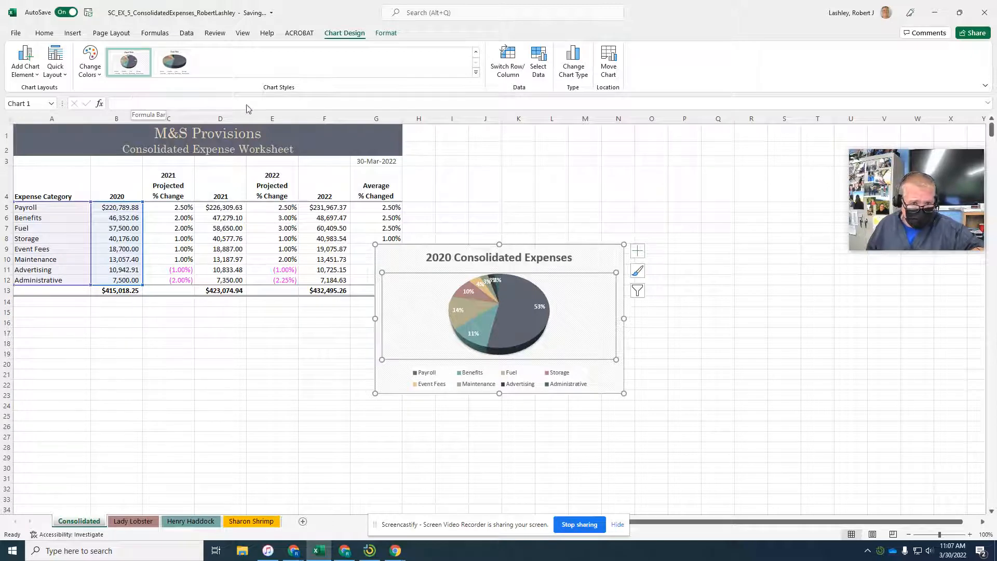
pyautogui.moveTo(233, 335)
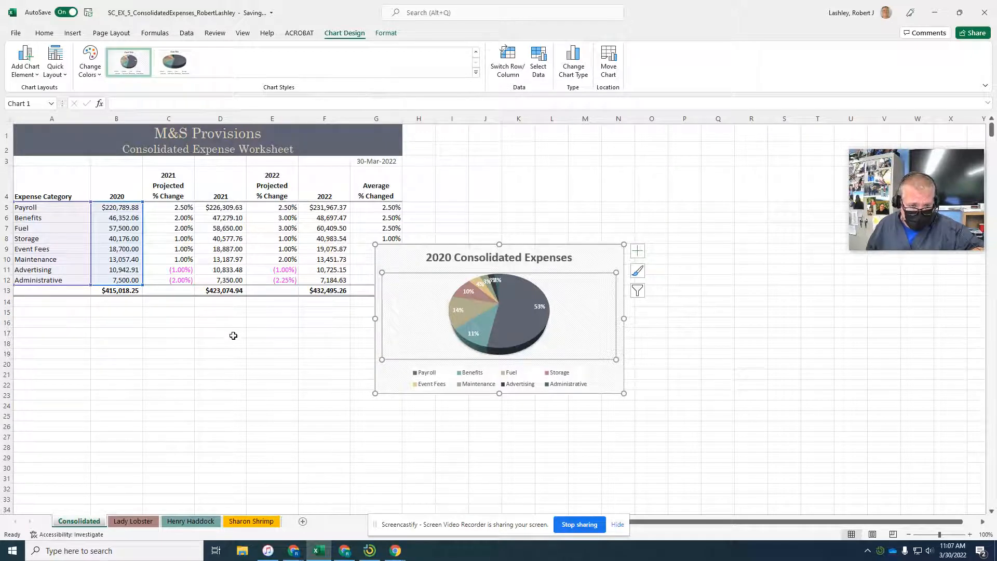
# Move the pie chart below the table near A15, keeping the percentage-label style.
pyautogui.click(220, 332)
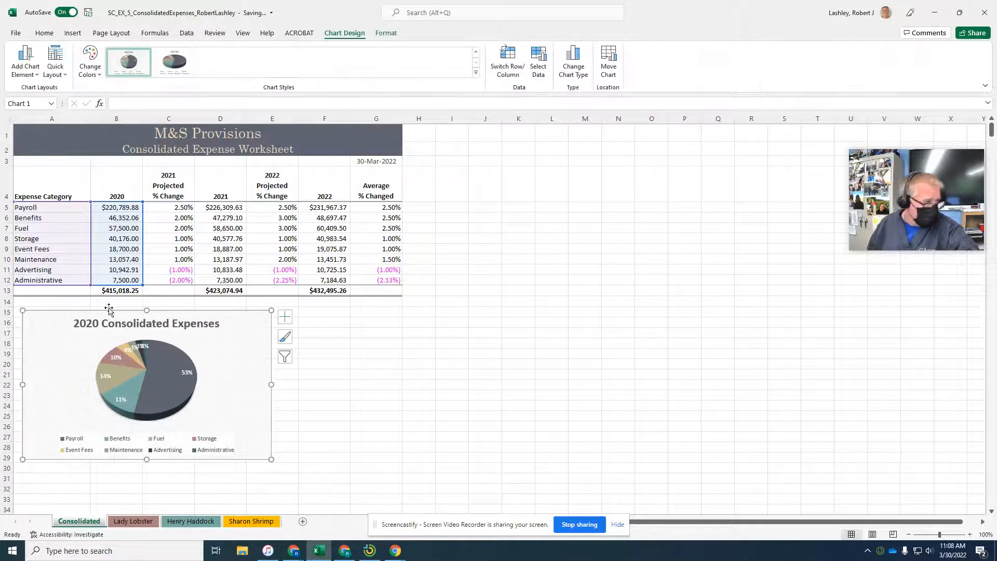
pyautogui.moveTo(211, 314)
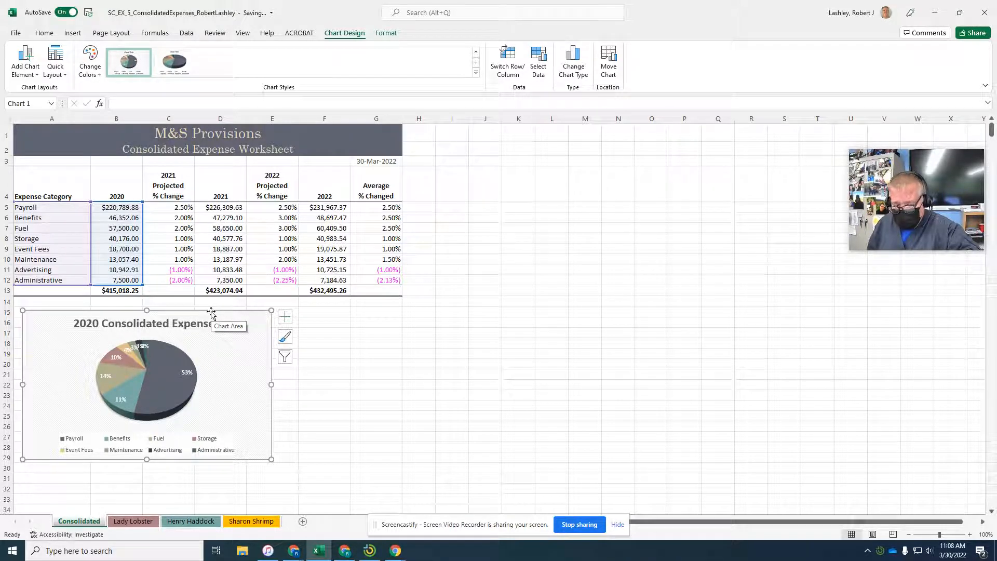
pyautogui.moveTo(250, 66)
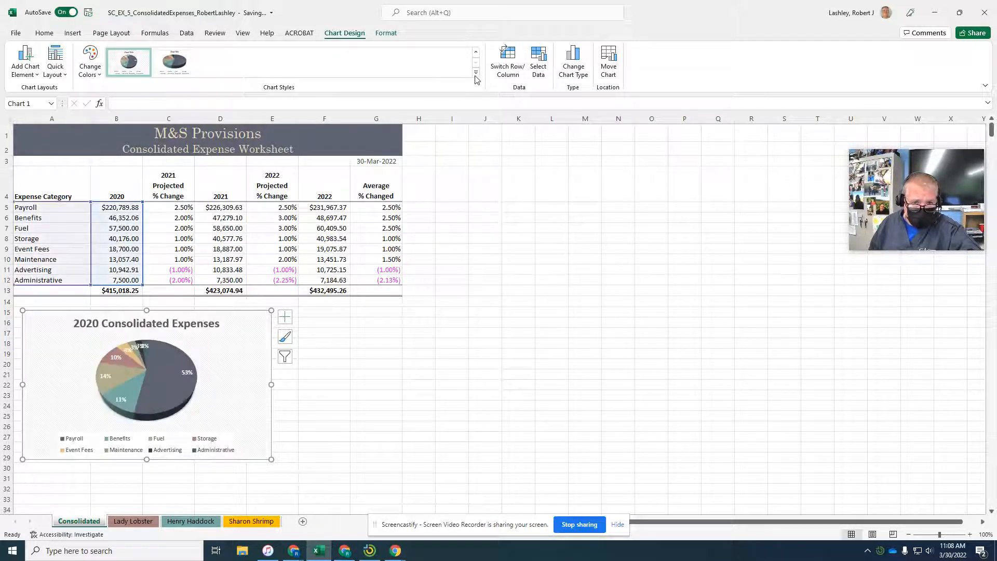
pyautogui.click(474, 79)
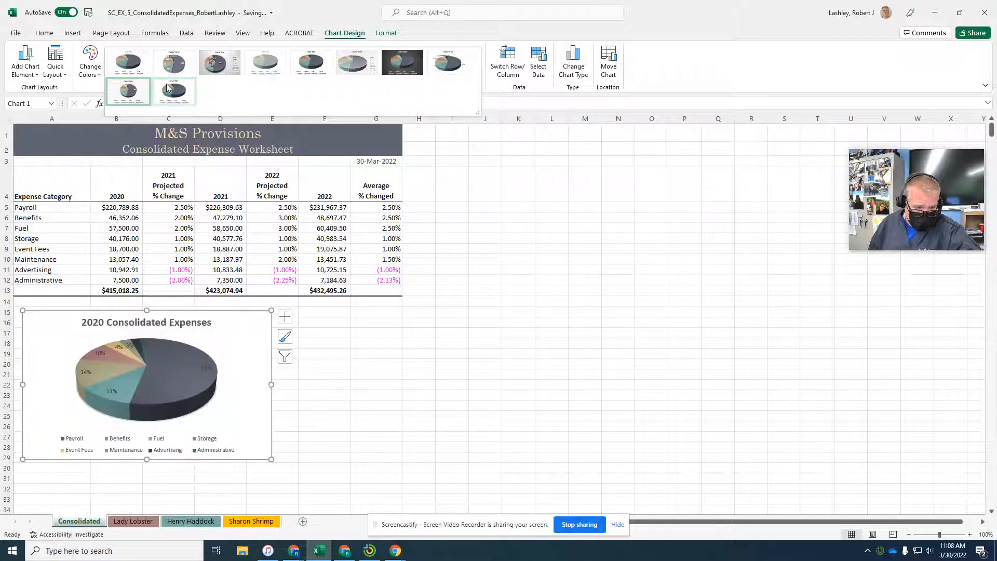
pyautogui.click(127, 91)
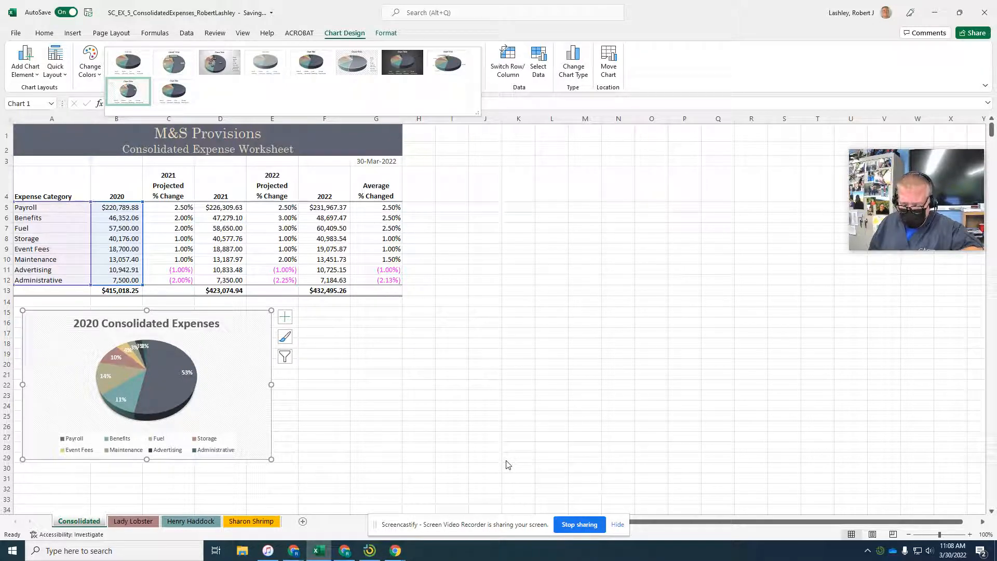
pyautogui.moveTo(598, 487)
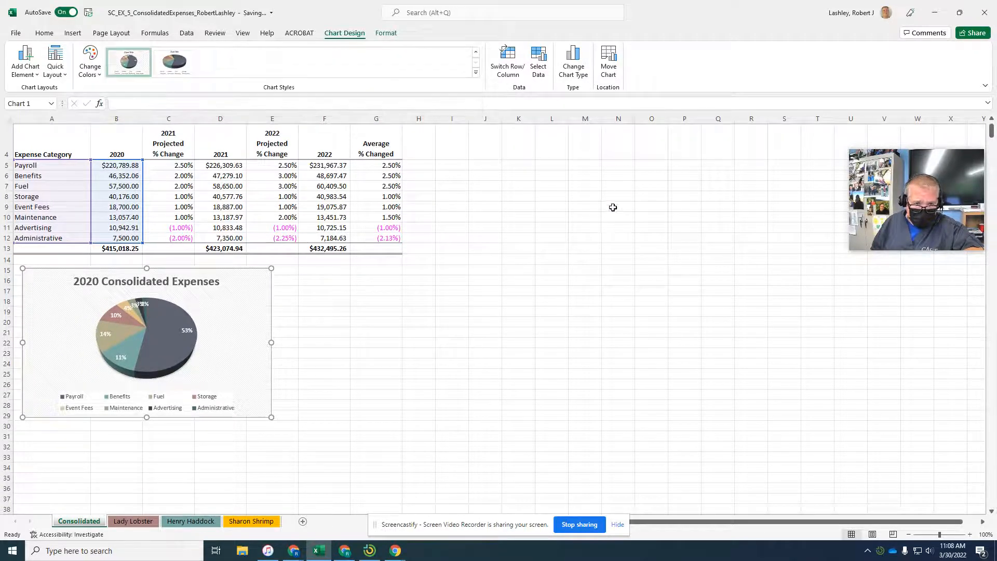
# Enlarge the pie chart down to about F32 and save the workbook.
pyautogui.click(618, 207)
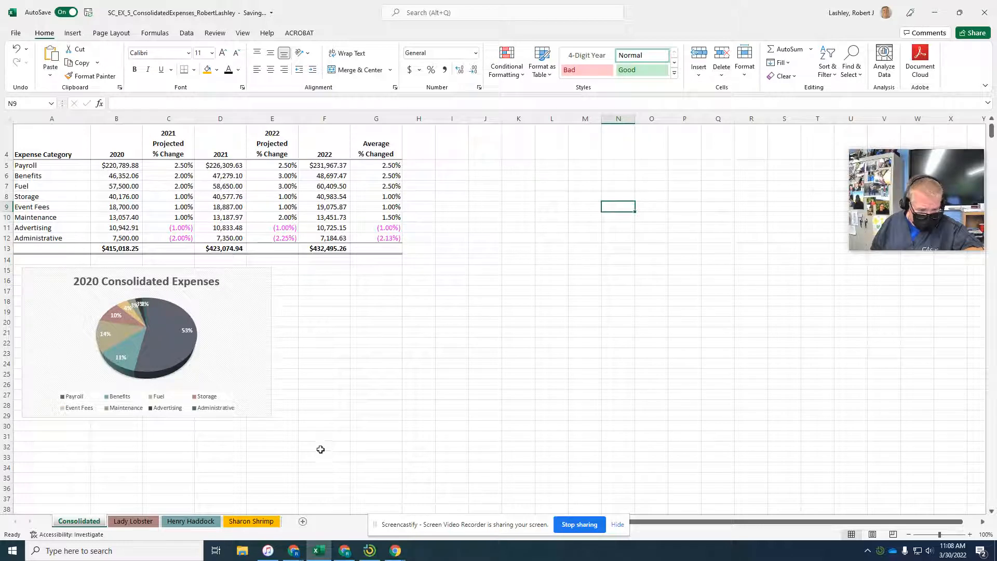
pyautogui.click(324, 446)
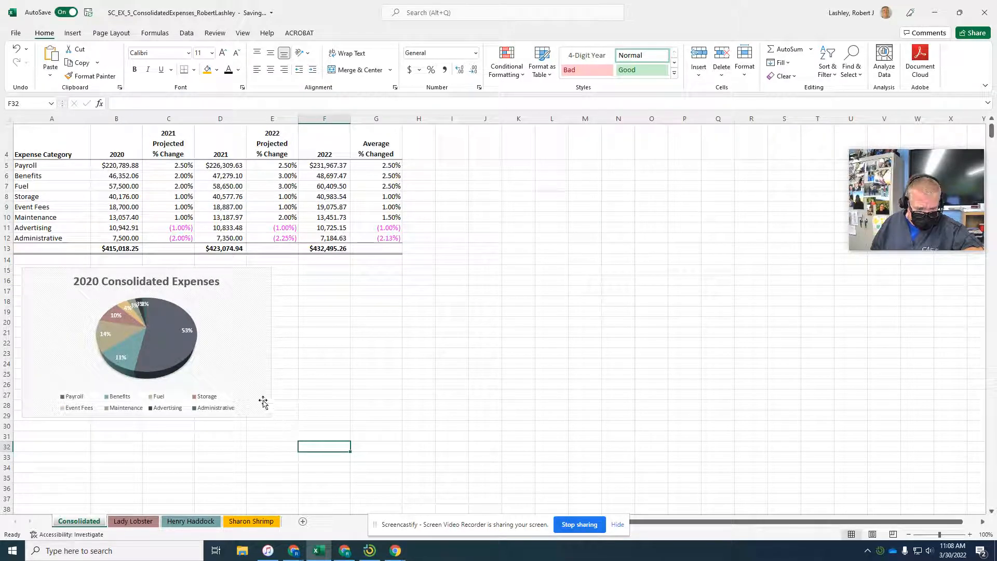
pyautogui.click(146, 337)
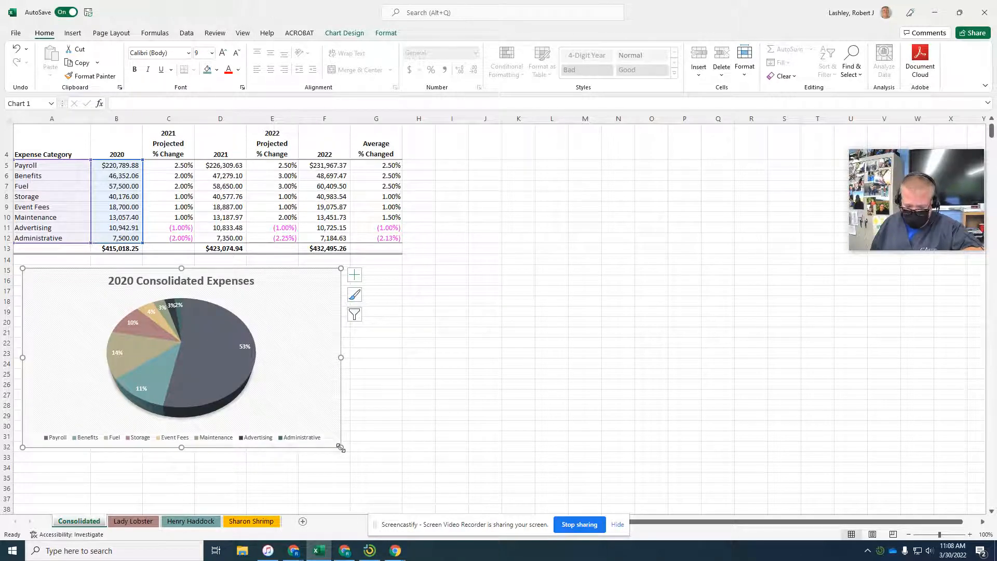
pyautogui.press('ctrl+s')
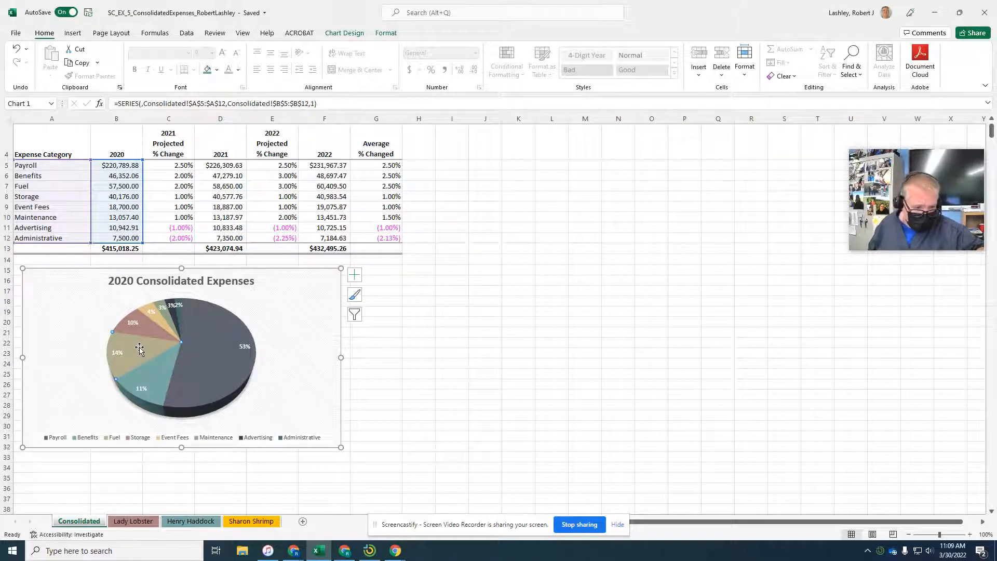
# Bring up the formatting menu for a pie slice.
pyautogui.rightClick(140, 348)
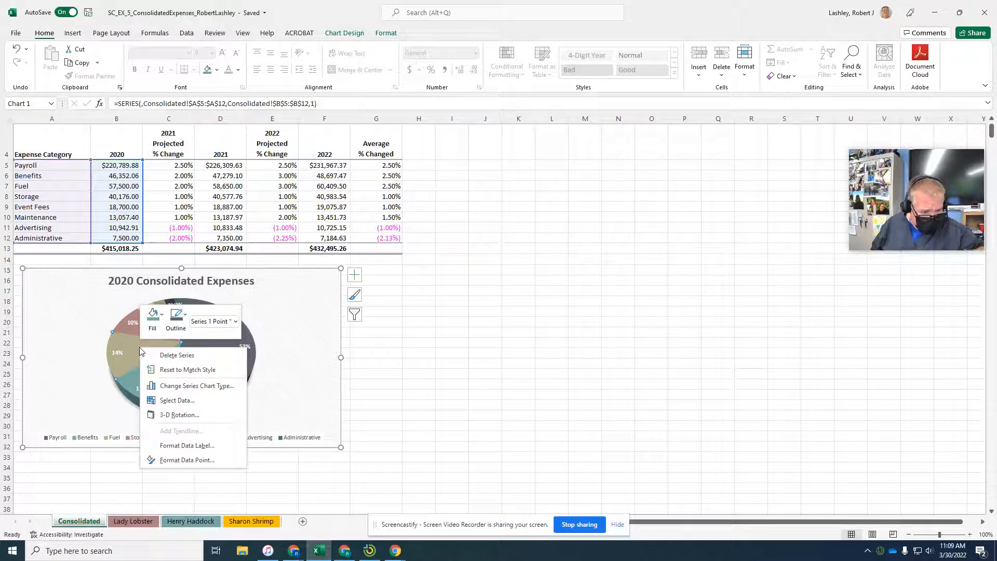
pyautogui.moveTo(187, 460)
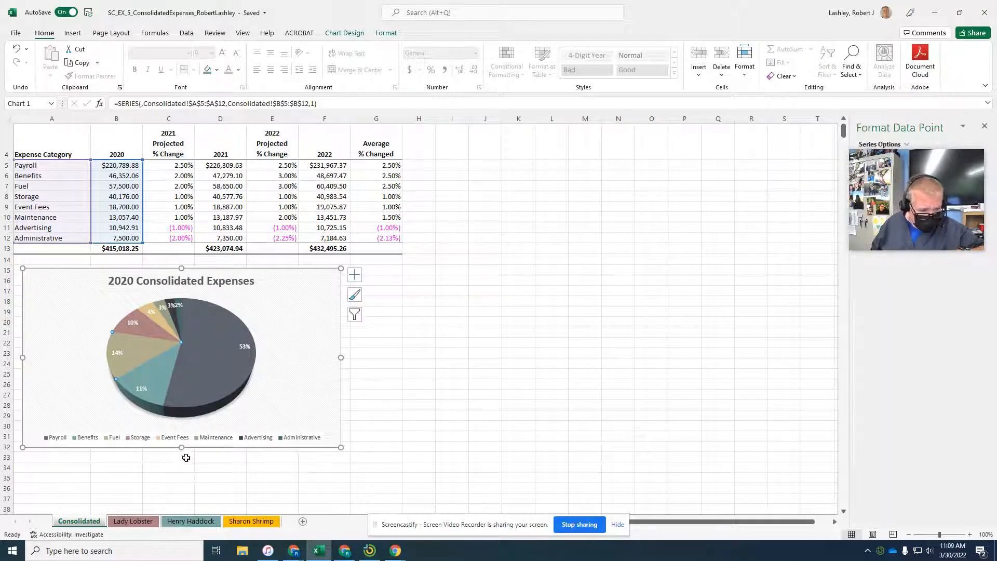
pyautogui.moveTo(139, 355)
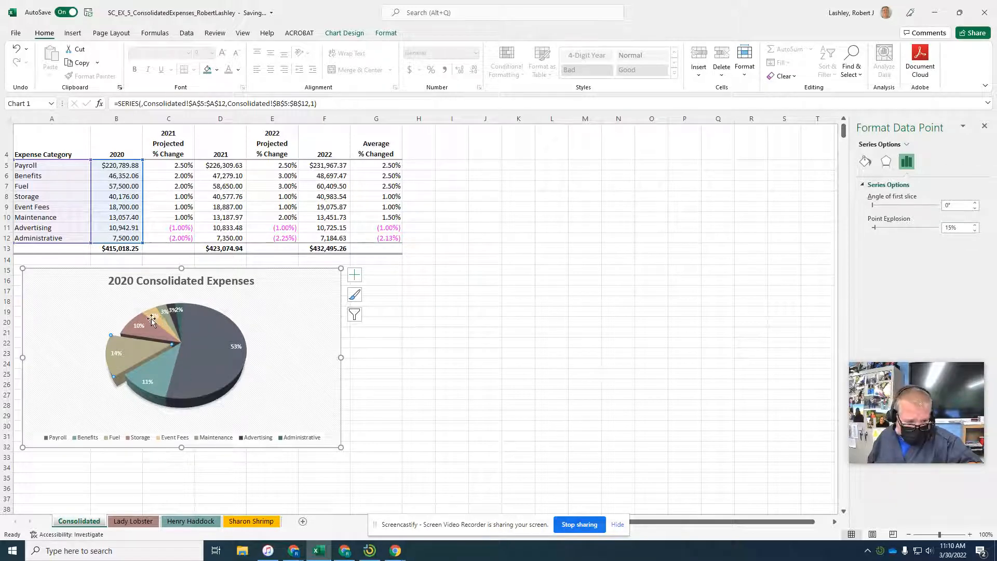
pyautogui.moveTo(151, 385)
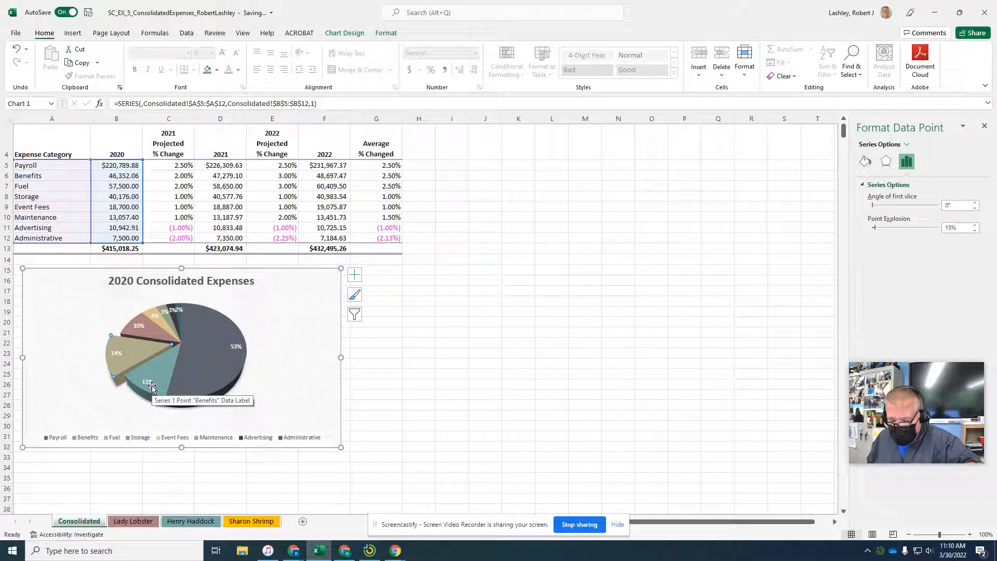
# Rotate the 3-D pie to 250° X rotation and close the formatting pane.
pyautogui.rightClick(152, 388)
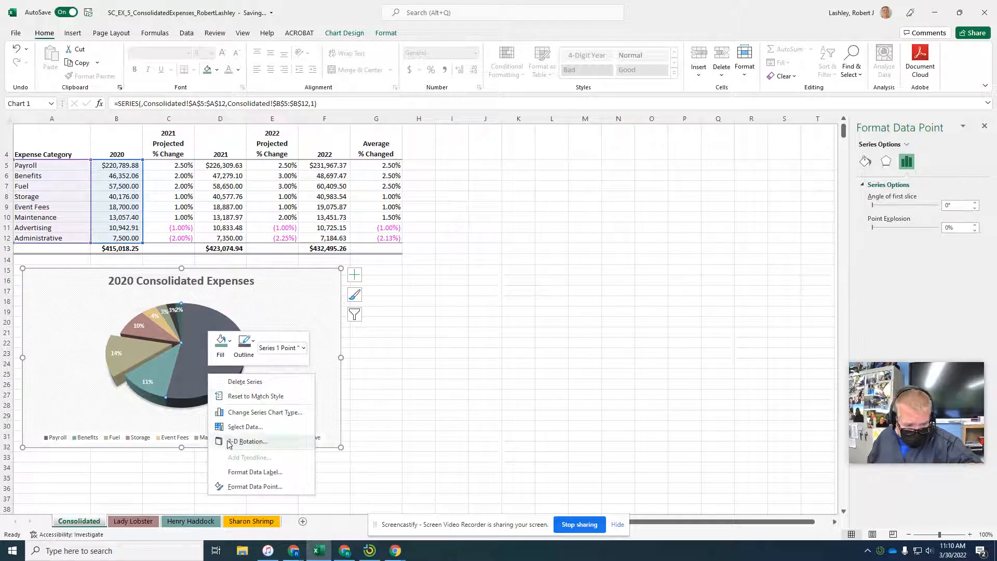
pyautogui.click(248, 441)
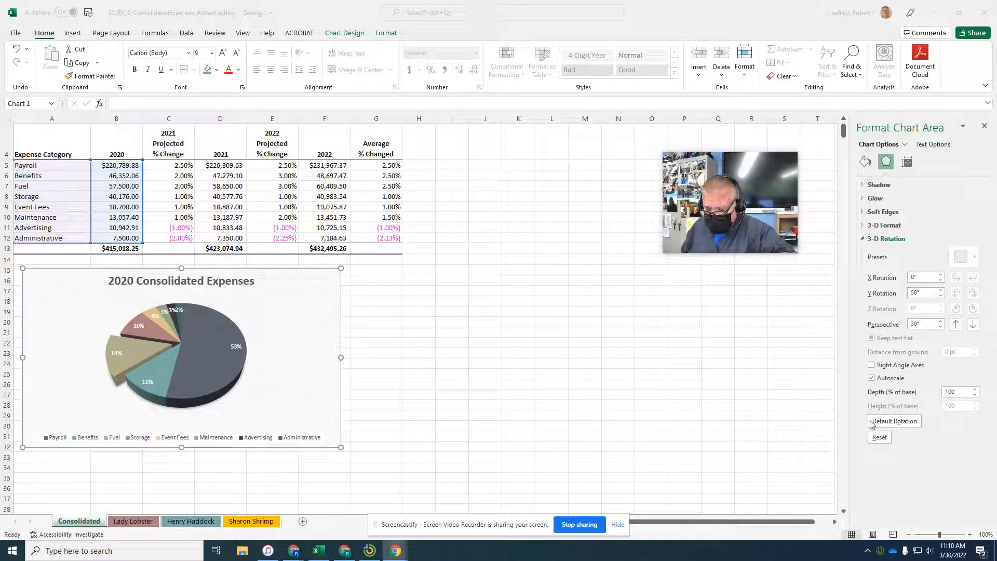
pyautogui.moveTo(798, 398)
pyautogui.write('250')
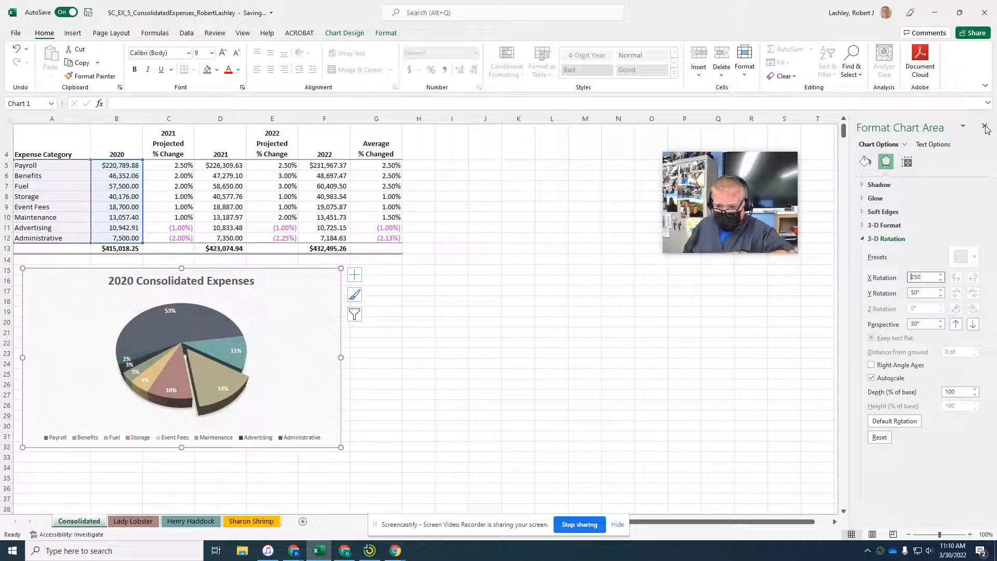
pyautogui.click(986, 128)
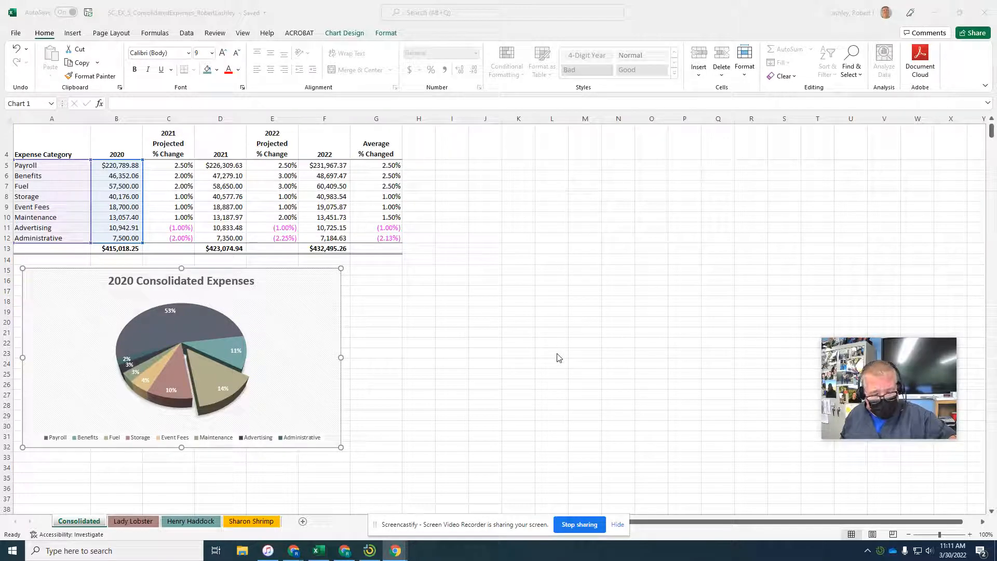
pyautogui.moveTo(550, 353)
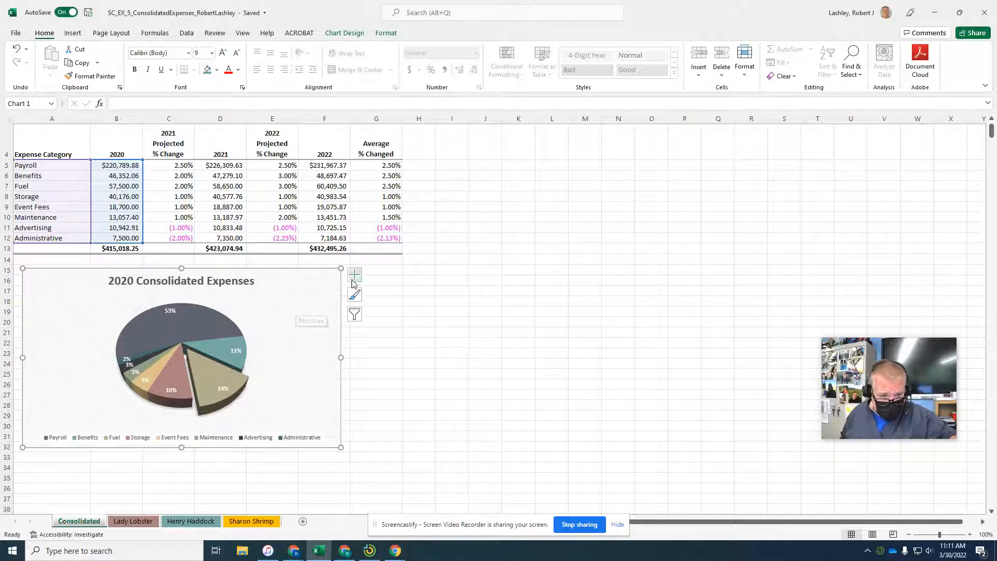
# Re-enable dollar-value data labels on the pie and open their full formatting options.
pyautogui.click(355, 274)
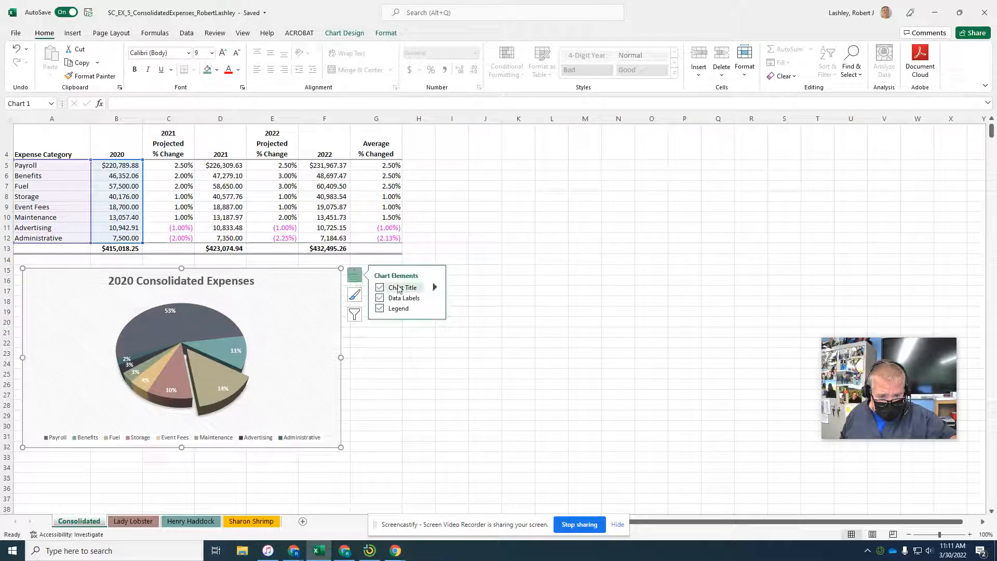
pyautogui.click(379, 298)
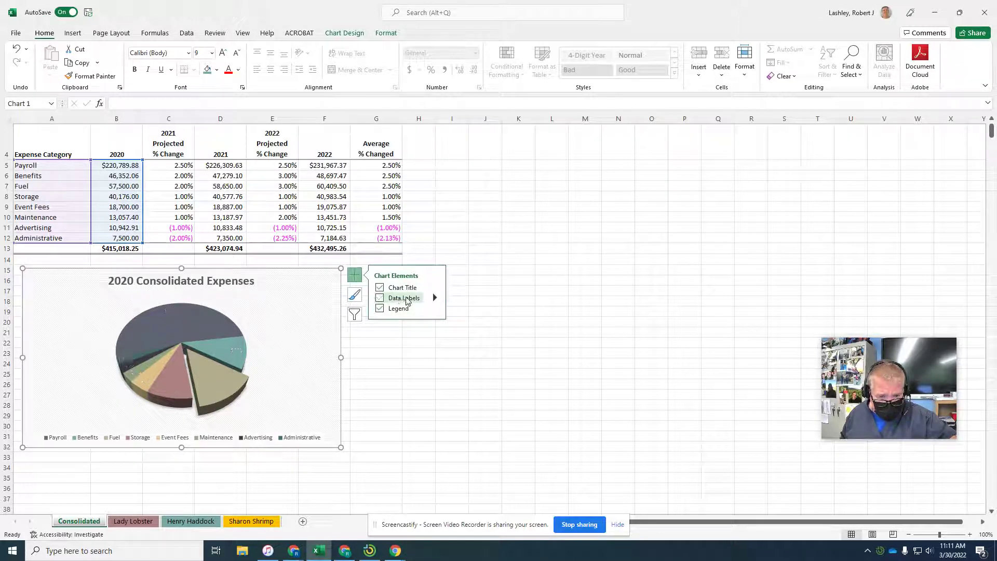
pyautogui.click(379, 297)
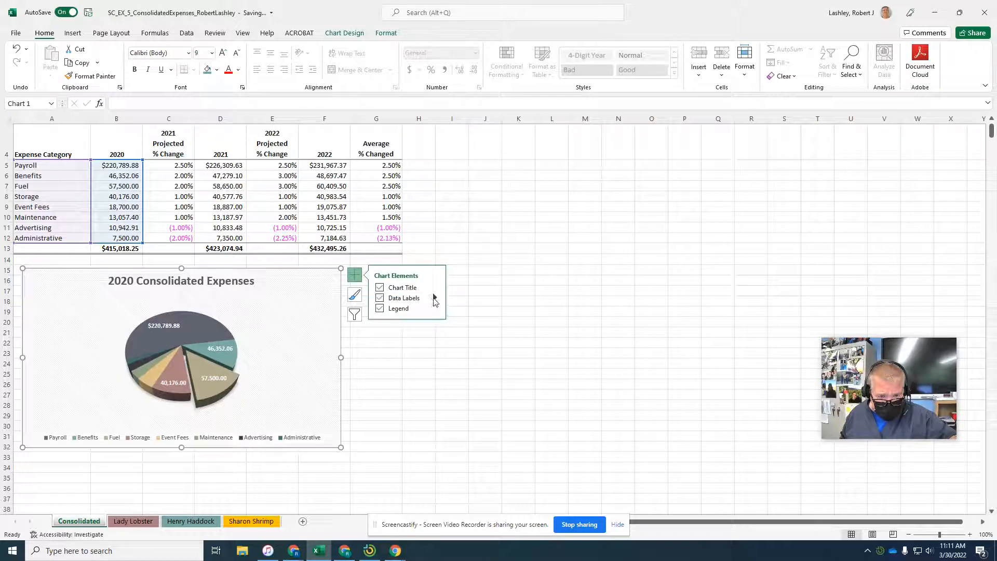
pyautogui.click(436, 298)
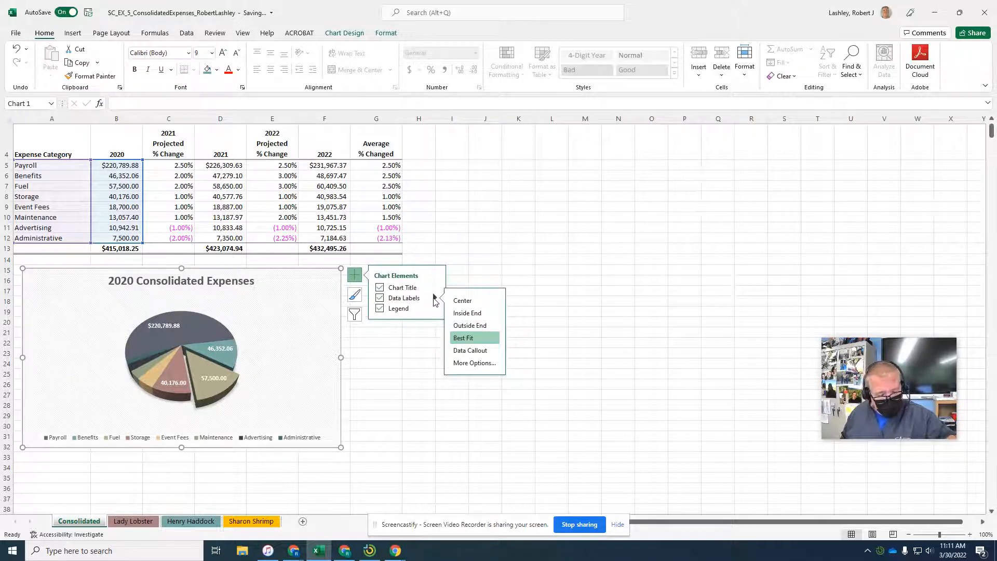
pyautogui.moveTo(467, 313)
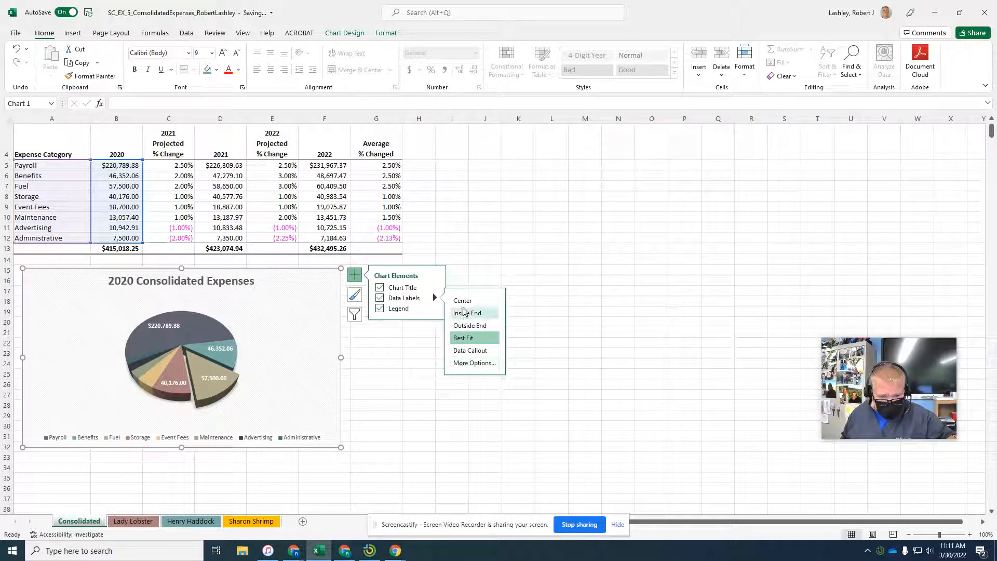
pyautogui.click(473, 363)
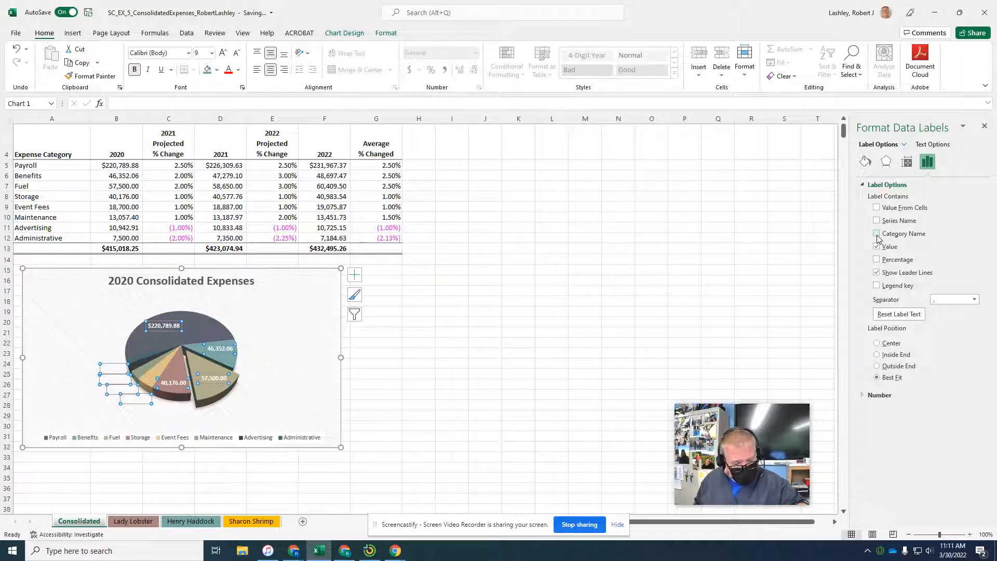
# Browse the Format pane's size, properties and text options, then select Plot Area to format.
pyautogui.click(181, 343)
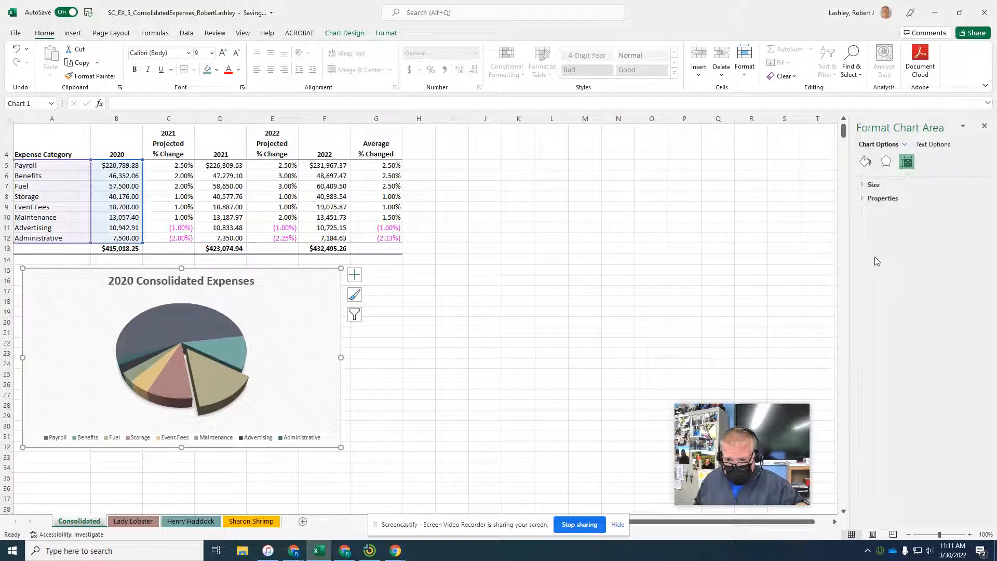
pyautogui.click(883, 198)
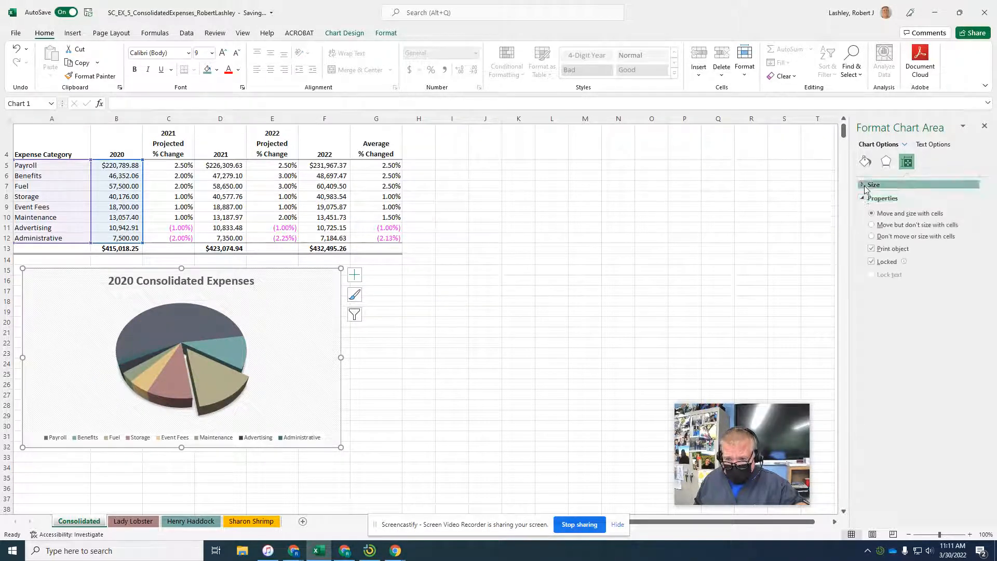
pyautogui.click(863, 184)
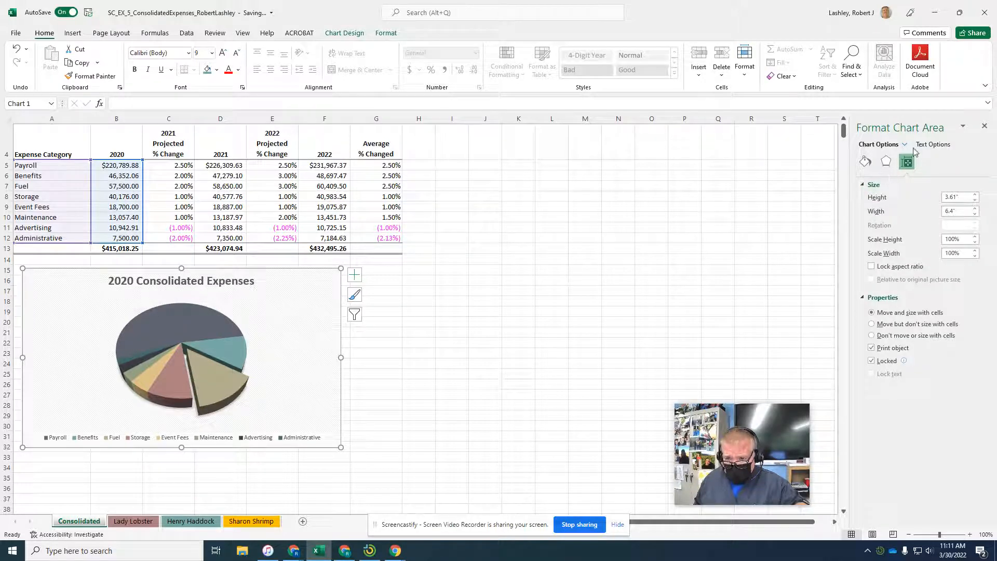
pyautogui.click(932, 144)
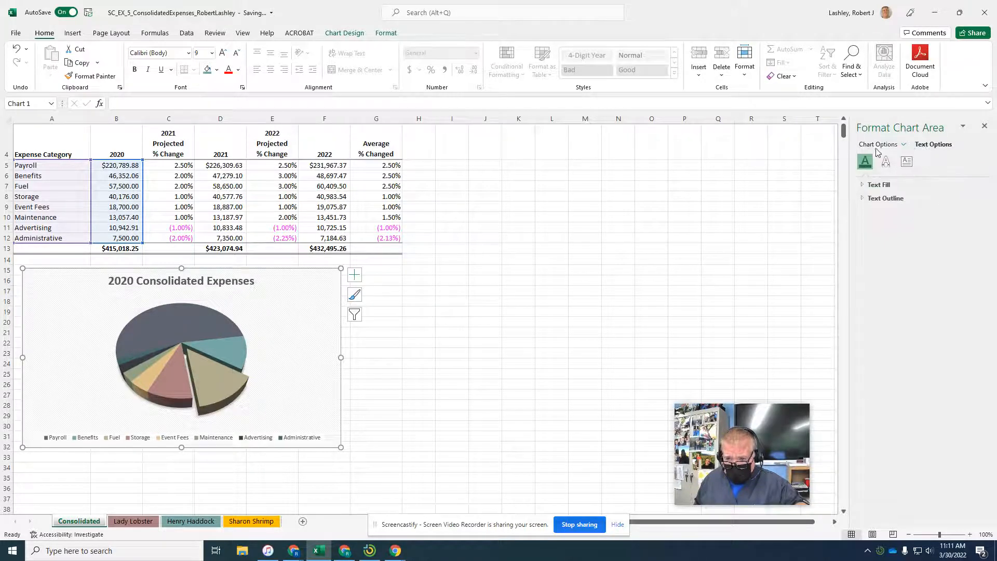
pyautogui.click(903, 144)
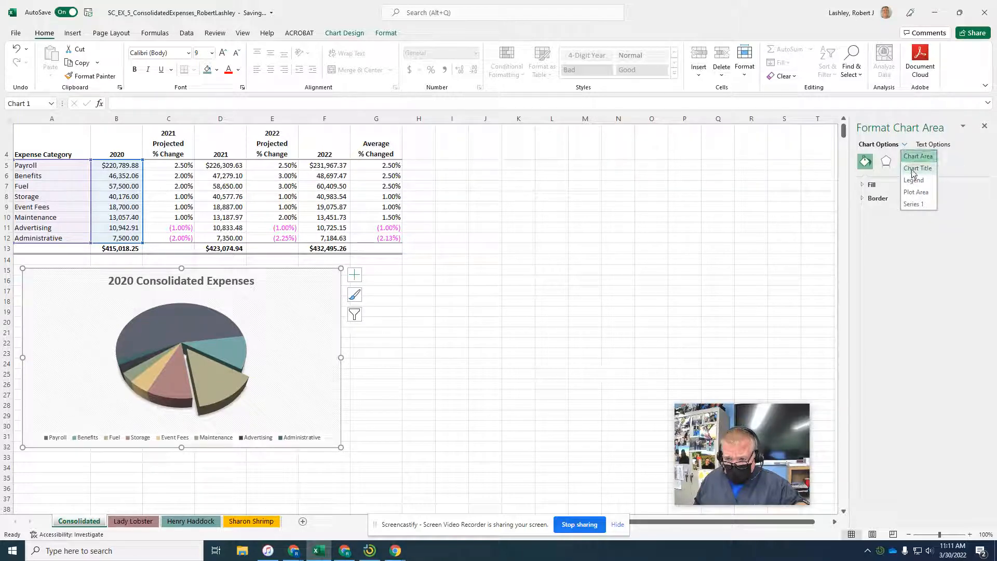
pyautogui.click(916, 192)
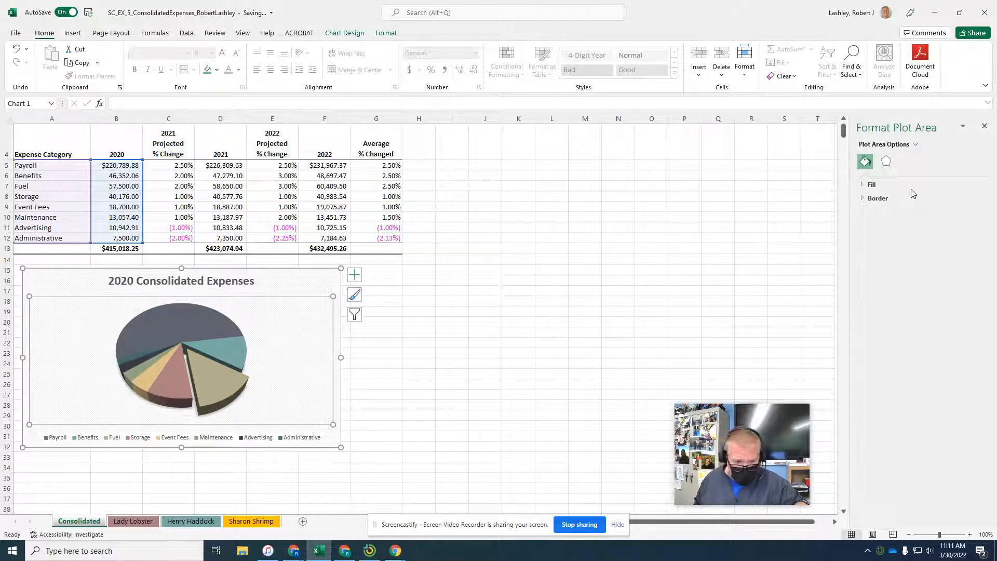
pyautogui.click(355, 274)
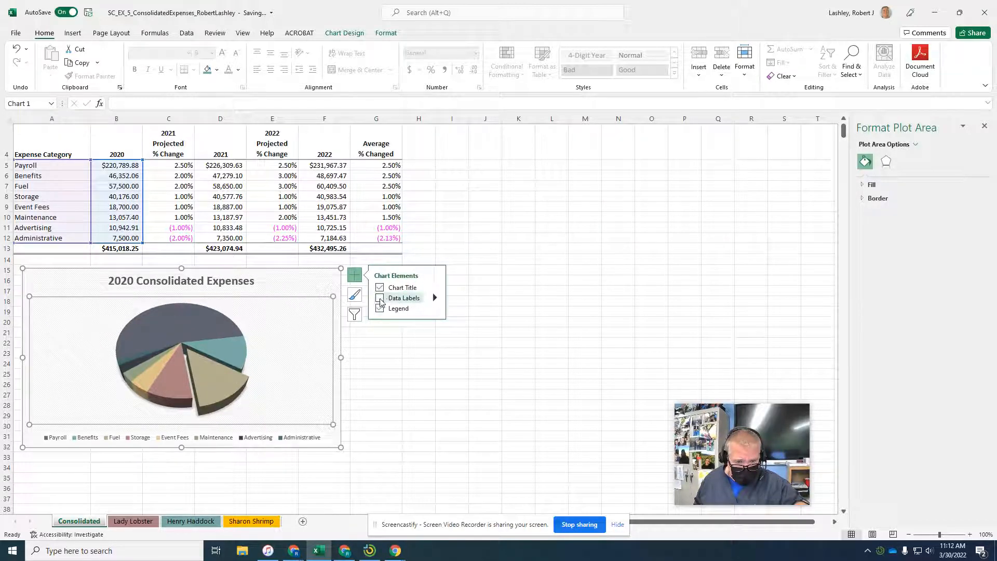
# Re-enable the pie's data labels and expand their label content options.
pyautogui.click(379, 298)
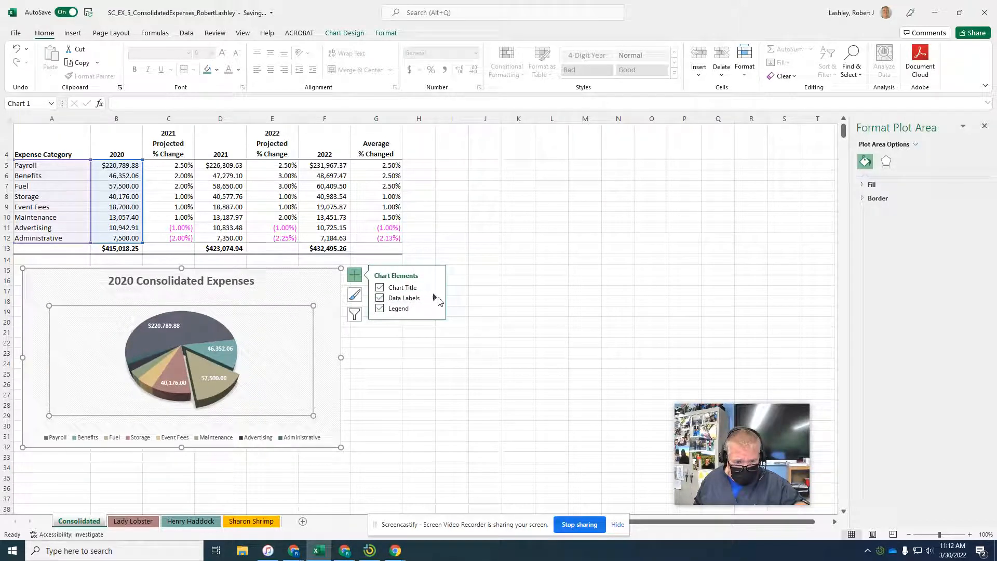
pyautogui.click(404, 298)
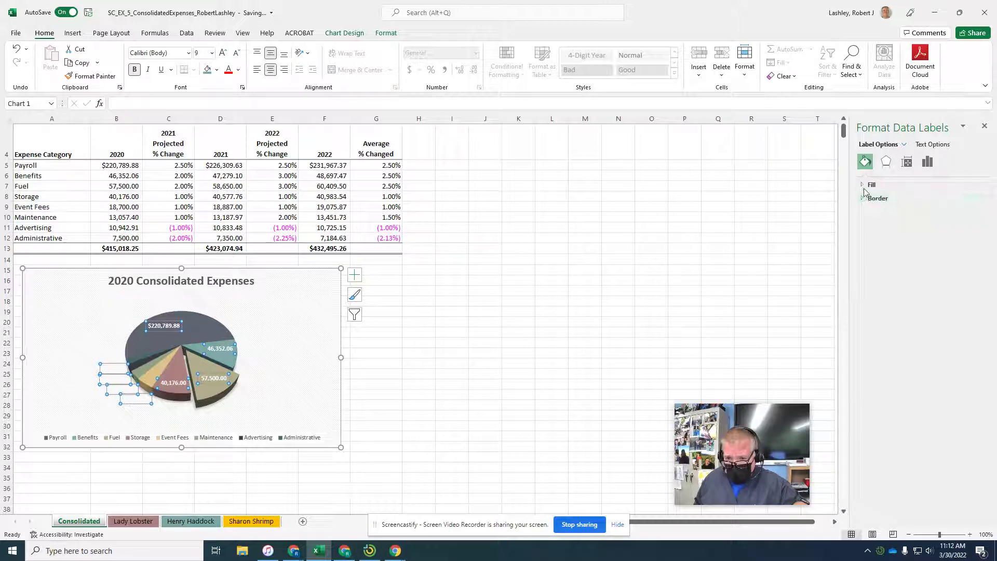
pyautogui.click(864, 184)
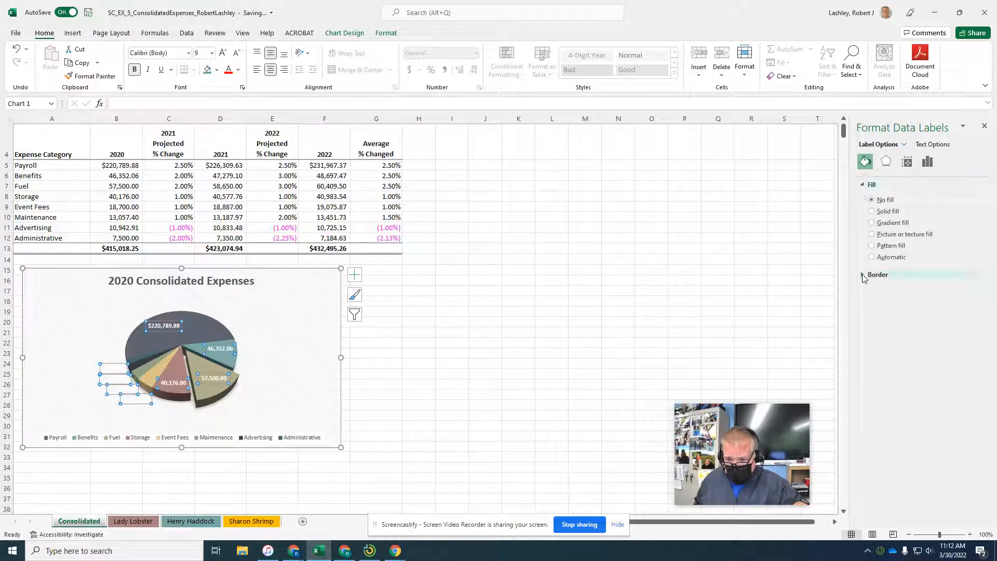
pyautogui.click(928, 161)
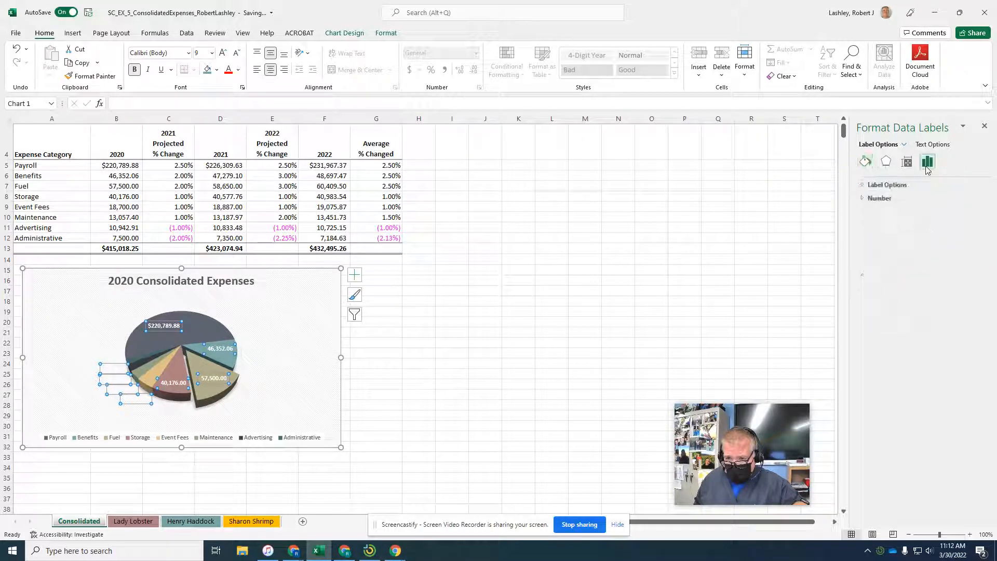
pyautogui.click(885, 184)
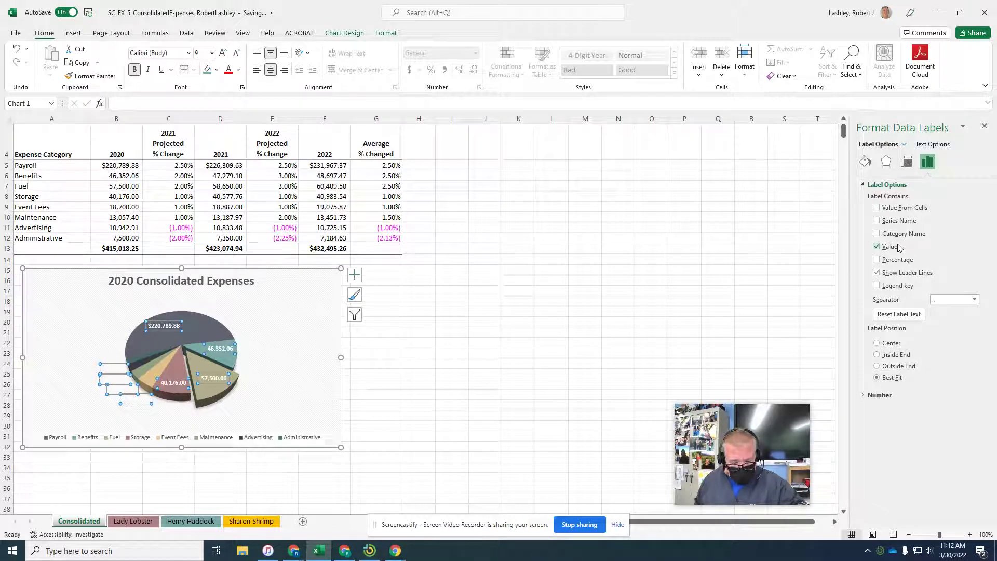
# Label slices with category name and percentage instead of value, positioned Outside End.
pyautogui.click(877, 234)
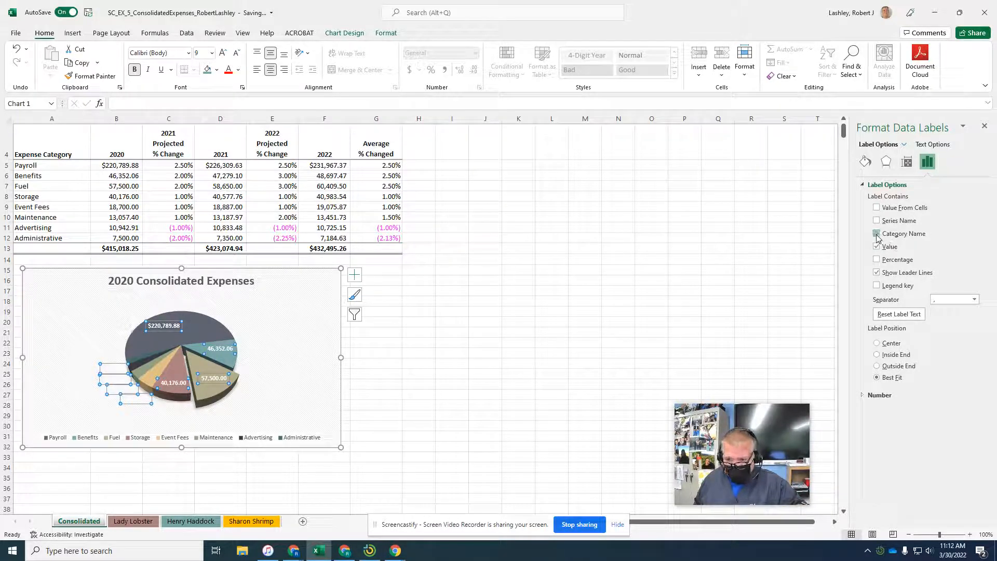
pyautogui.click(877, 233)
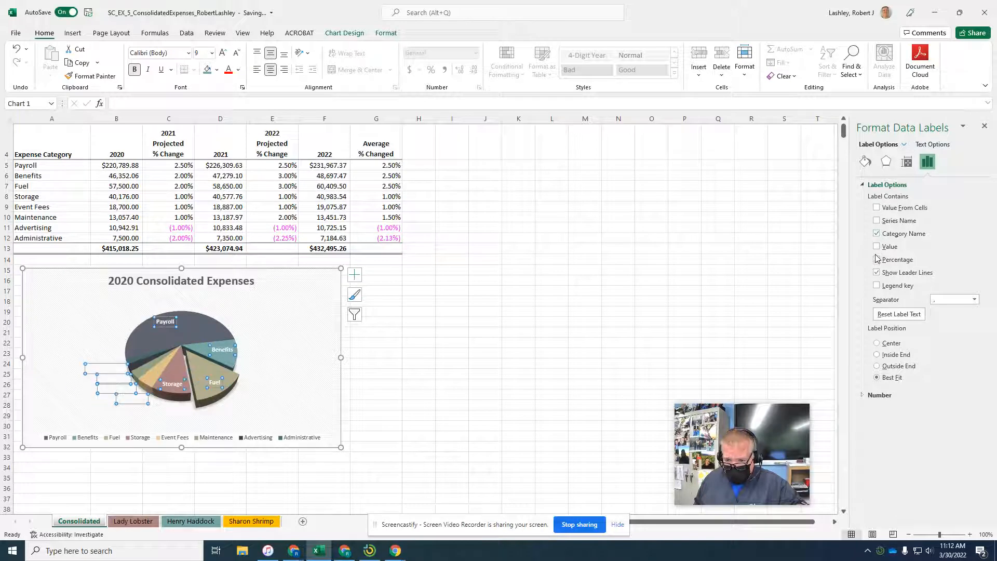
pyautogui.click(877, 259)
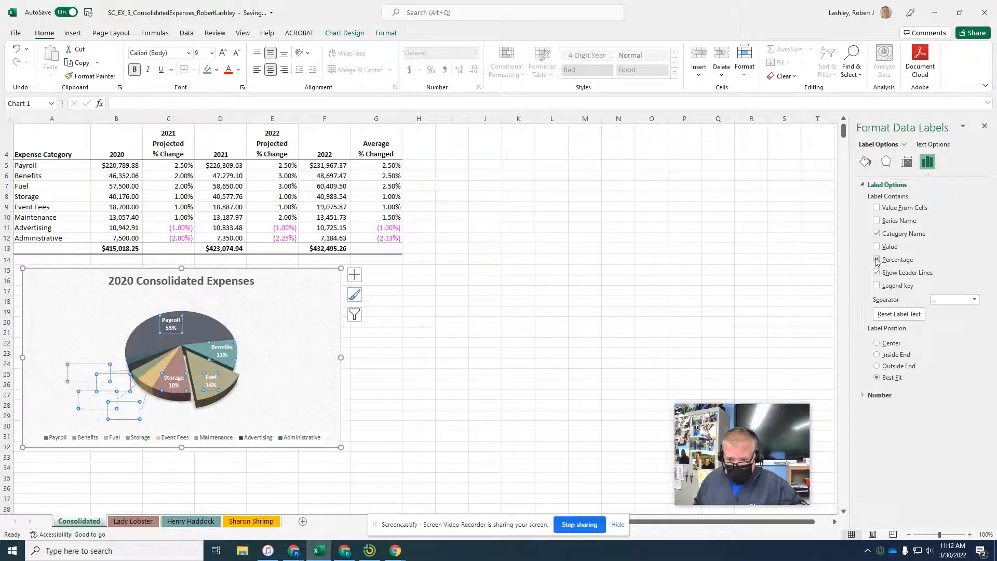
pyautogui.click(876, 272)
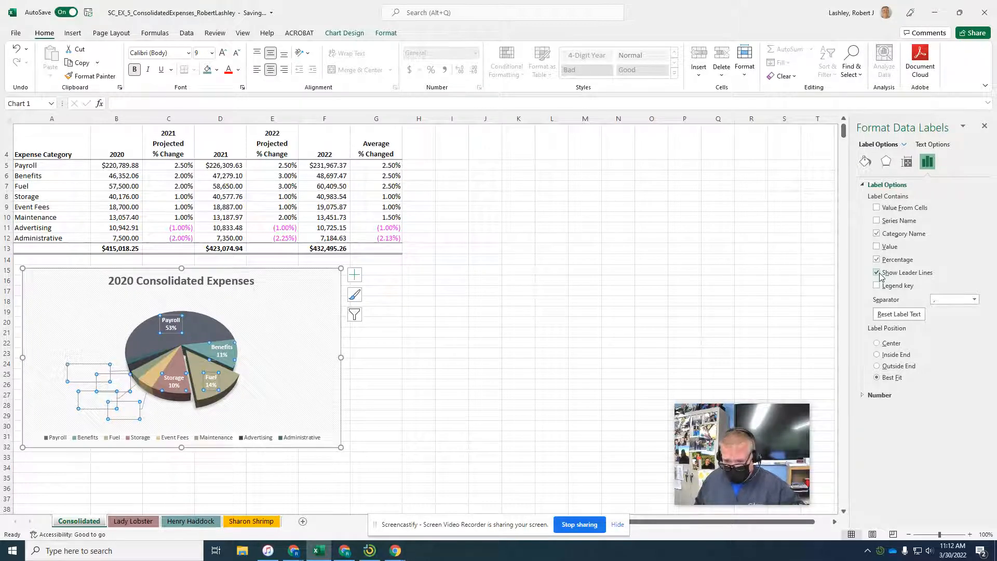
pyautogui.click(878, 366)
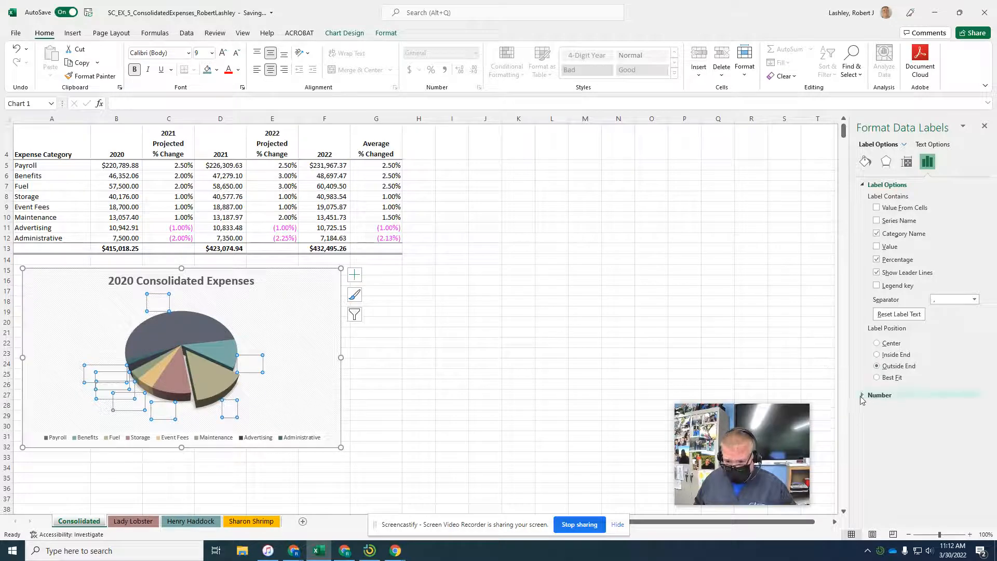
# Give the pie data labels the Percentage number category with 1 decimal place.
pyautogui.click(879, 395)
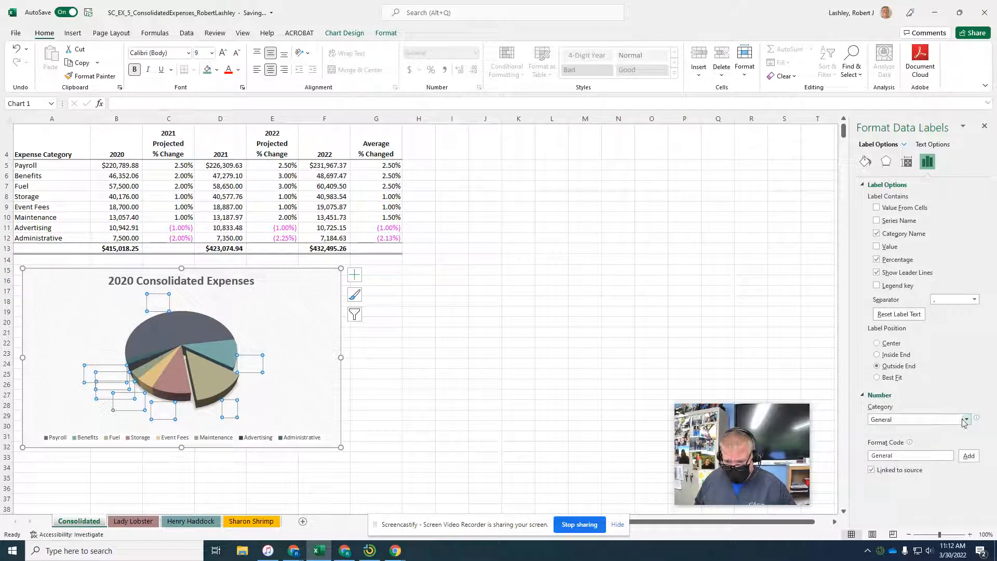
pyautogui.click(966, 420)
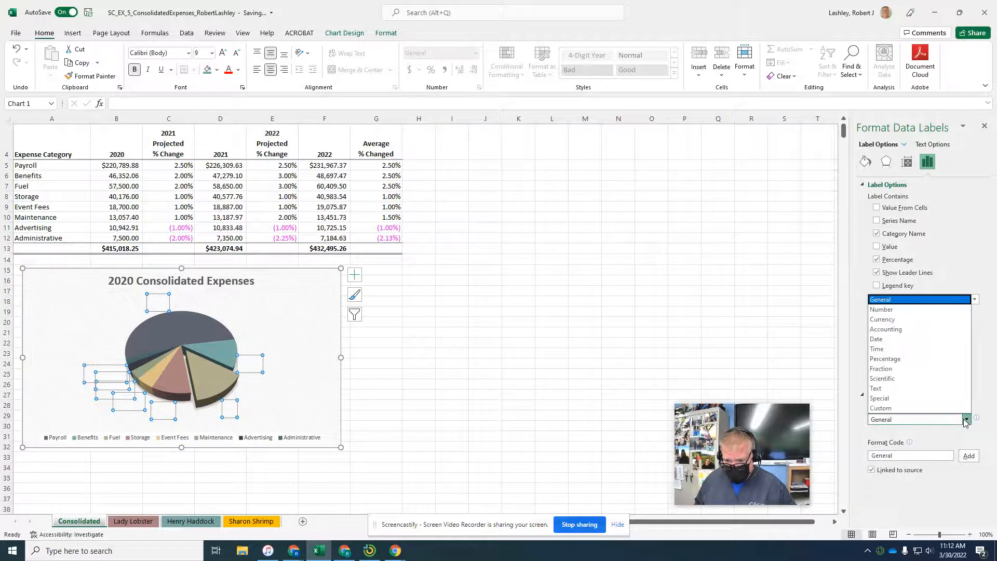
pyautogui.click(885, 358)
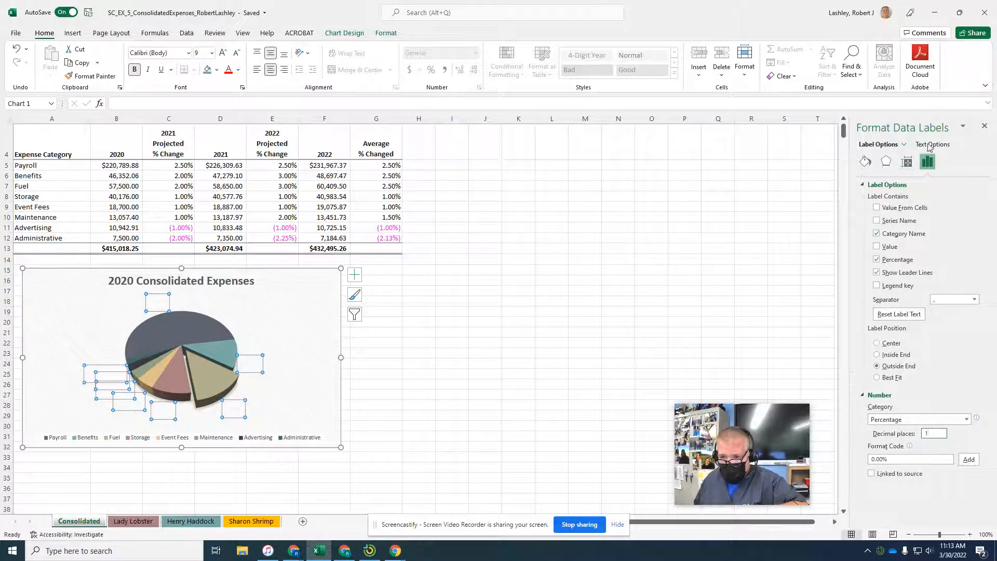
# Set the data label text to a solid Black, Text 1 fill.
pyautogui.click(932, 144)
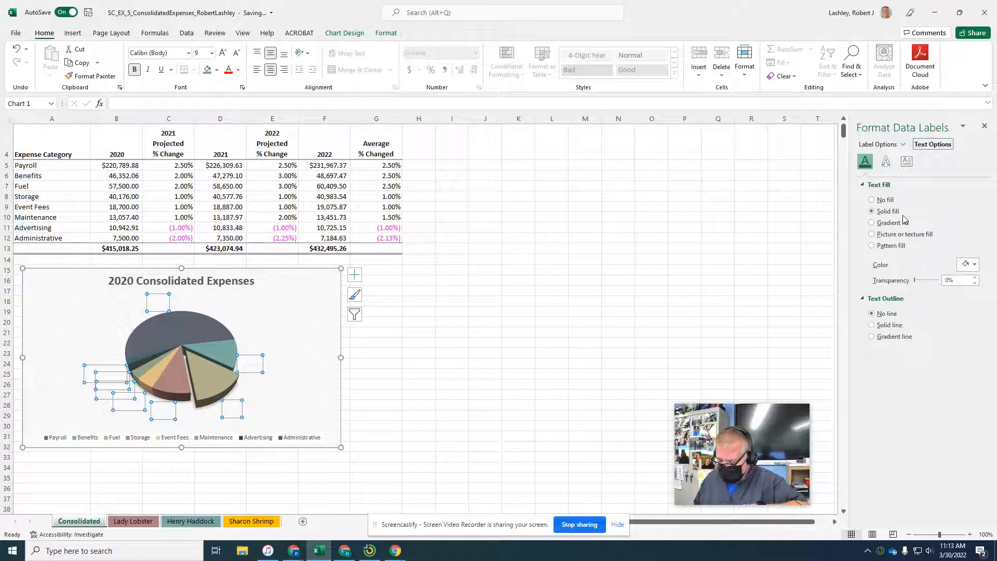
pyautogui.click(974, 264)
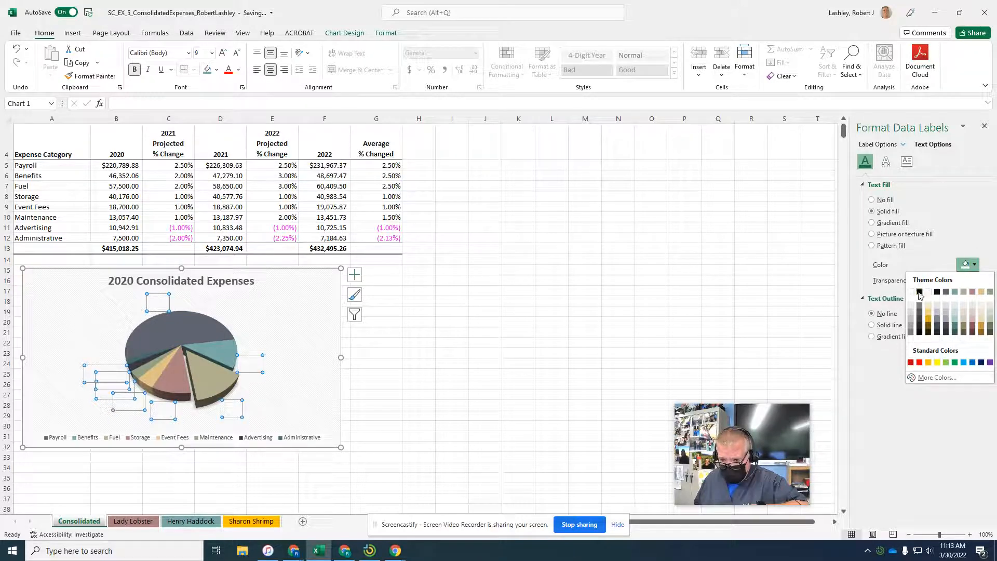
pyautogui.moveTo(918, 291)
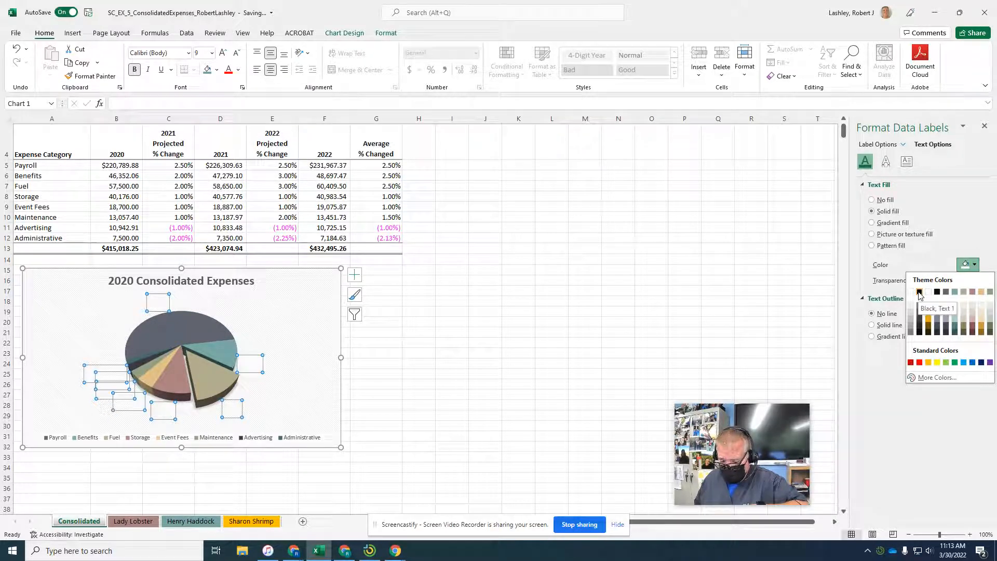
pyautogui.click(919, 292)
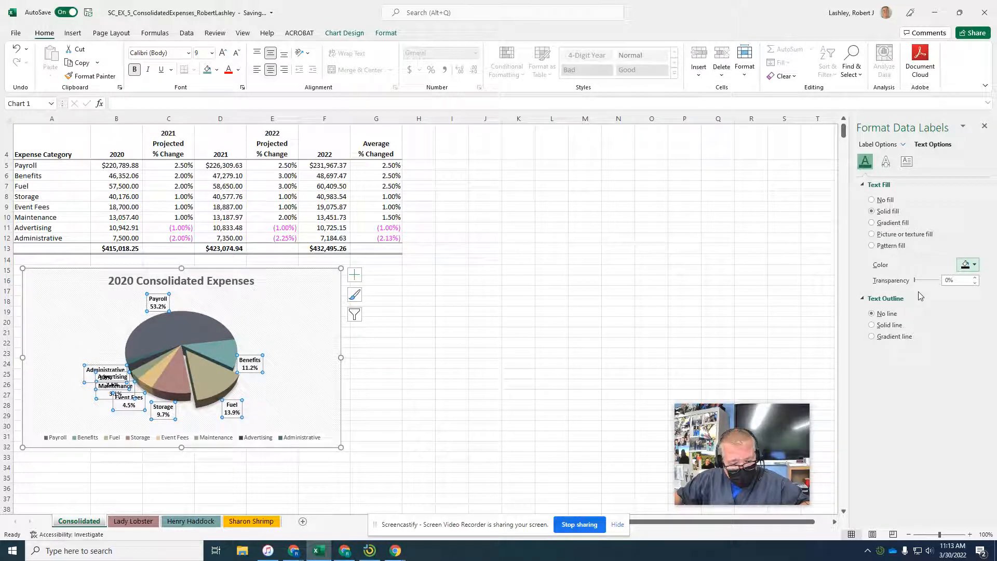
# Close the label pane and drag the Benefits, Fuel and Administrative labels to clear spots.
pyautogui.click(984, 125)
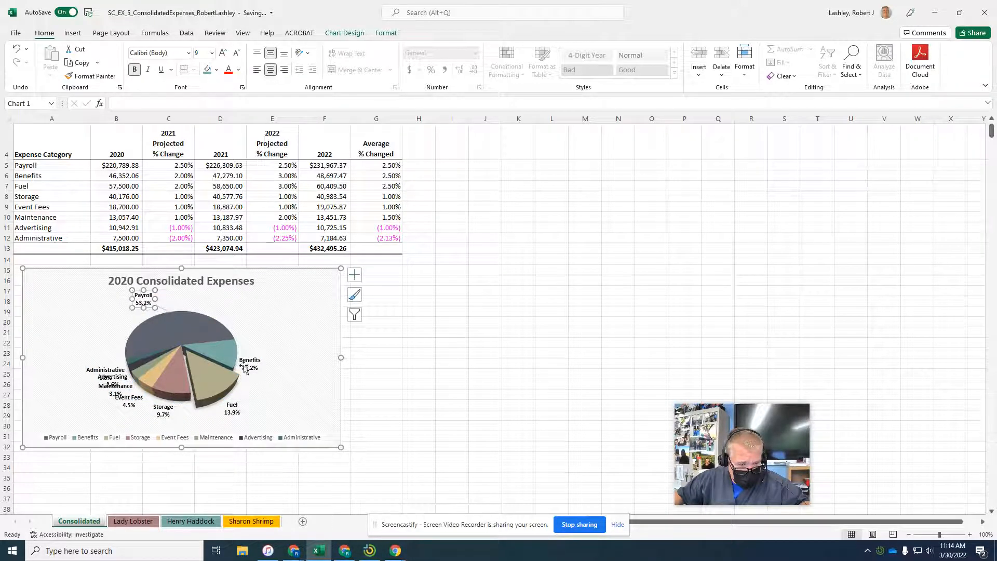
pyautogui.click(249, 364)
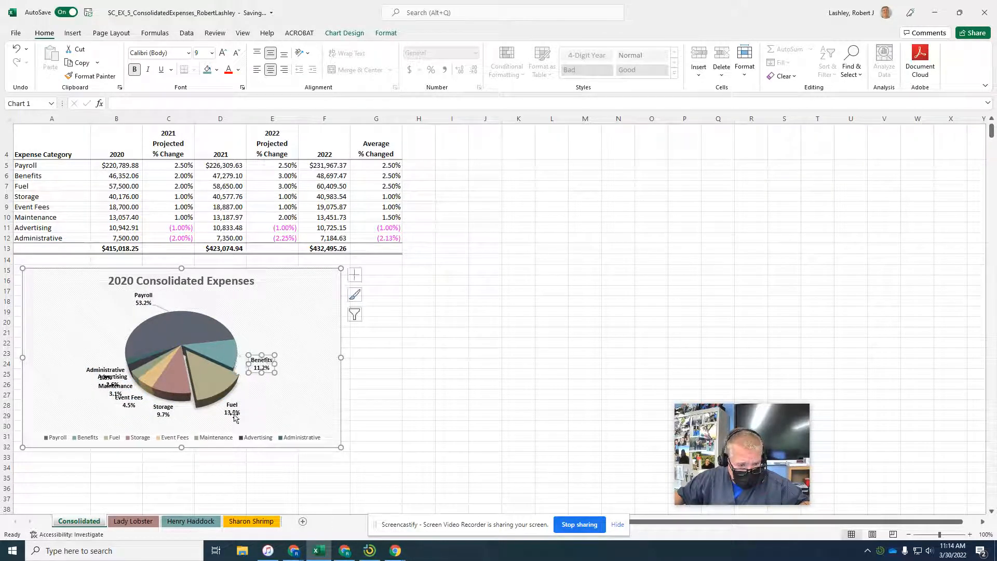
pyautogui.click(232, 412)
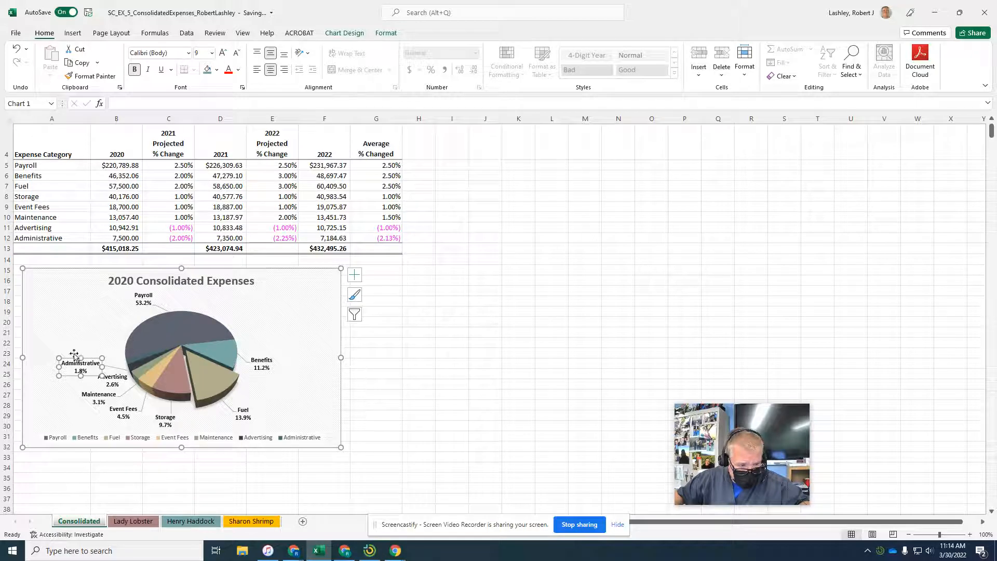
pyautogui.click(80, 363)
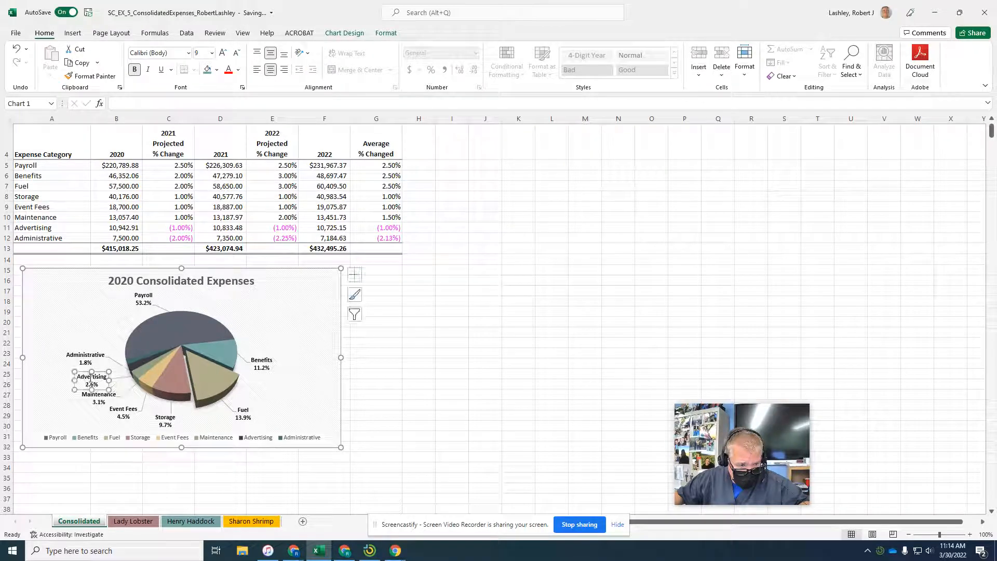
pyautogui.click(419, 363)
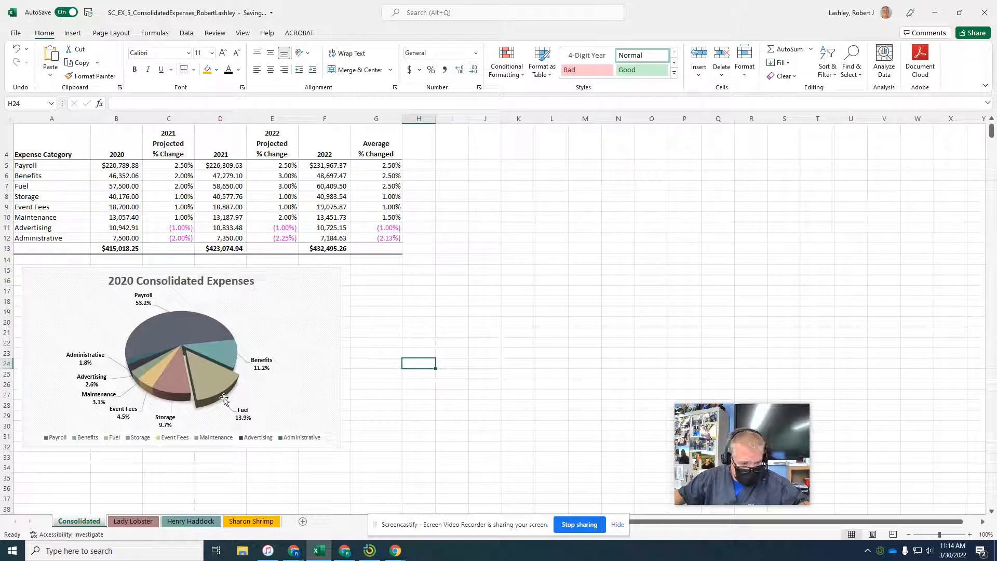
pyautogui.moveTo(256, 363)
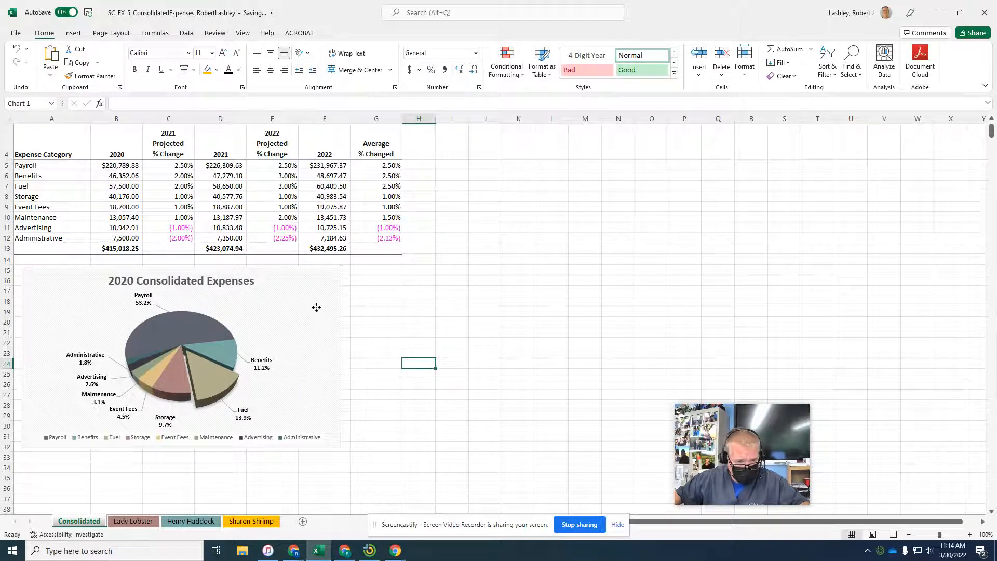
# Select the pie chart and apply a grey theme-colour Shape Outline to it.
pyautogui.click(181, 356)
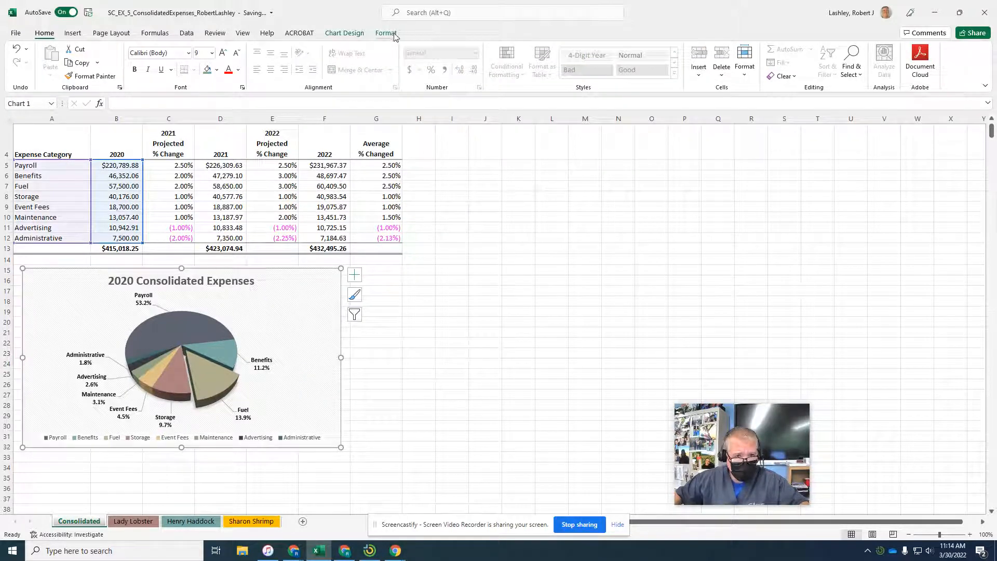
pyautogui.click(385, 33)
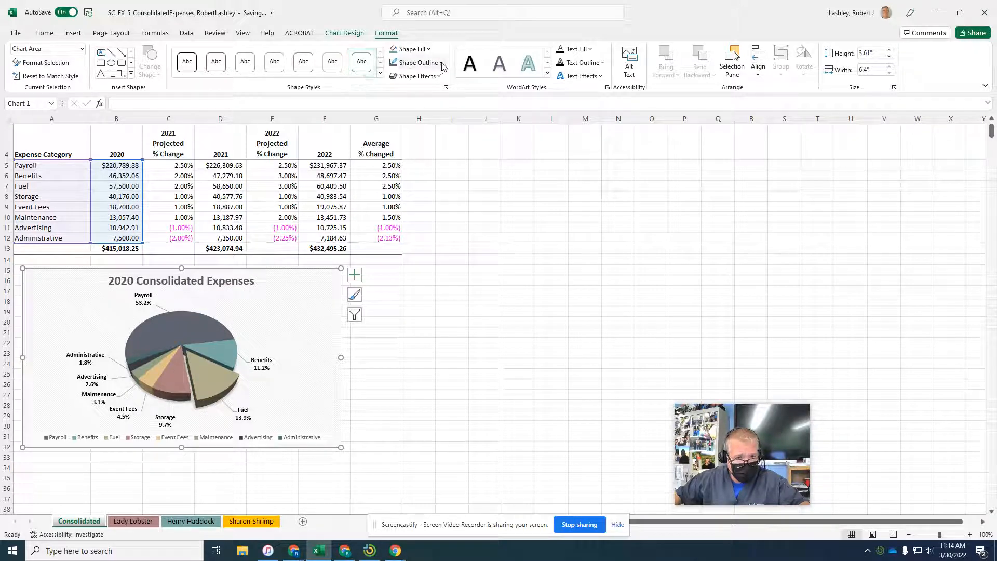
pyautogui.click(414, 63)
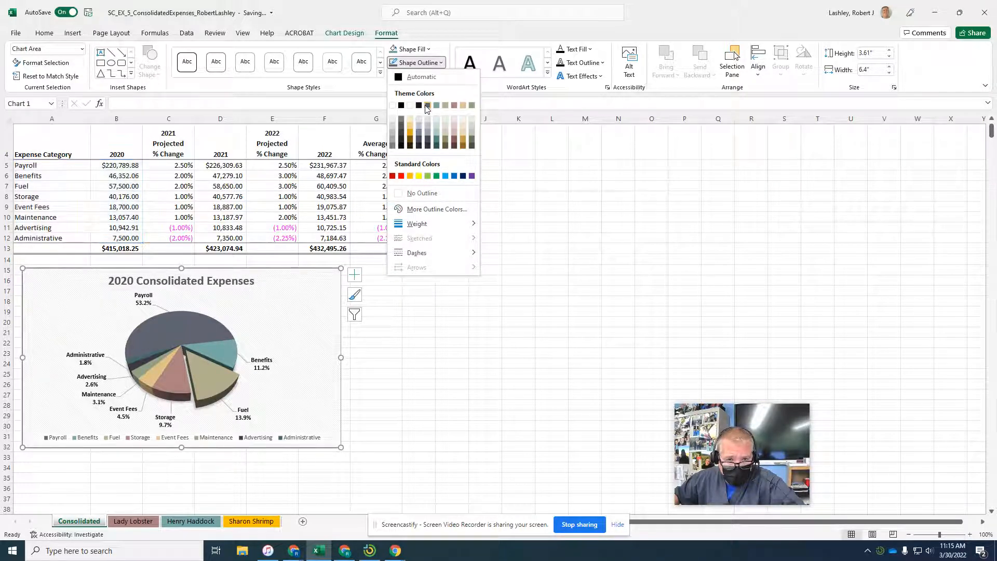
pyautogui.click(427, 105)
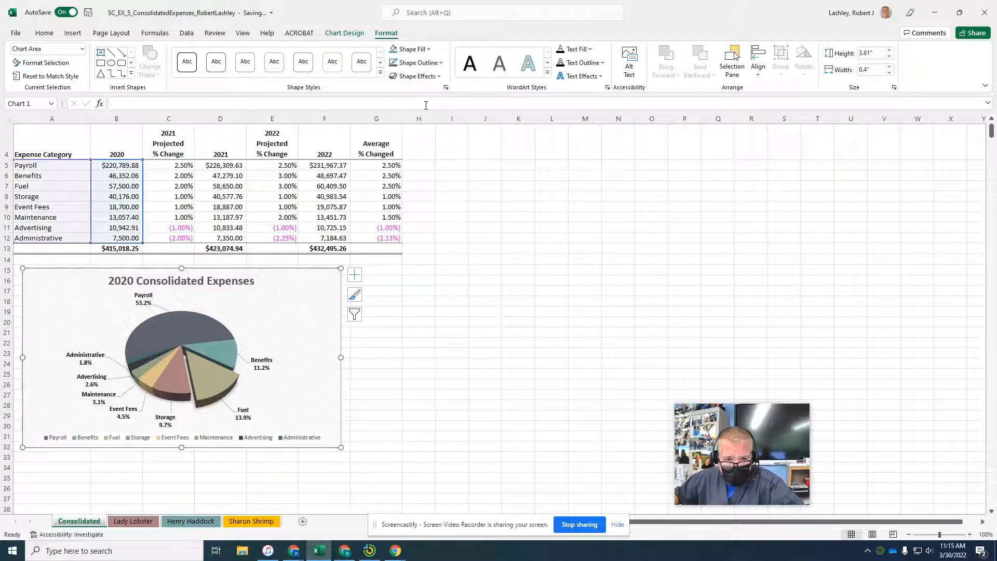
pyautogui.moveTo(425, 105)
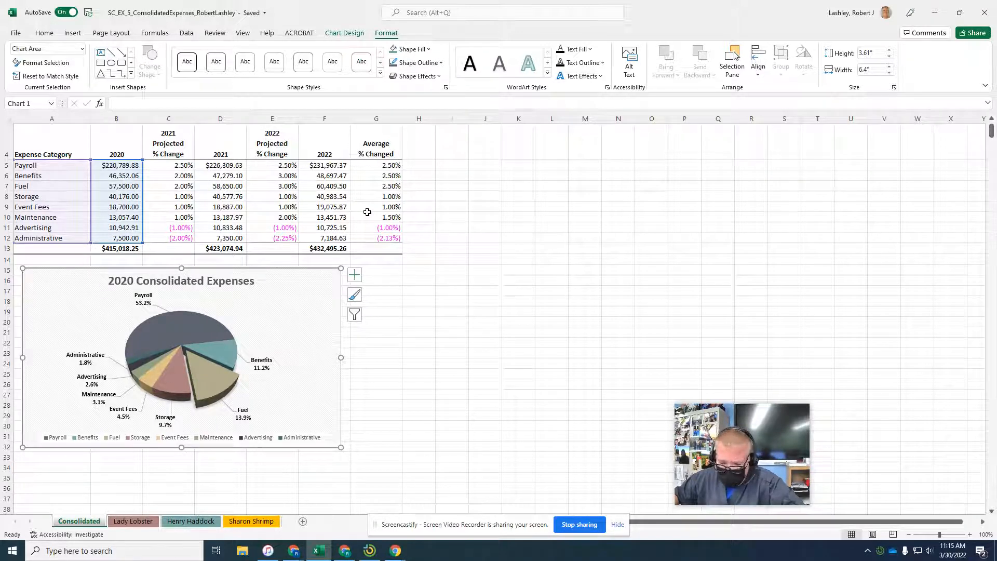
pyautogui.click(485, 227)
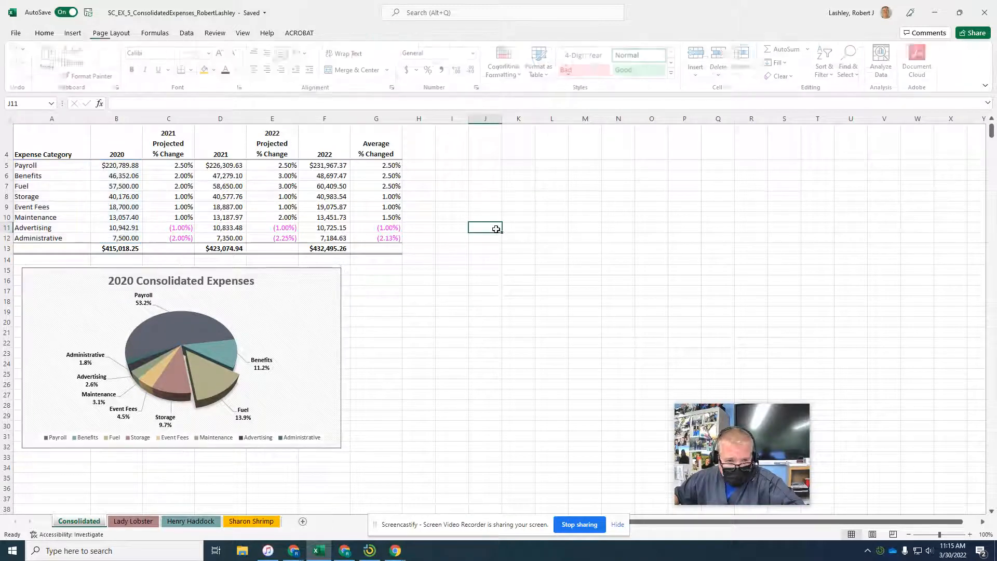
pyautogui.click(44, 32)
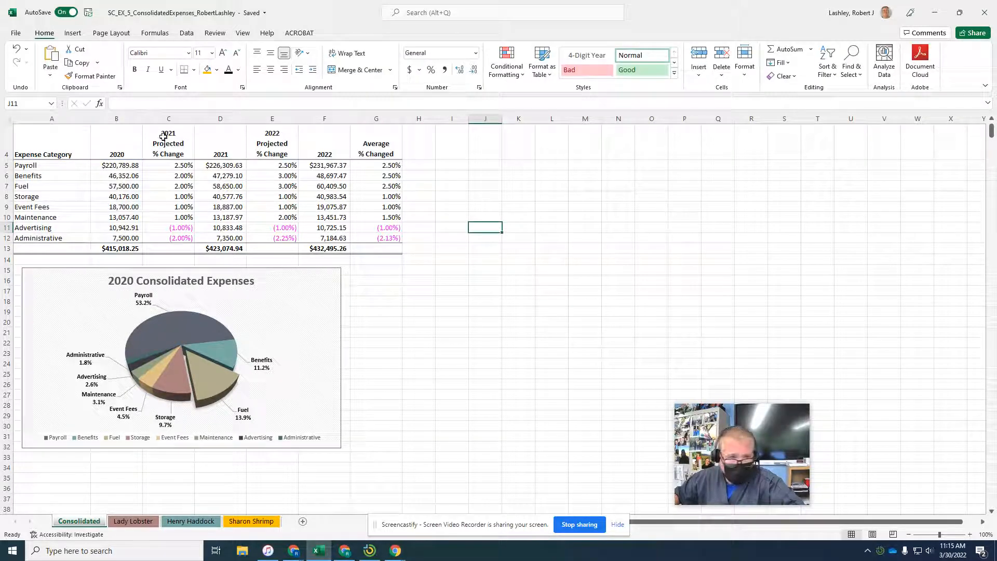
pyautogui.moveTo(455, 302)
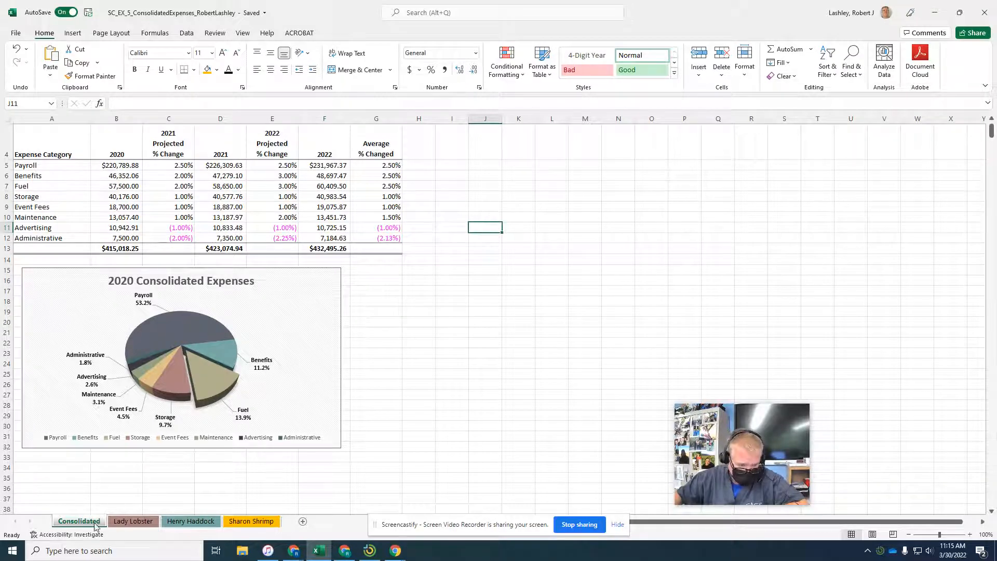
# Group all four worksheets using Select All Sheets from the Consolidated tab's menu.
pyautogui.rightClick(78, 521)
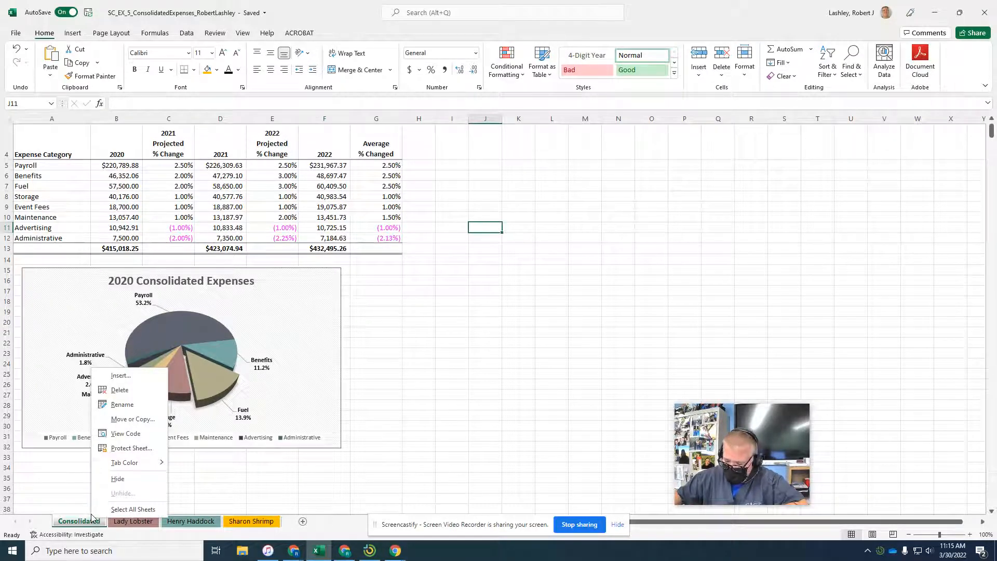
pyautogui.click(133, 509)
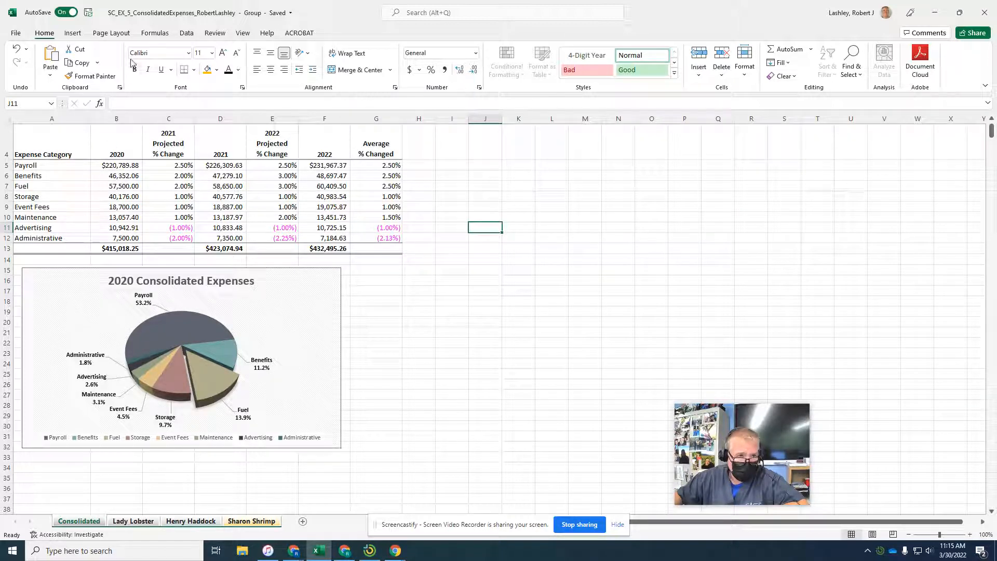
pyautogui.click(111, 32)
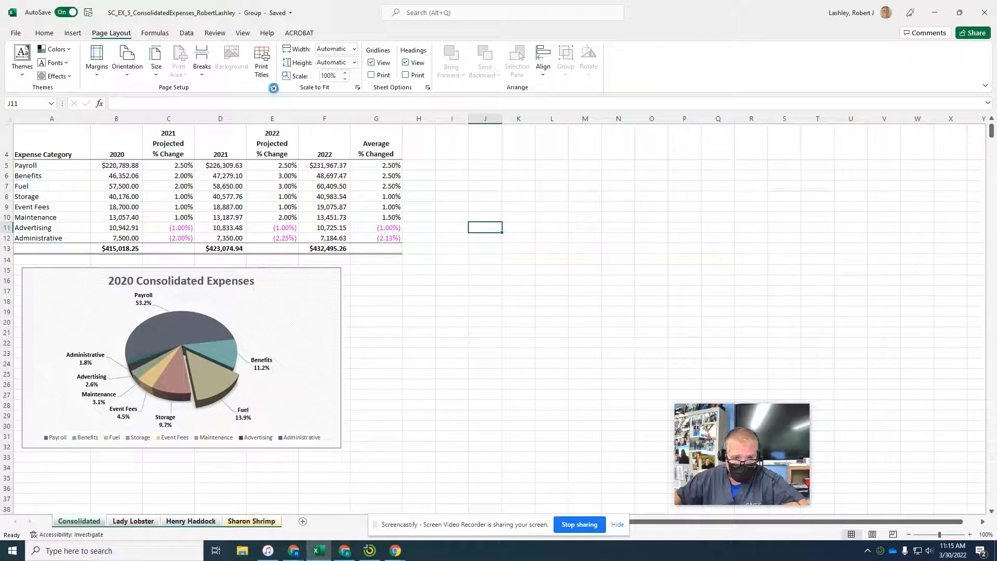
# Set the grouped sheets' page orientation to Landscape in Page Setup.
pyautogui.click(274, 88)
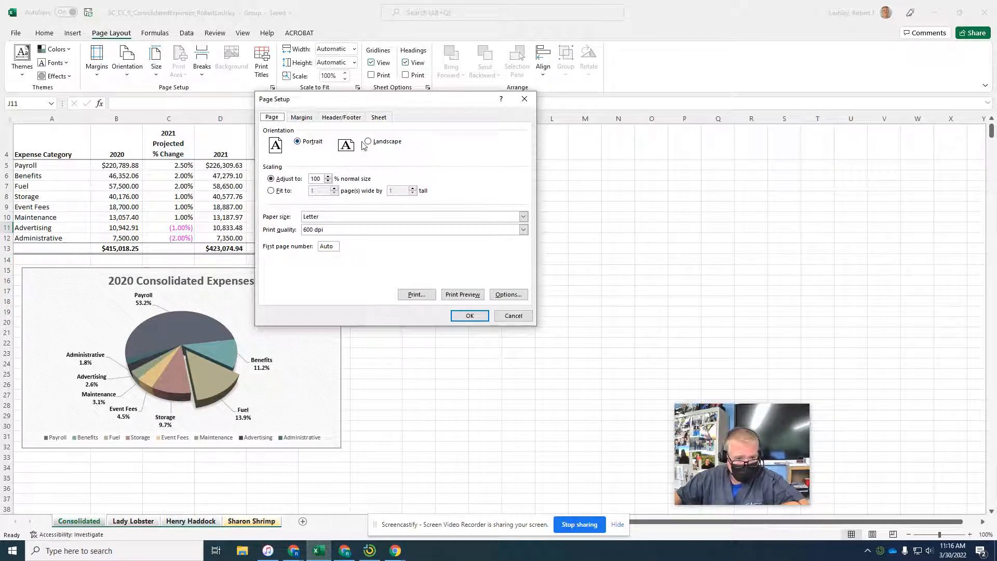
pyautogui.click(368, 141)
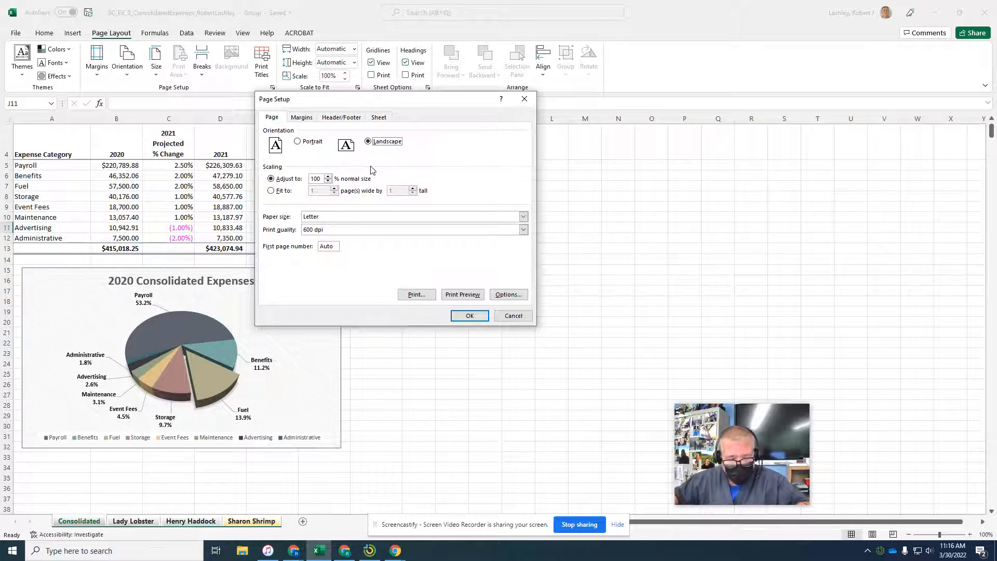
pyautogui.moveTo(357, 158)
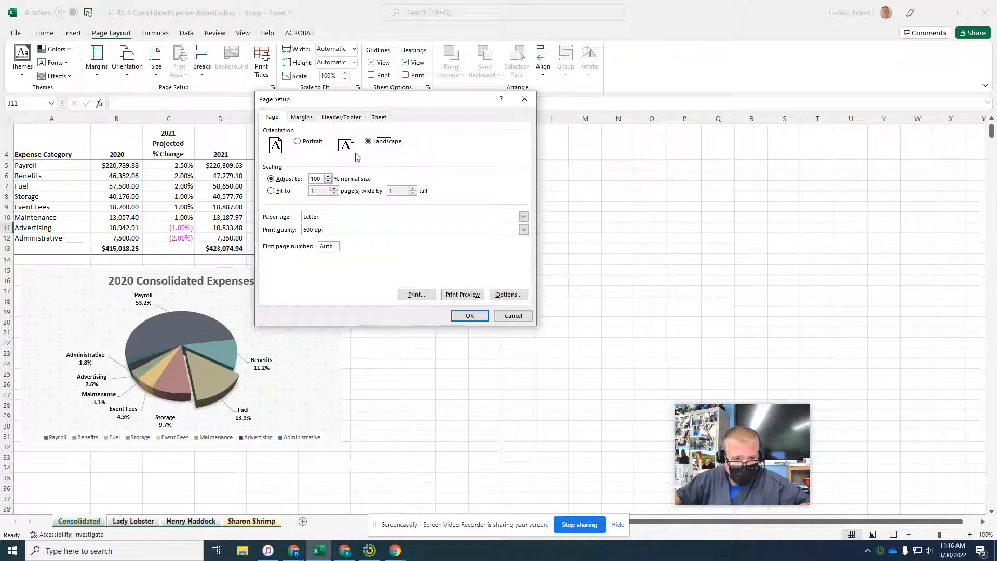
pyautogui.click(302, 117)
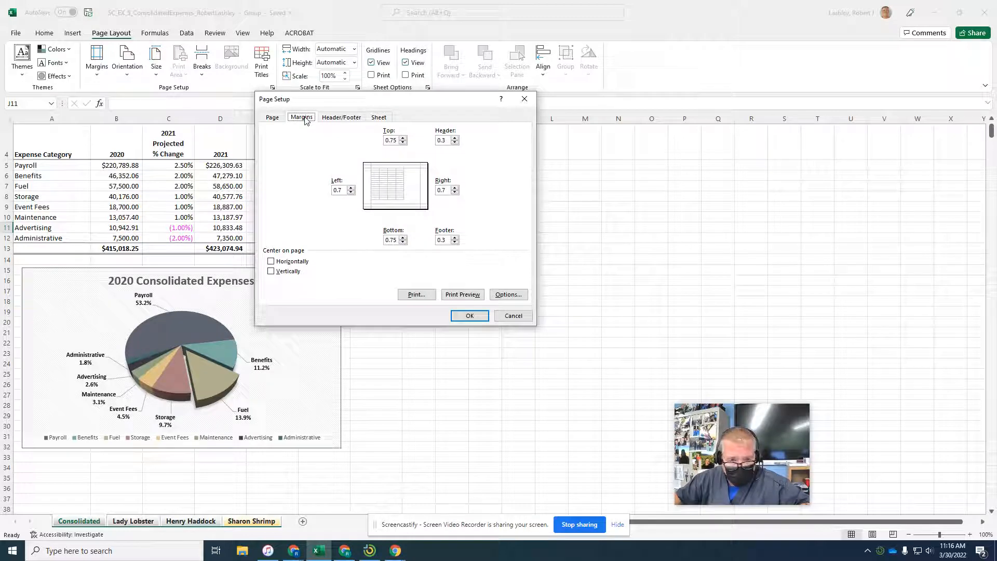
pyautogui.moveTo(307, 141)
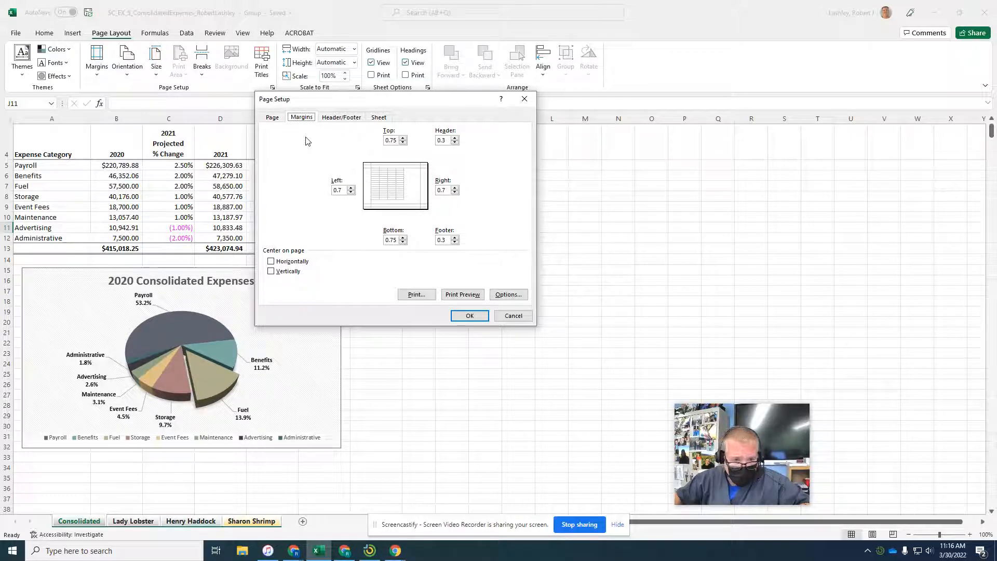
# Set 0.5-inch left and right margins, center horizontally on page, and apply.
pyautogui.click(350, 192)
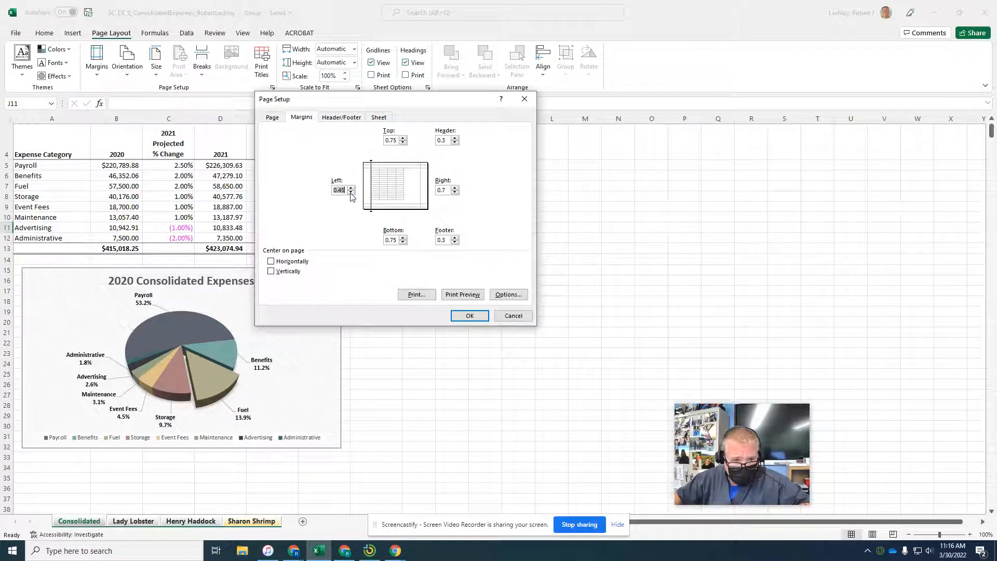
pyautogui.click(350, 192)
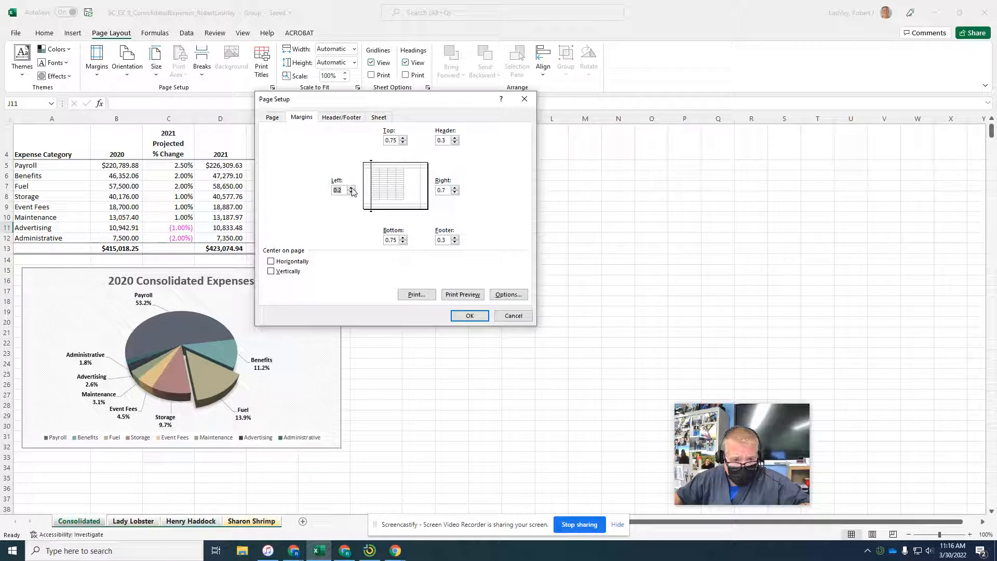
pyautogui.click(351, 188)
pyautogui.write('0.5')
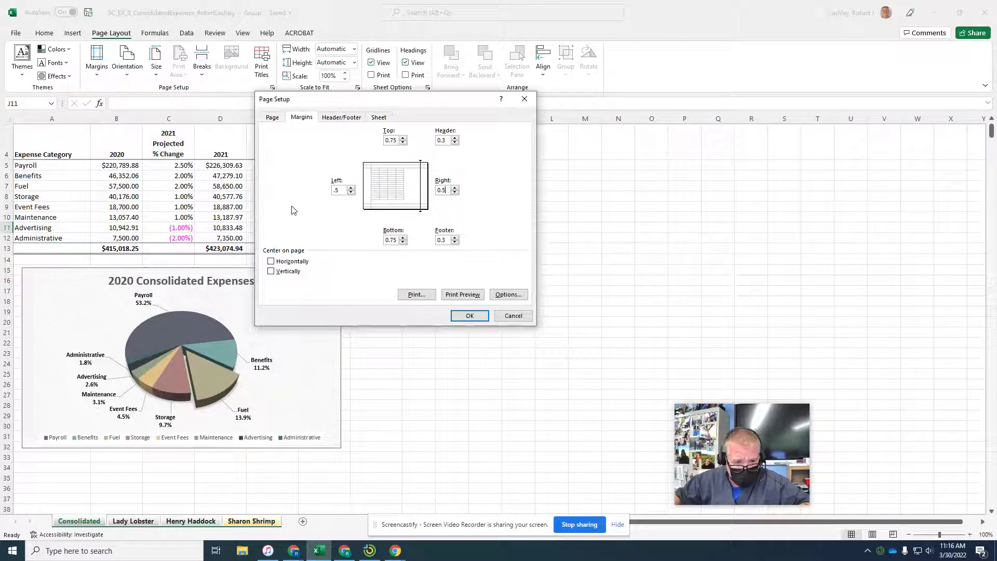
pyautogui.click(271, 261)
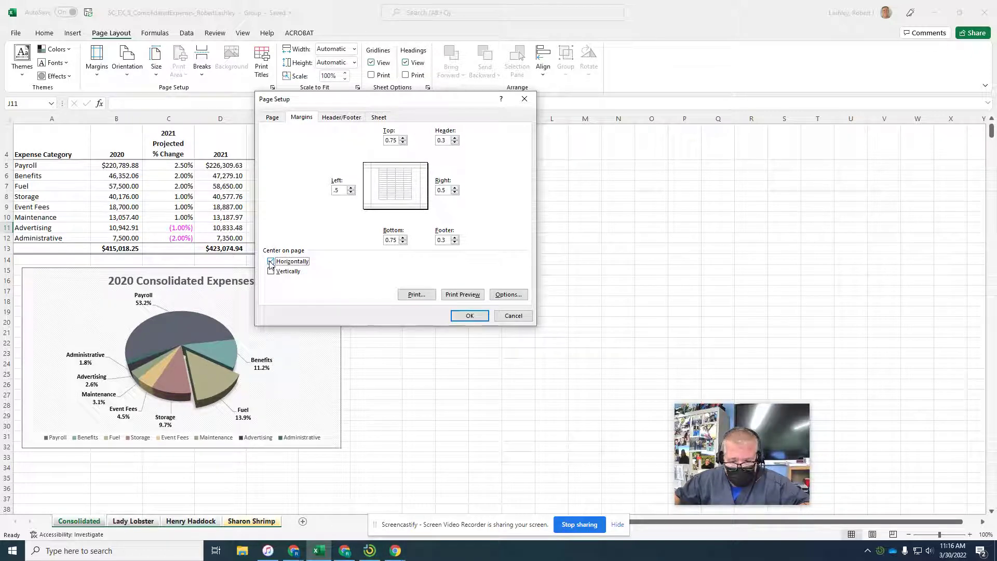
pyautogui.click(271, 261)
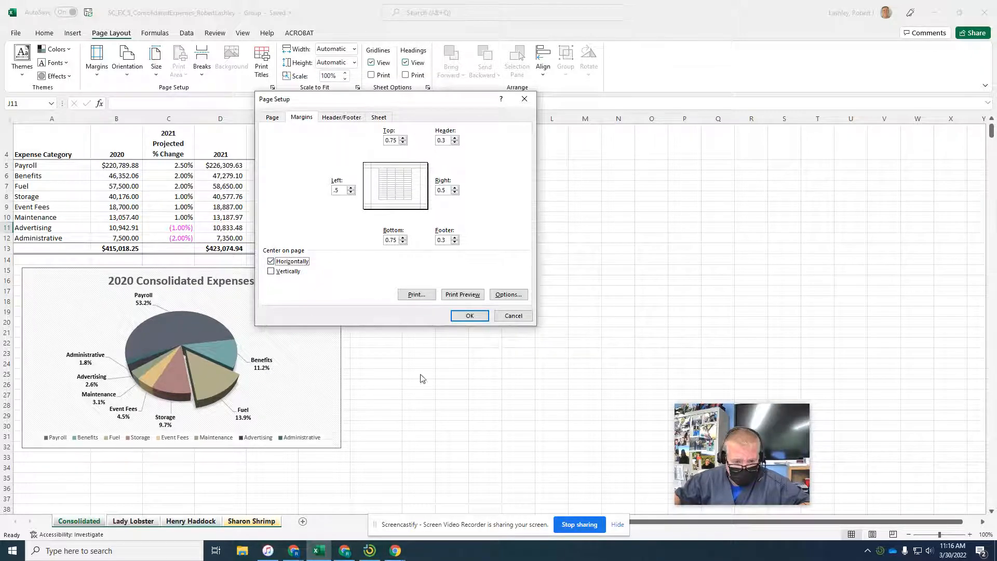
pyautogui.click(470, 315)
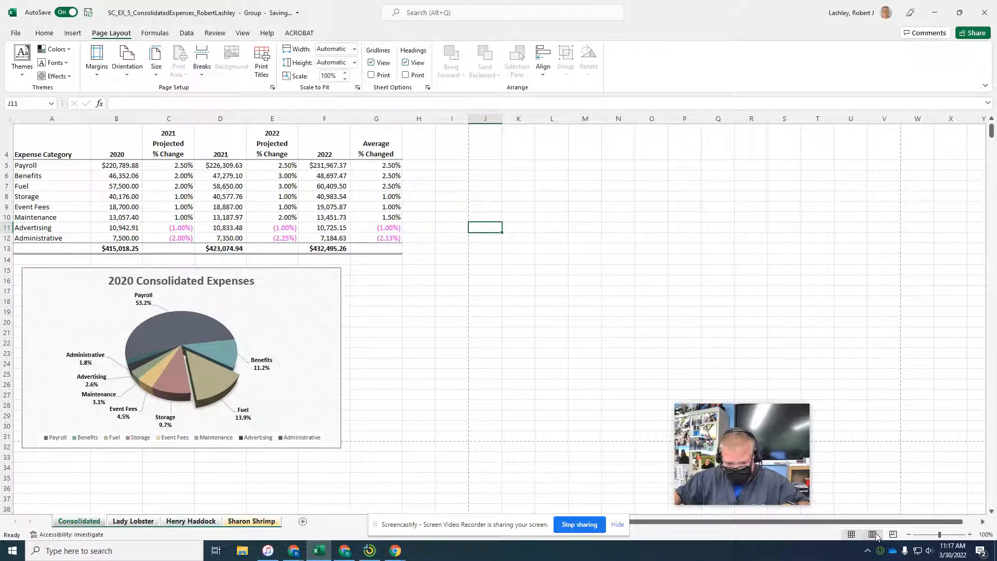
# Switch to Page Layout view and scroll through the printed pages.
pyautogui.click(872, 535)
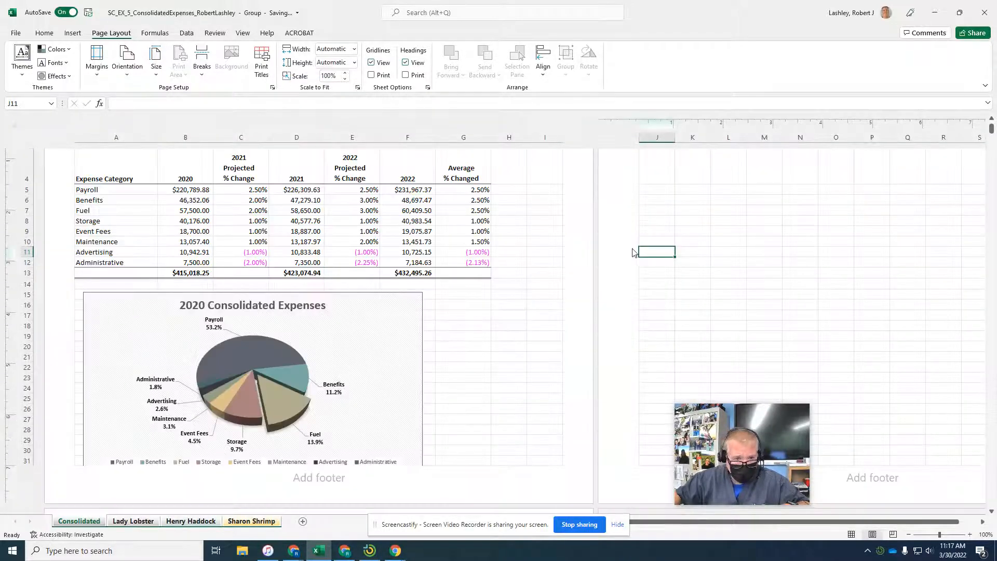
pyautogui.scroll(3)
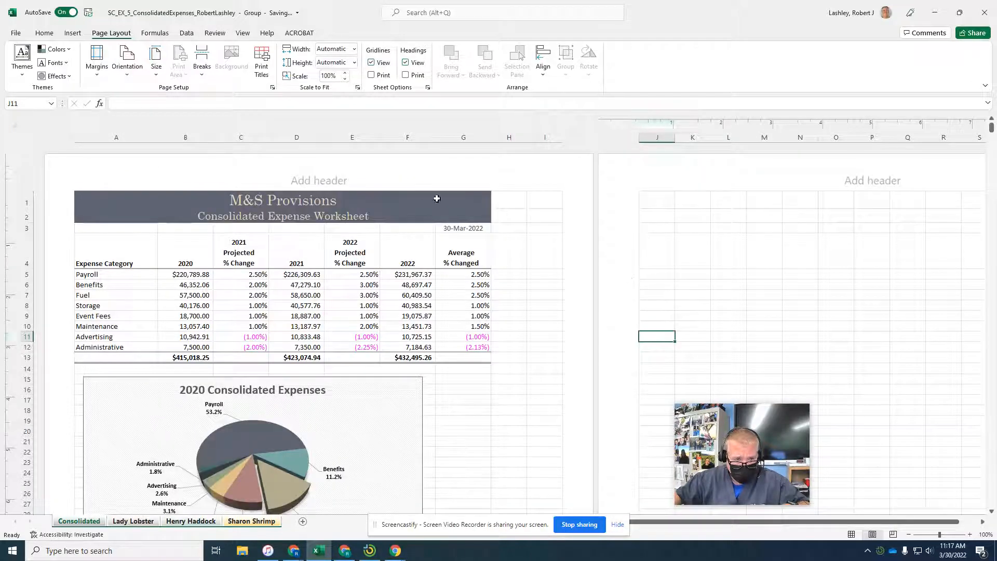
pyautogui.scroll(-3)
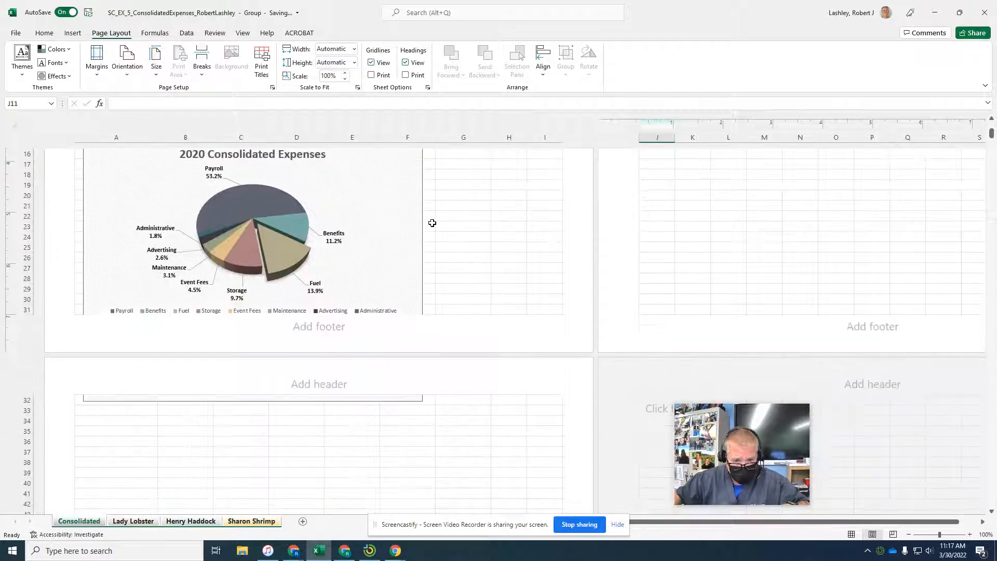
pyautogui.scroll(-3)
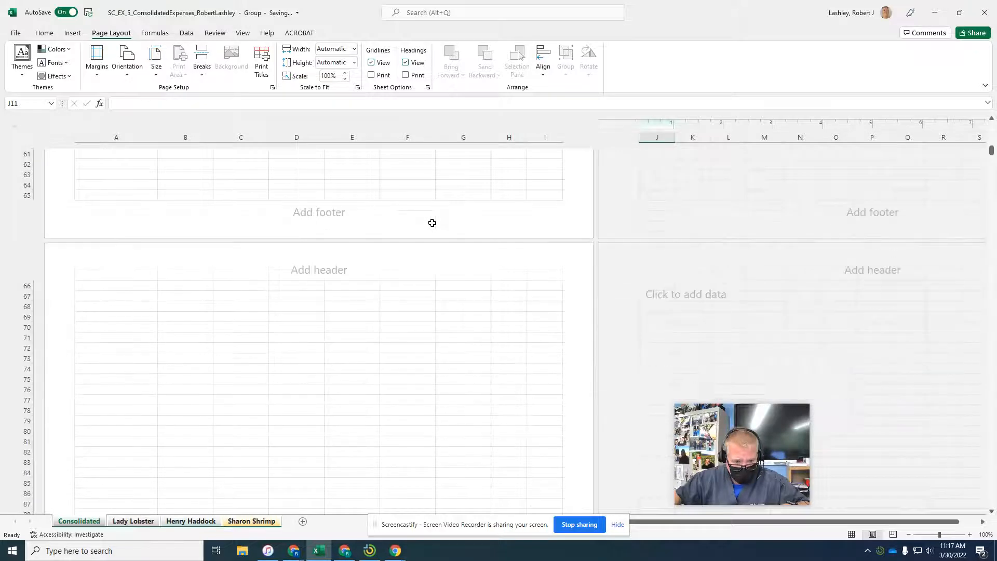
pyautogui.scroll(3)
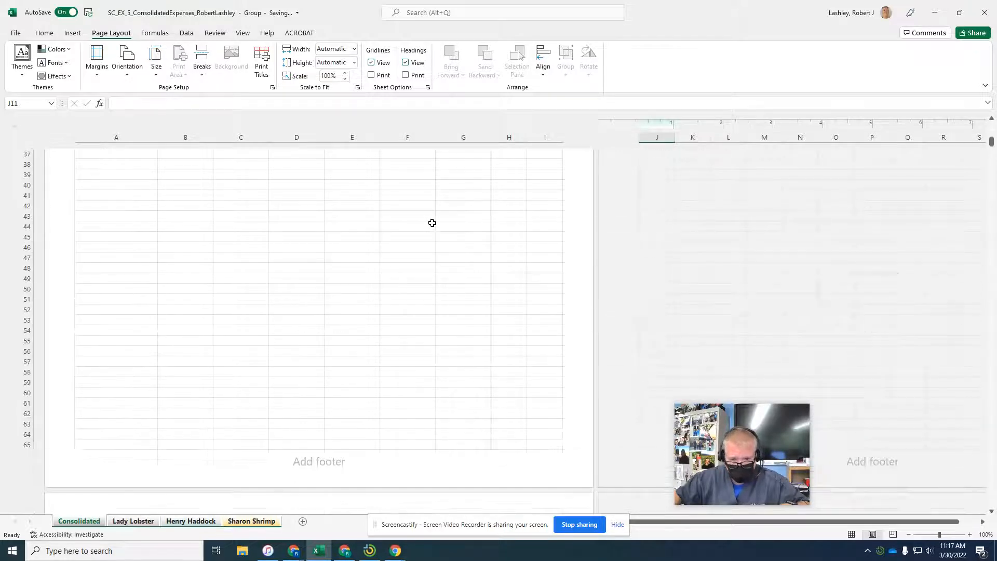
pyautogui.scroll(3)
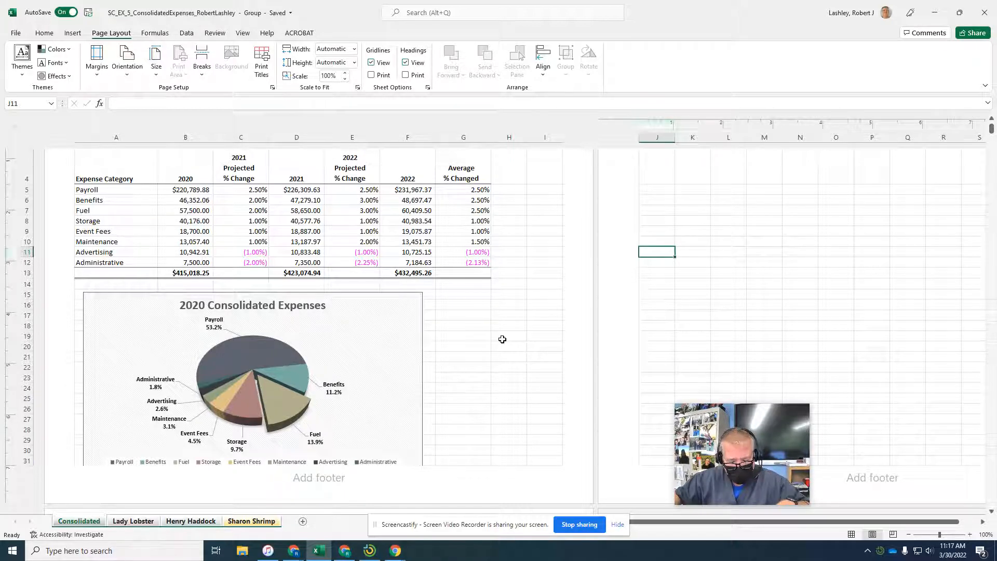
pyautogui.scroll(3)
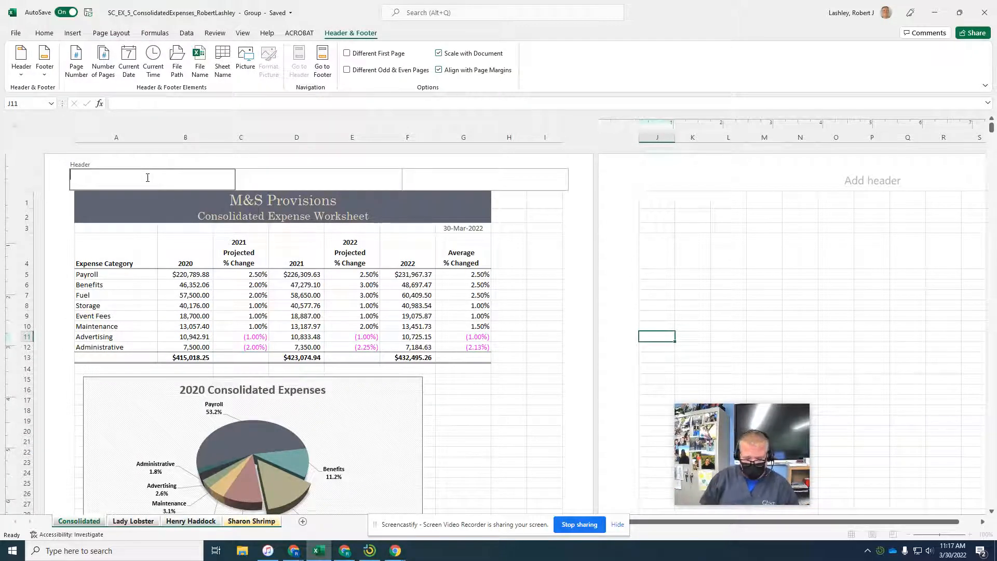
pyautogui.write('Shell')
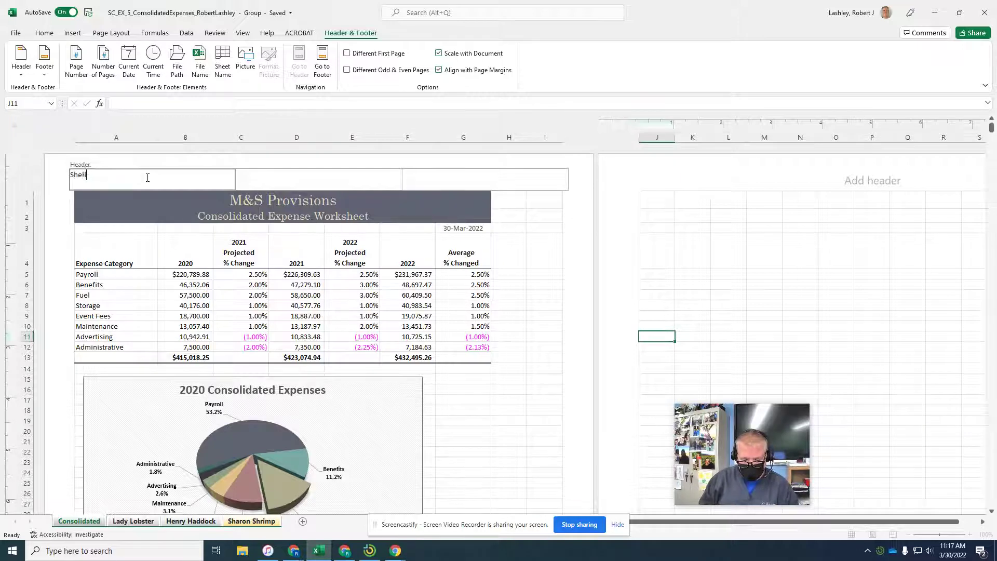
pyautogui.write('y Cashman')
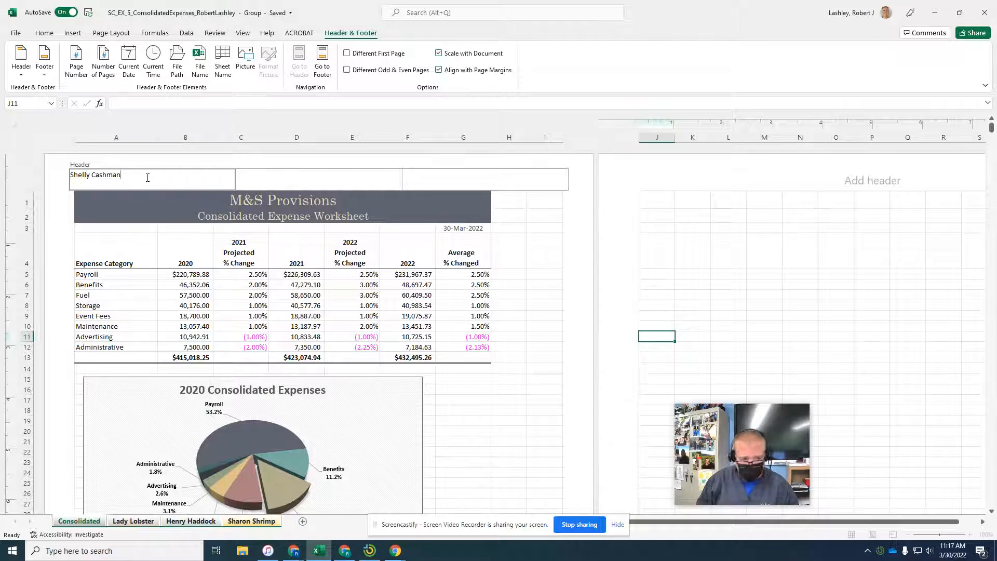
pyautogui.press('Backspace')
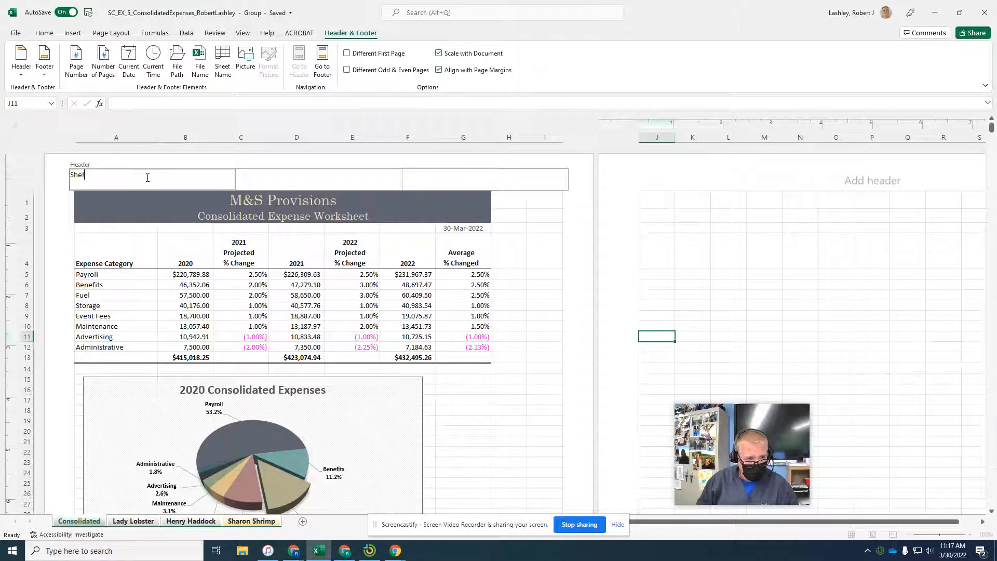
pyautogui.write('Robe')
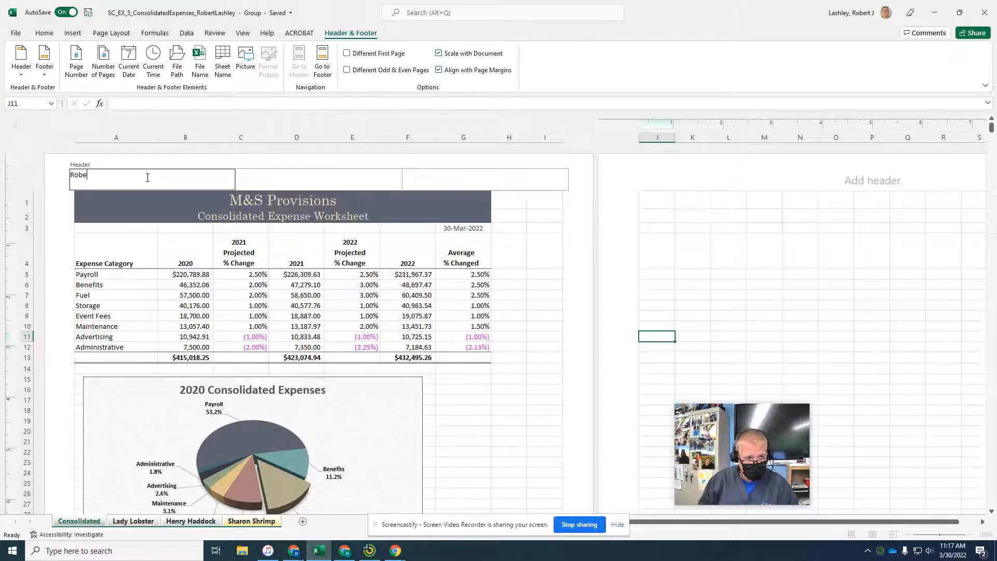
pyautogui.write('rt Lashley')
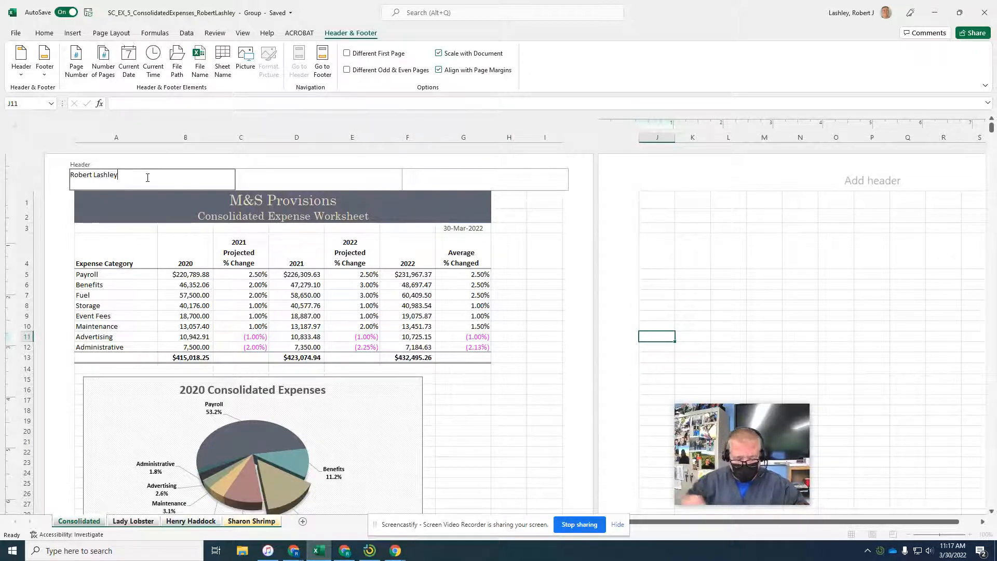
# Type 'Expense Worksheet' in the centre header section.
pyautogui.click(317, 179)
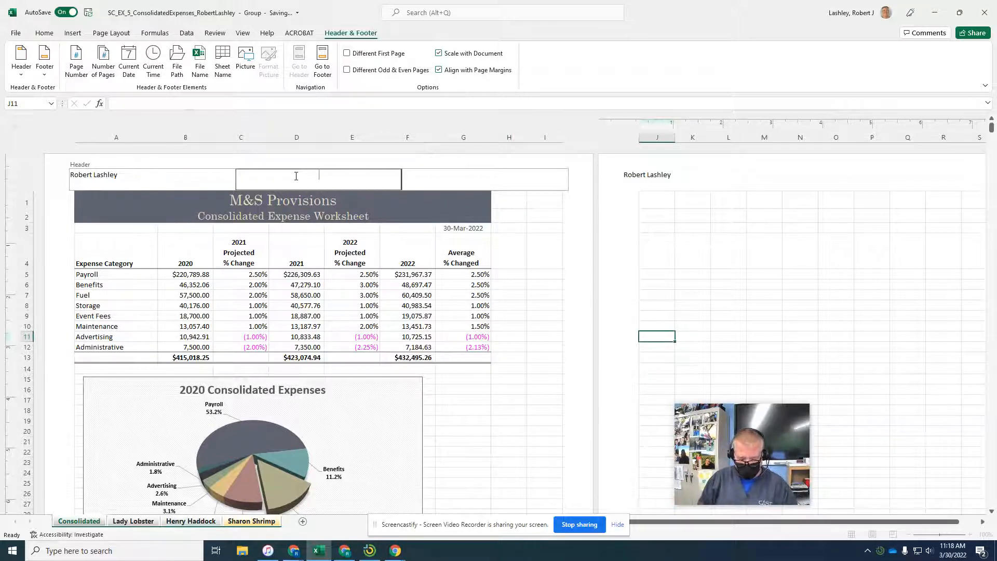
pyautogui.write('Expense')
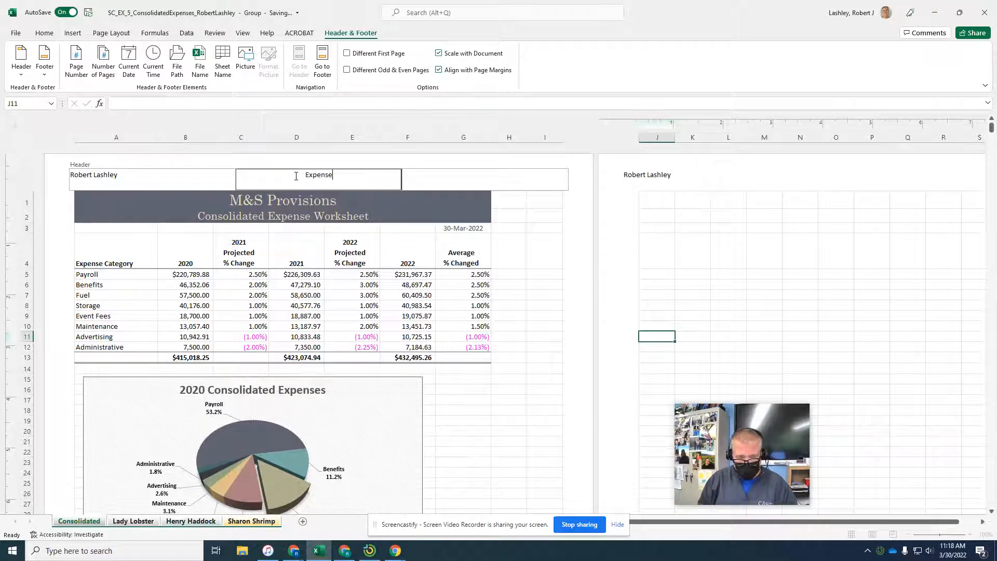
pyautogui.write('Worksheet')
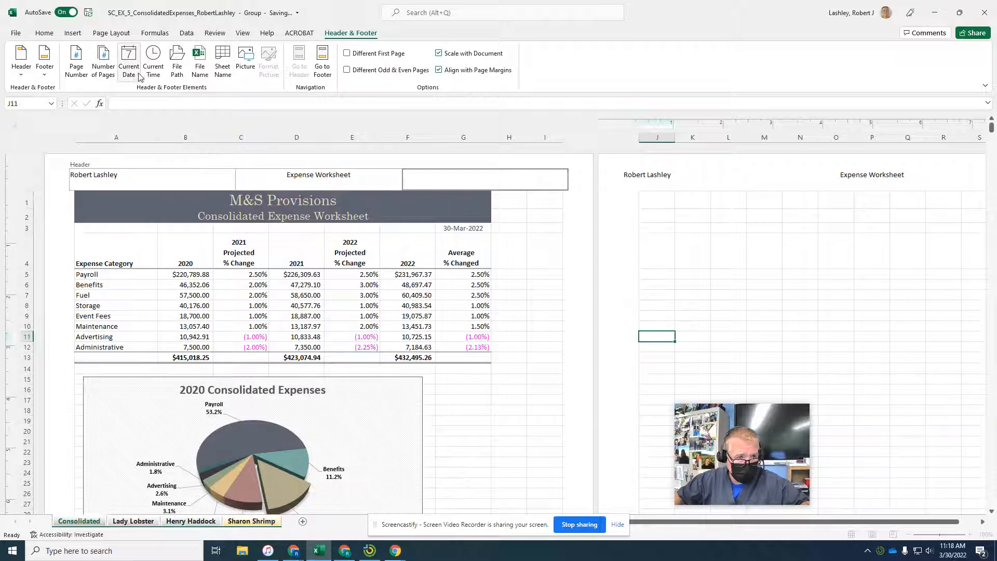
# Insert the Current Date code in the right header, showing 3/30/2022.
pyautogui.click(128, 60)
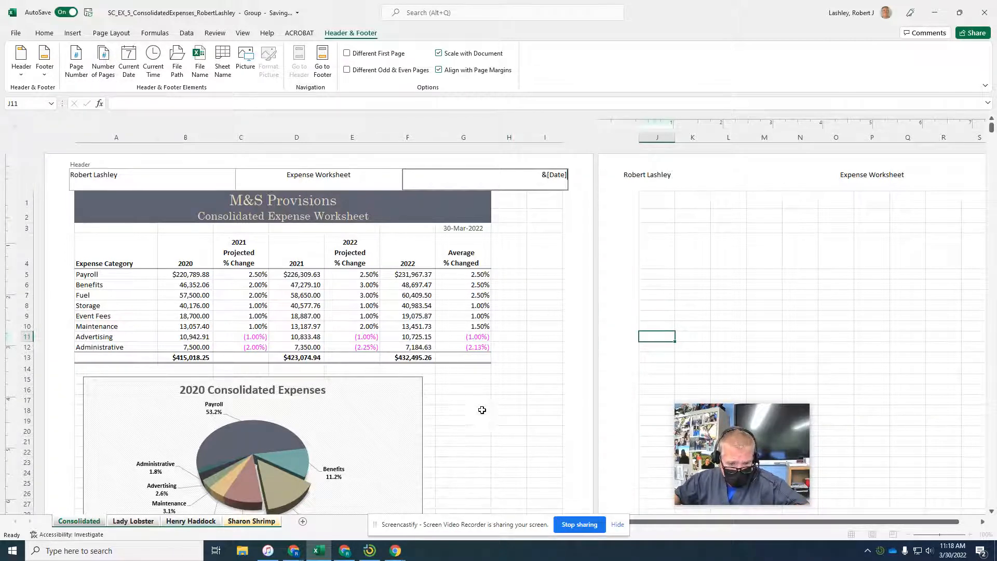
pyautogui.click(463, 206)
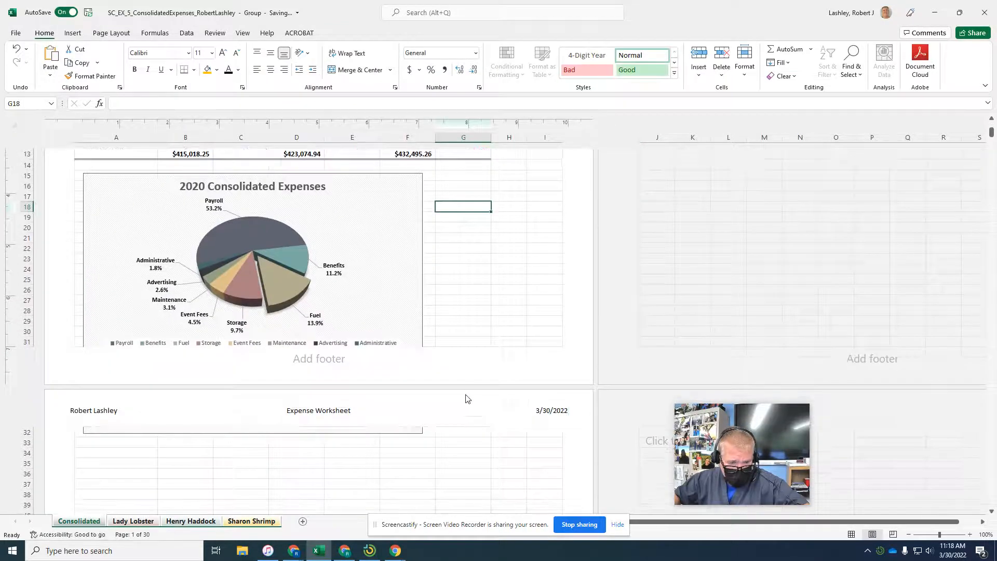
# Start editing the page footer in its centre section.
pyautogui.scroll(-3)
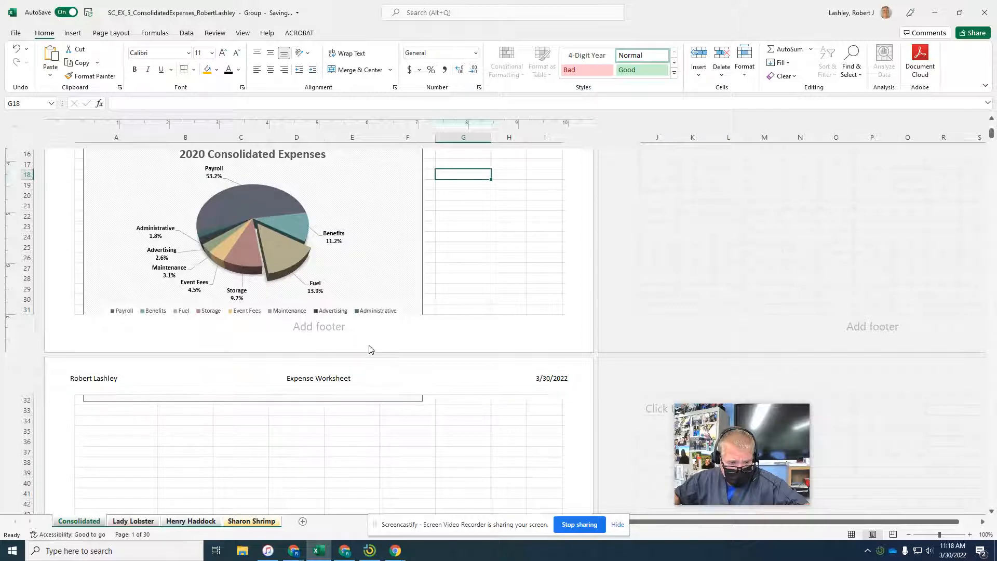
pyautogui.scroll(3)
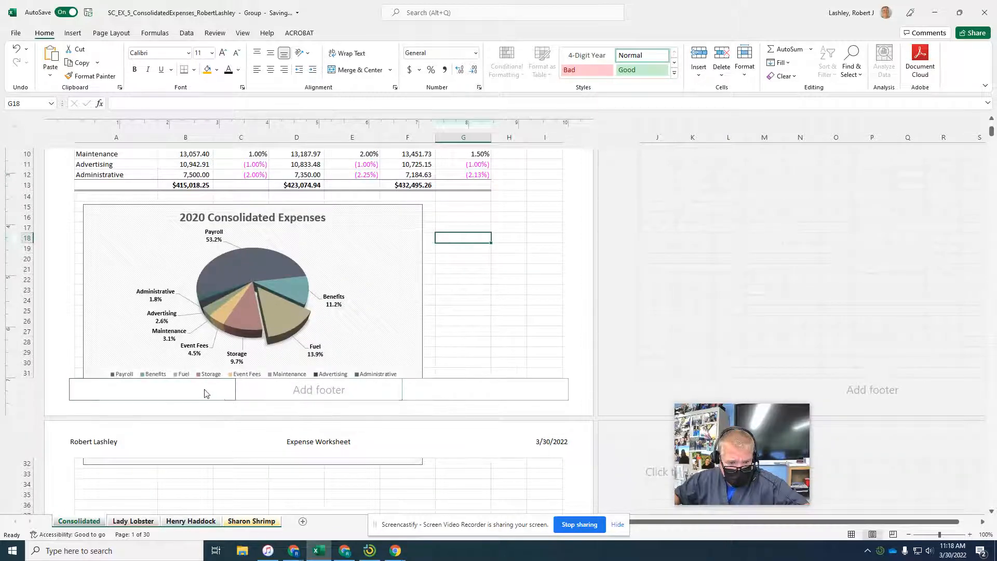
pyautogui.click(153, 388)
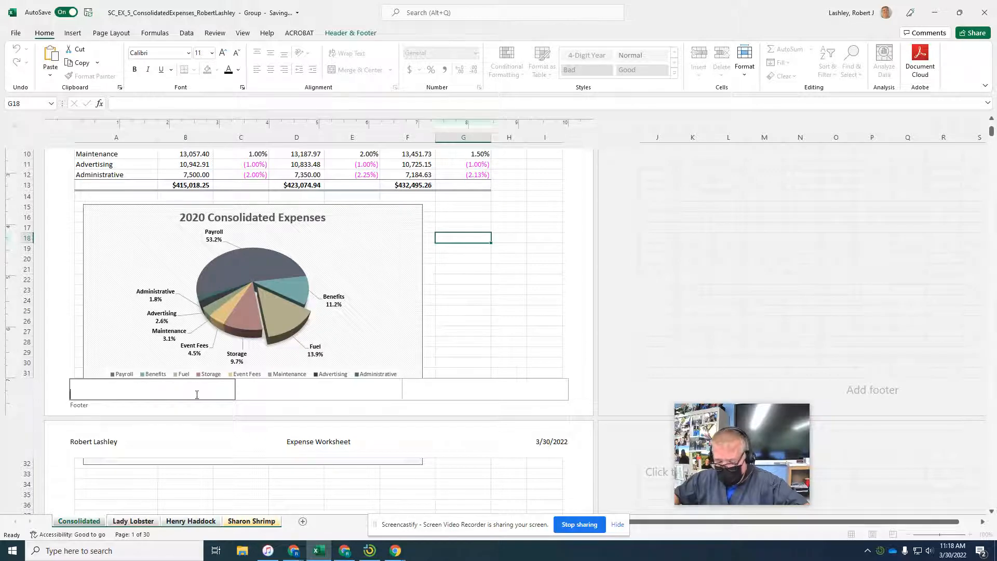
pyautogui.click(318, 389)
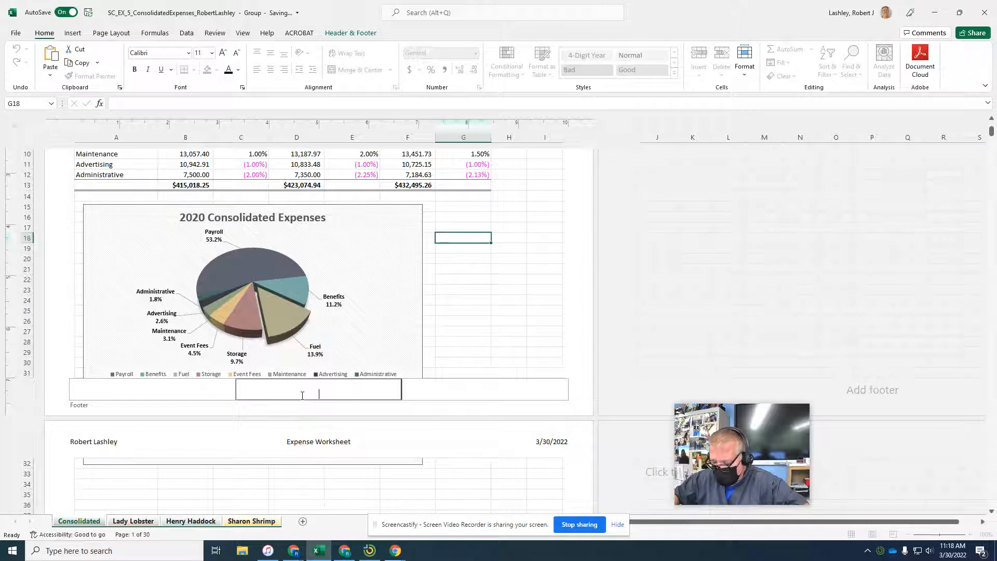
pyautogui.moveTo(324, 333)
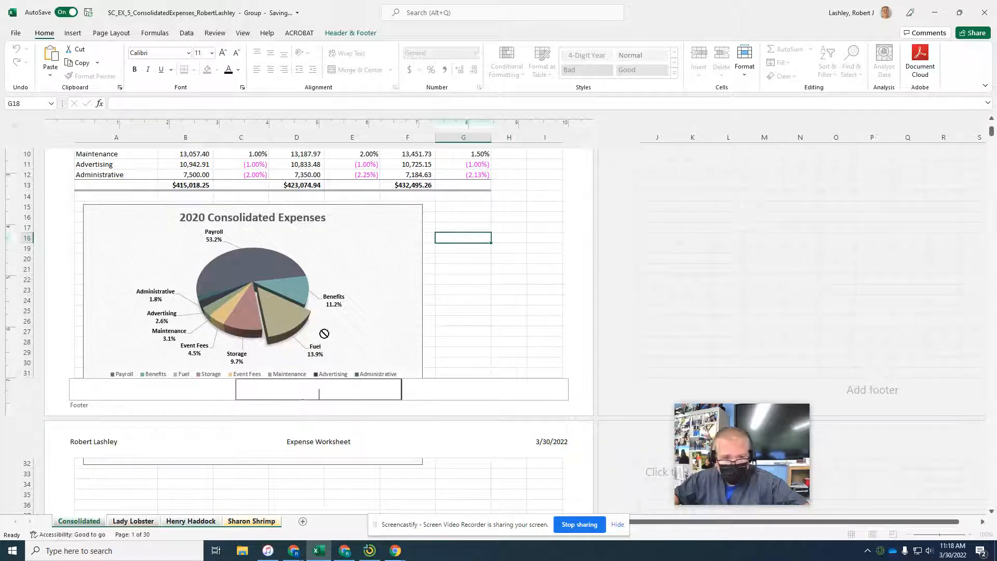
# Insert the sheet name, a 'Page' label and the page number into the centre footer.
pyautogui.click(351, 32)
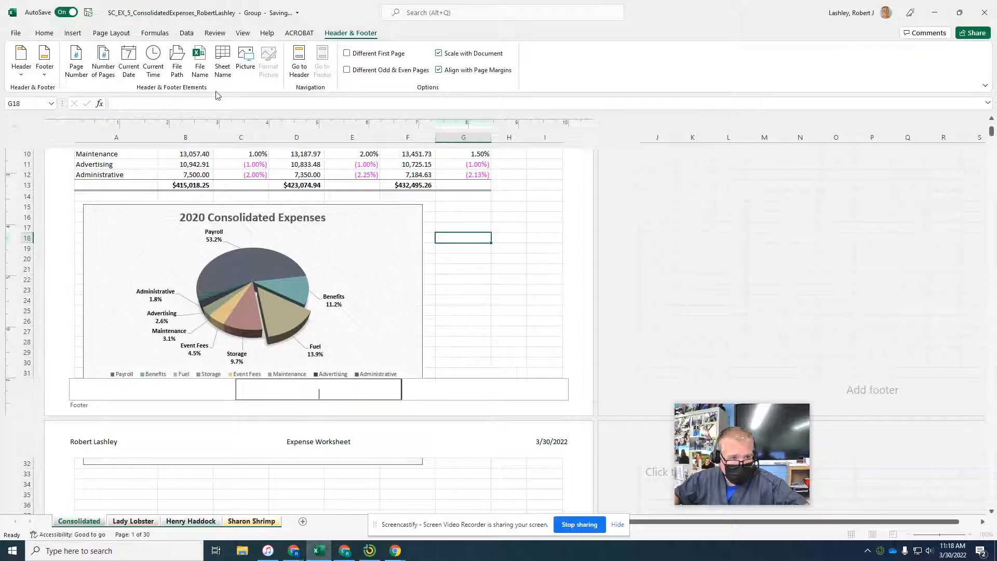
pyautogui.click(222, 60)
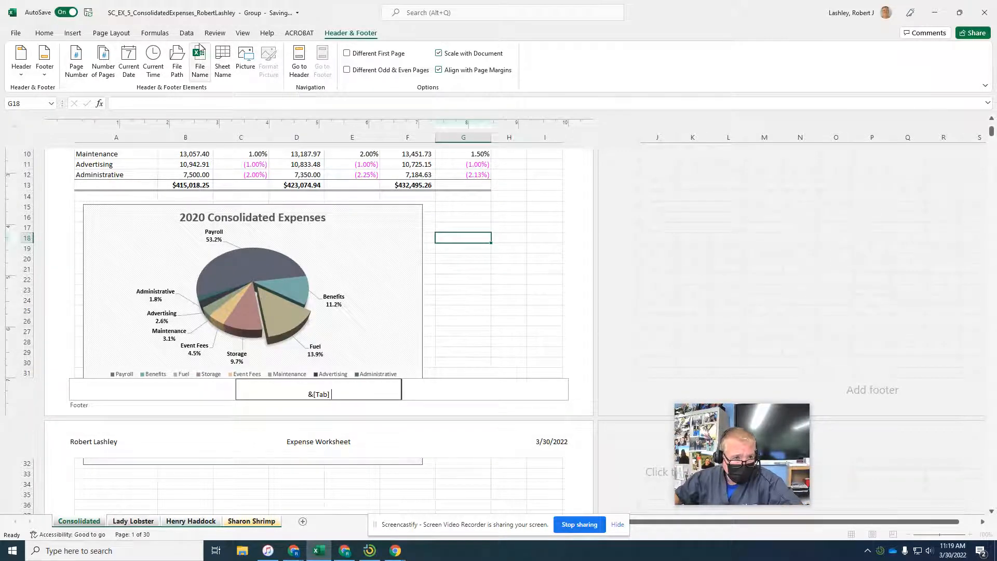
pyautogui.click(75, 60)
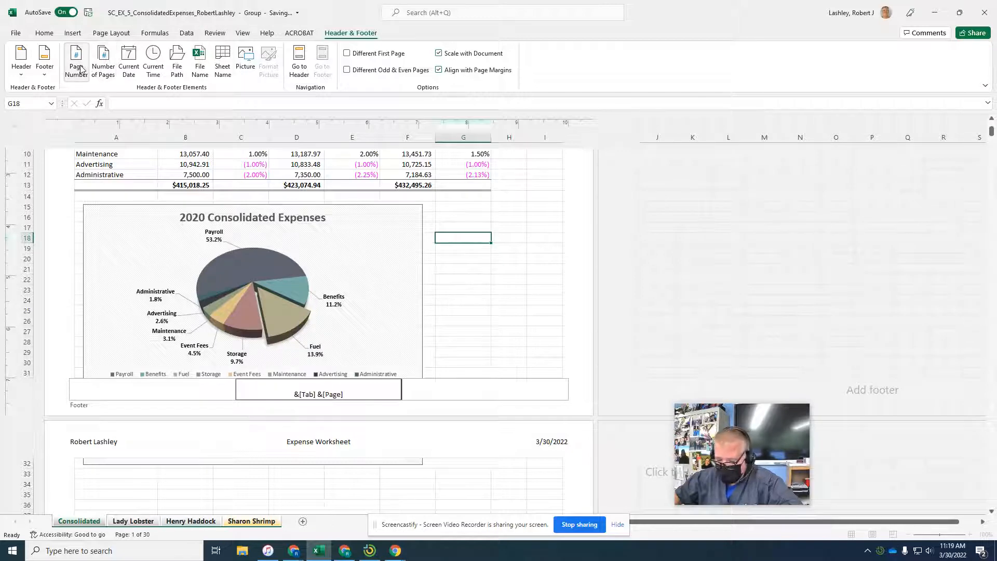
pyautogui.moveTo(103, 60)
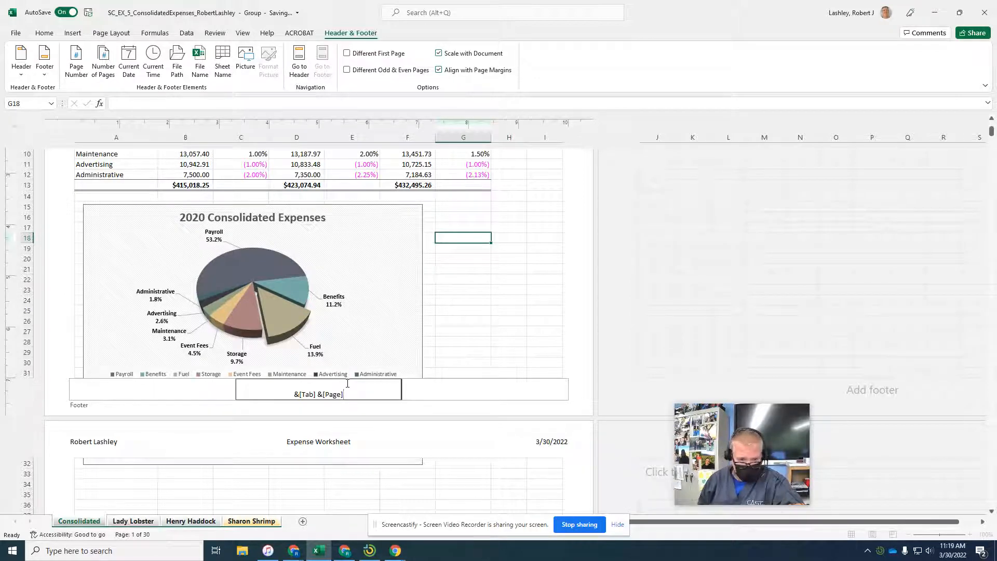
pyautogui.press('backspace')
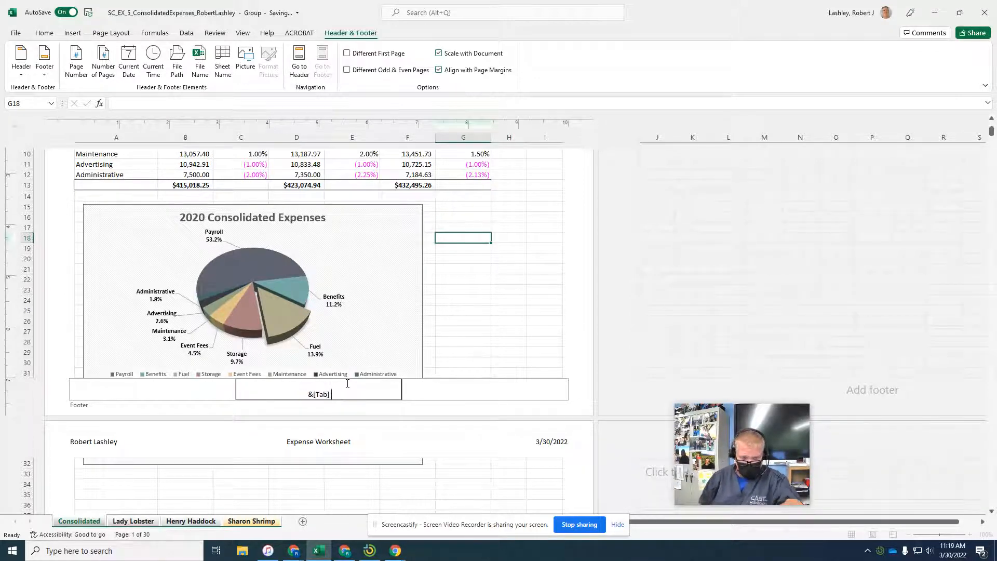
pyautogui.write('P')
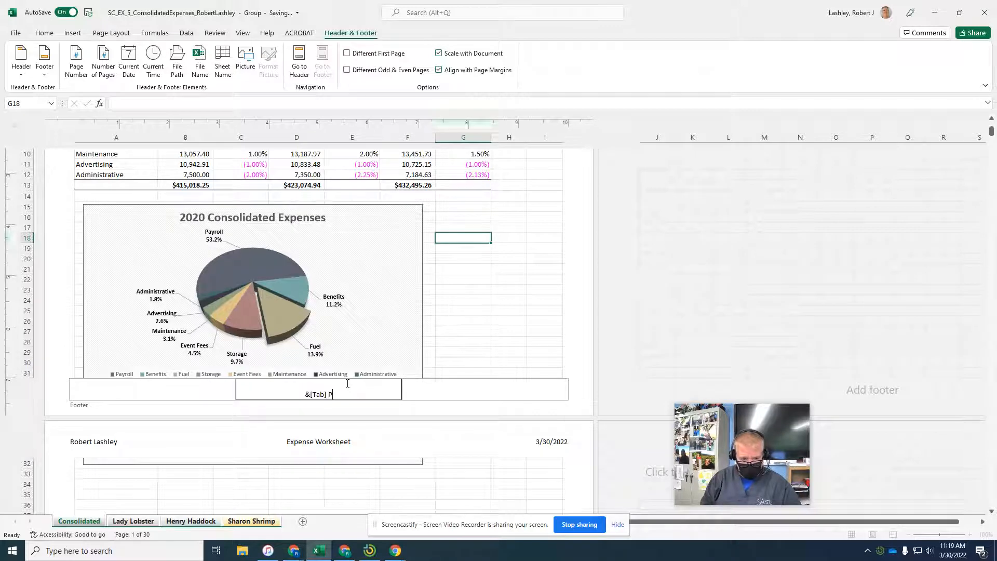
pyautogui.write('age &[Page')
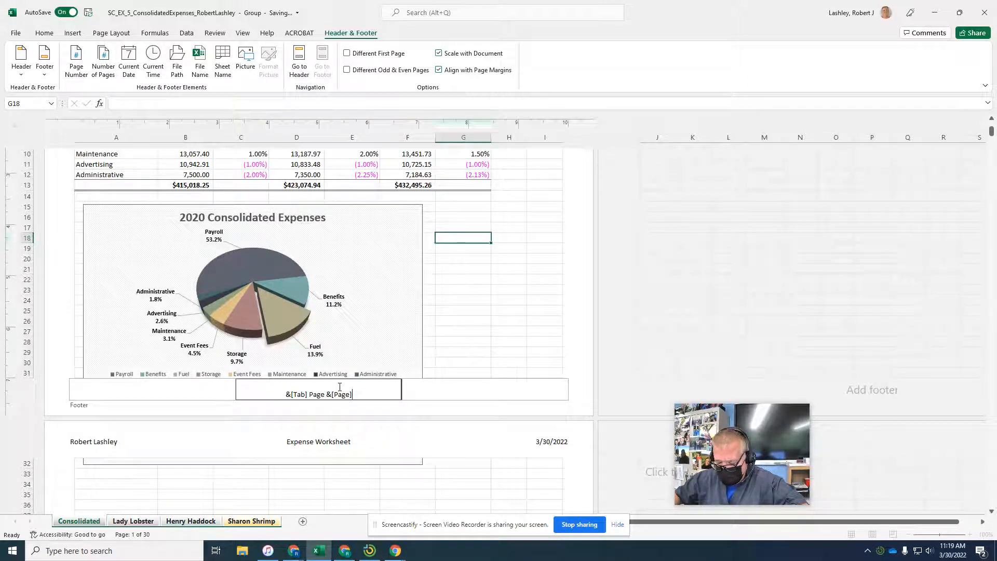
pyautogui.moveTo(159, 402)
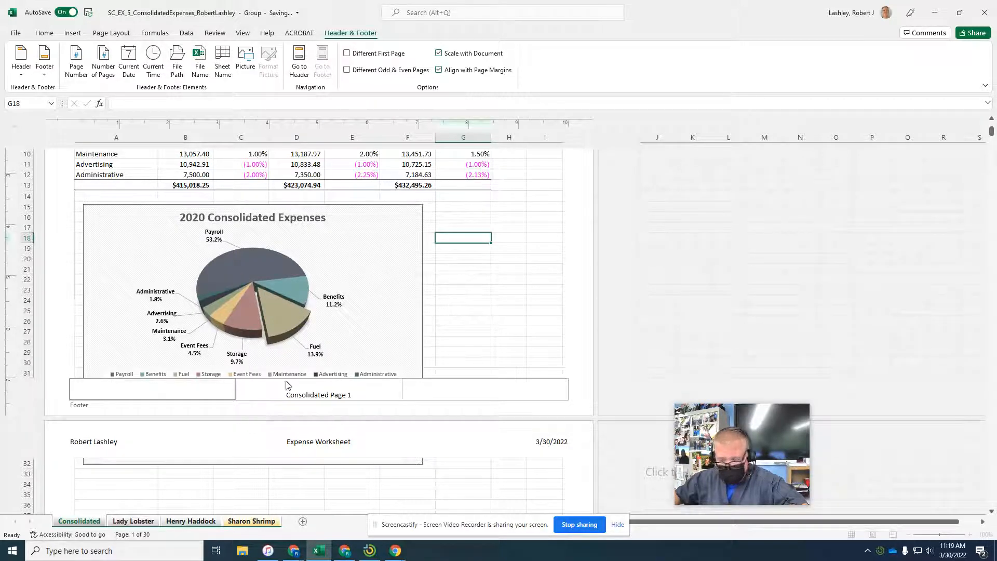
pyautogui.moveTo(541, 317)
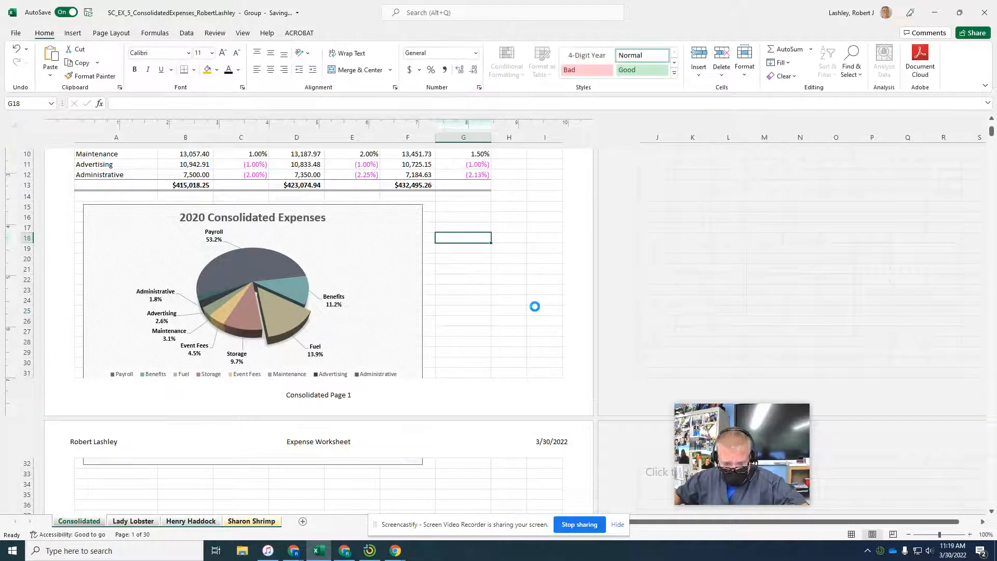
# Finish the footer, return to Normal view, and dismiss the sheet tab menu unchanged.
pyautogui.click(545, 311)
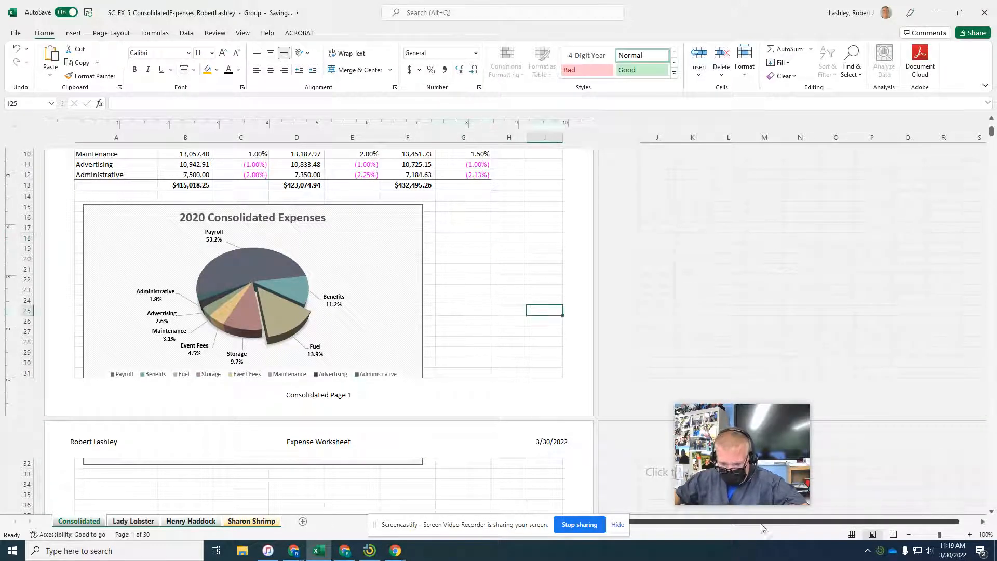
pyautogui.moveTo(850, 535)
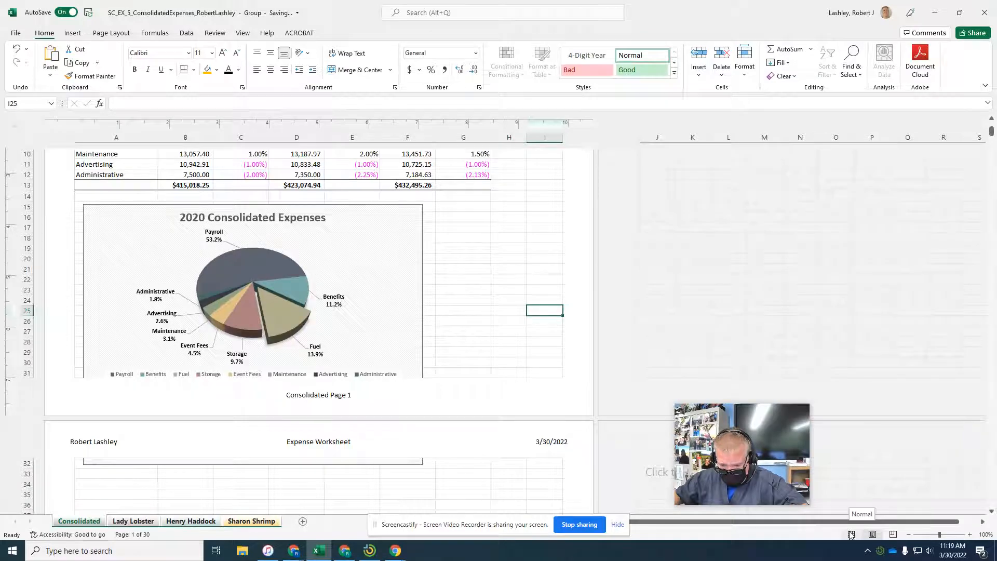
pyautogui.click(851, 534)
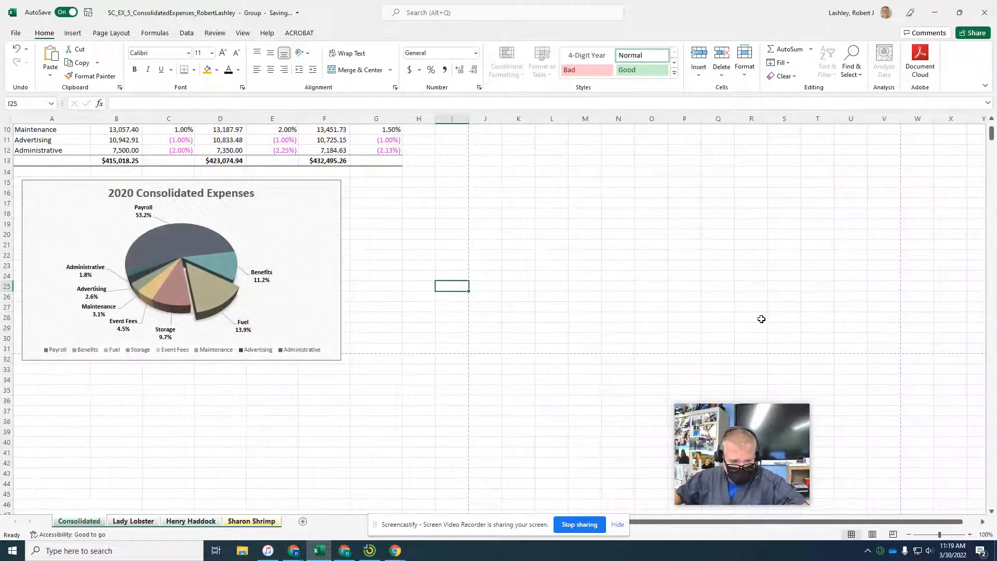
pyautogui.scroll(3)
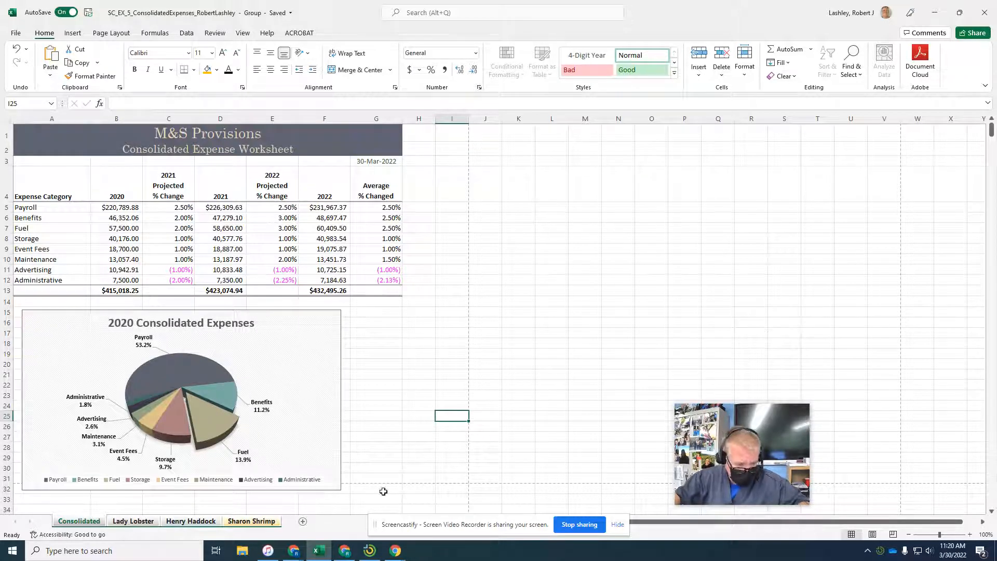
pyautogui.rightClick(78, 521)
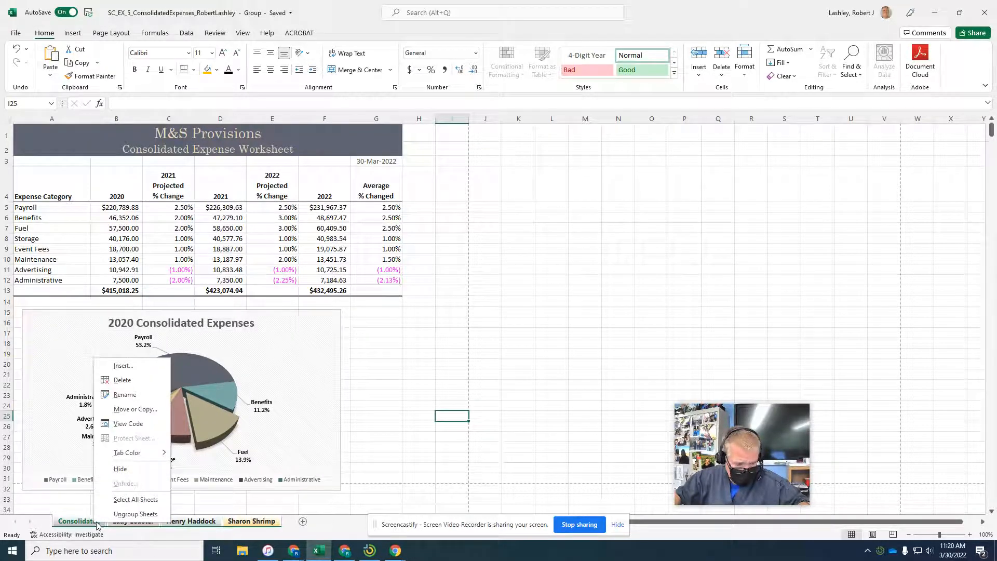
pyautogui.click(418, 477)
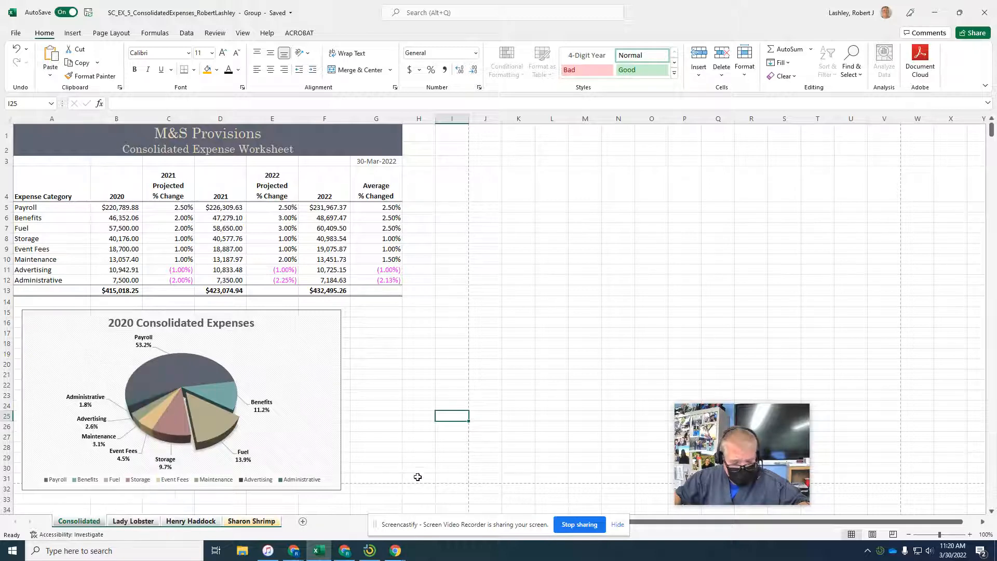
pyautogui.moveTo(414, 467)
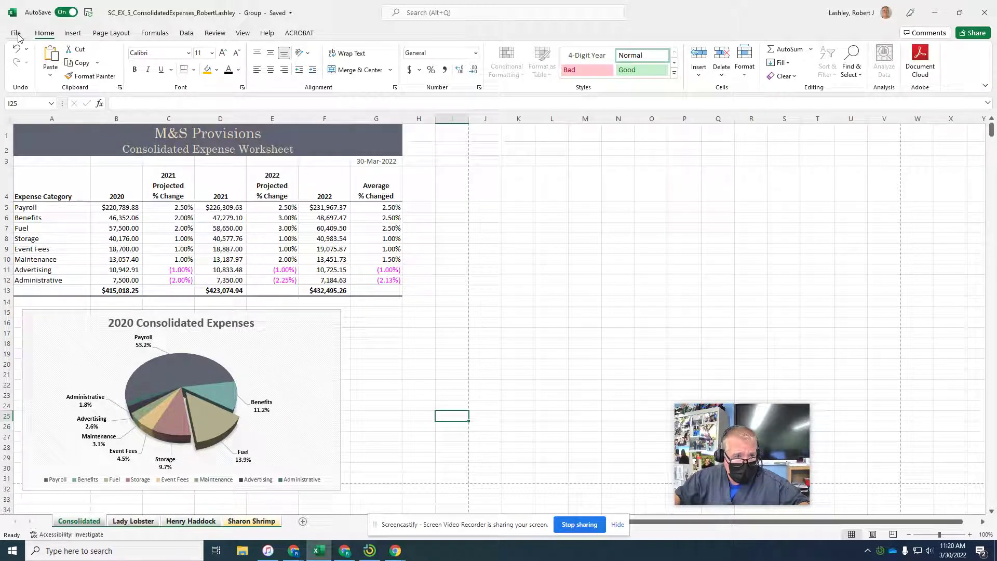
# Review the print preview of the grouped sheets, then return to the workbook.
pyautogui.click(15, 33)
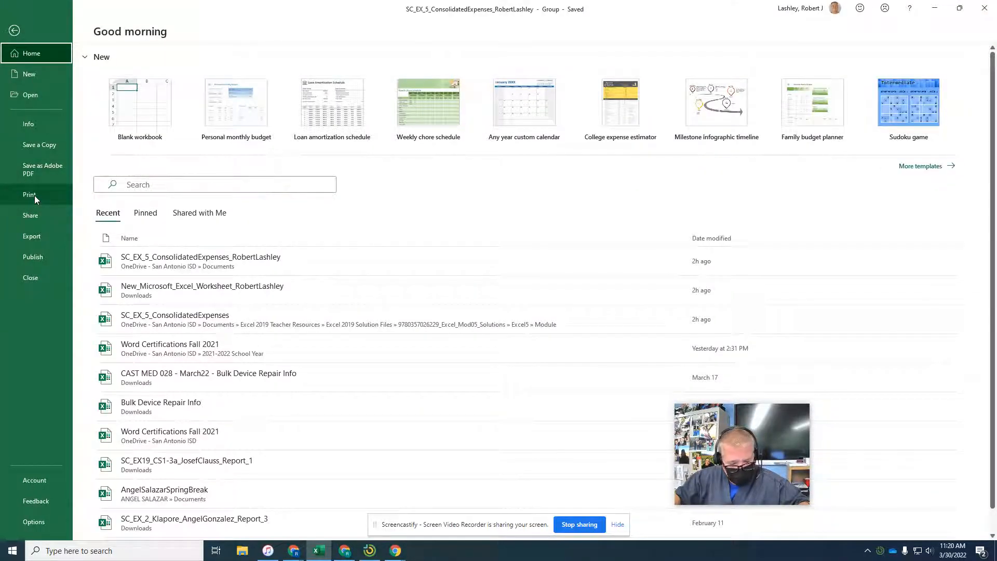
pyautogui.click(30, 195)
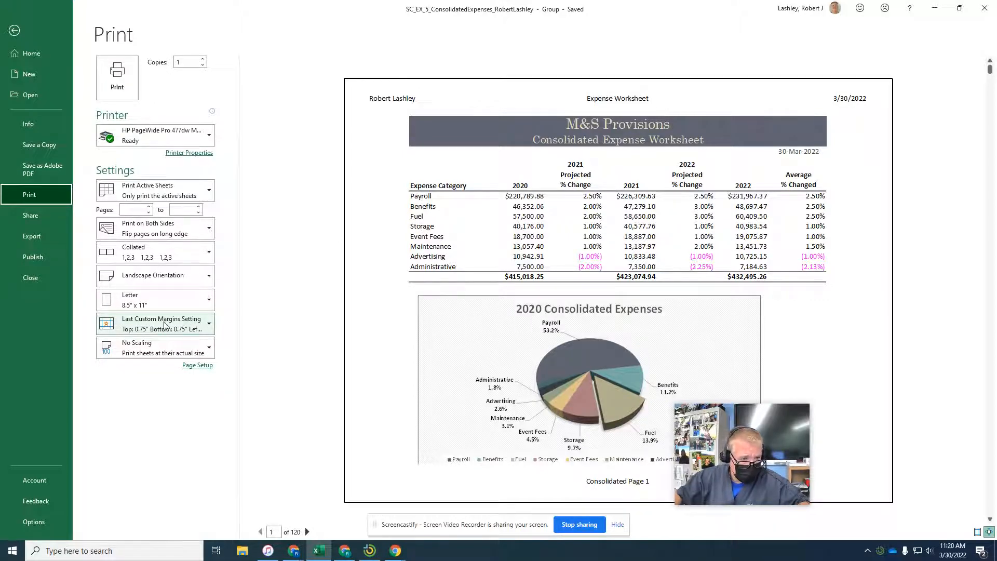
pyautogui.click(14, 30)
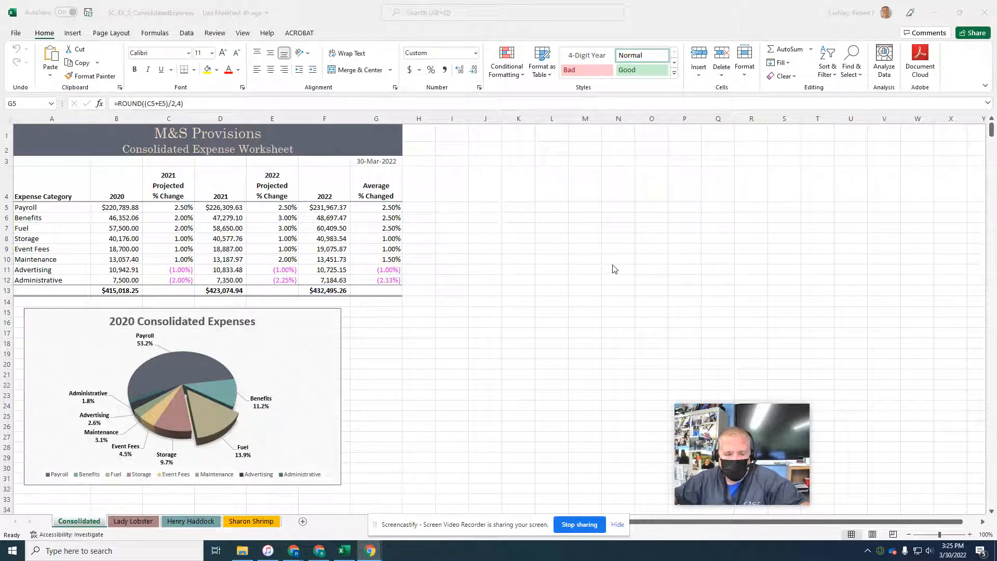
pyautogui.moveTo(514, 385)
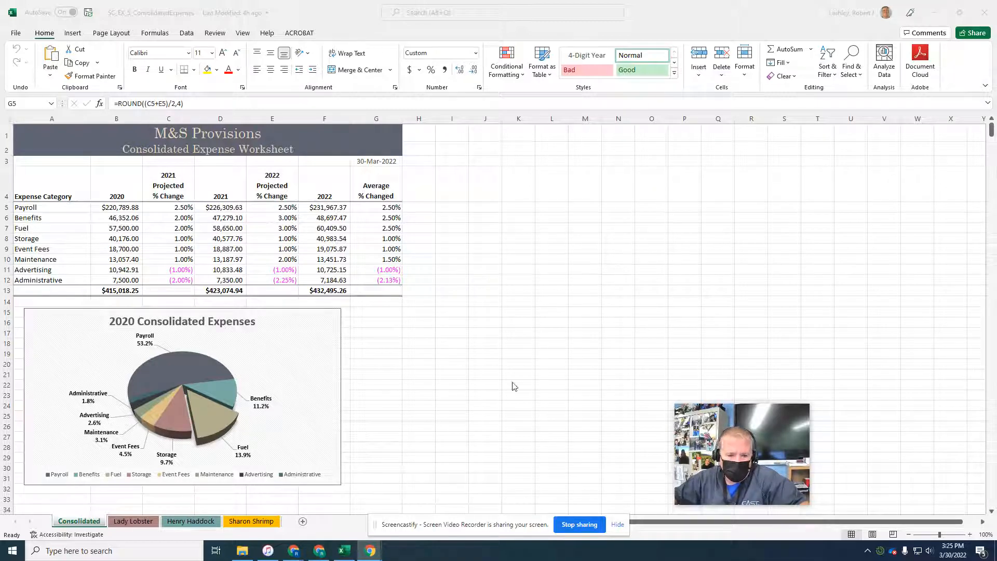
pyautogui.moveTo(499, 372)
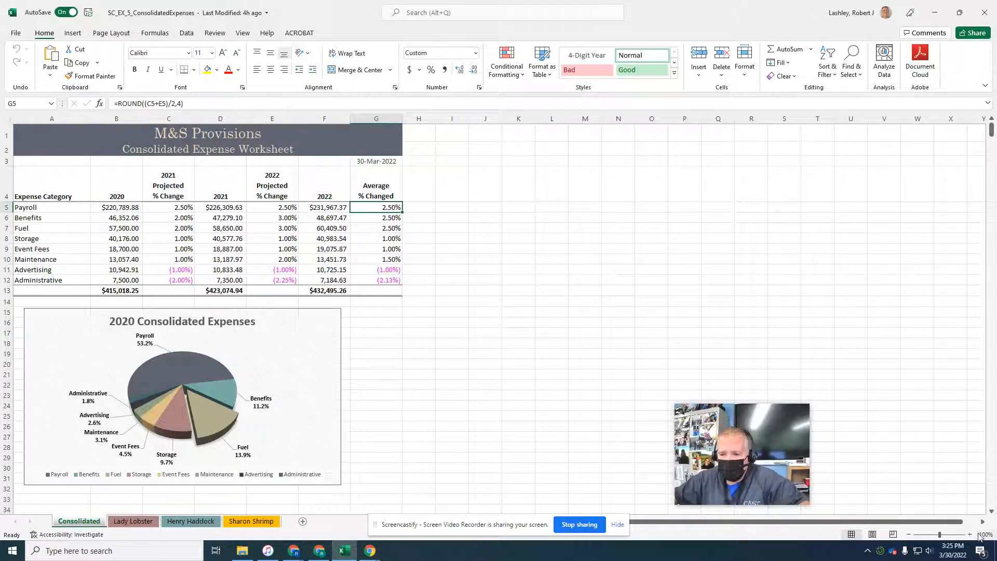
# Zoom the Consolidated sheet in to 120% using the status bar zoom controls.
pyautogui.click(969, 535)
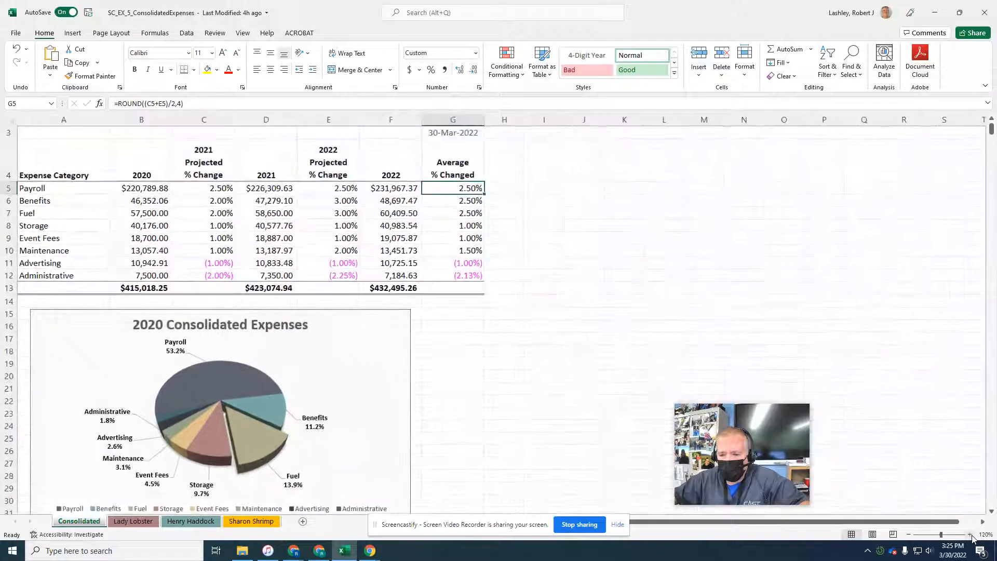
pyautogui.click(133, 520)
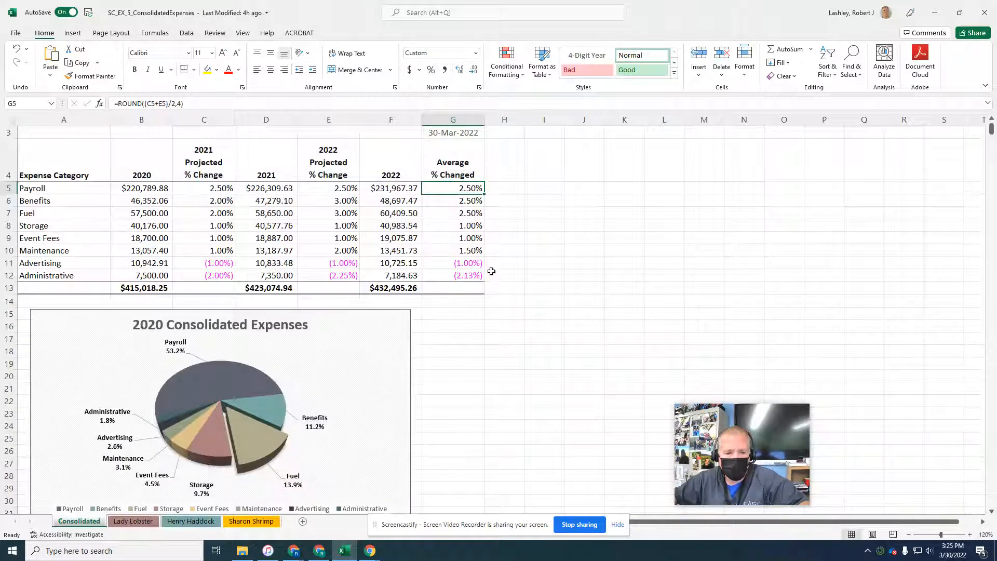
pyautogui.scroll(3)
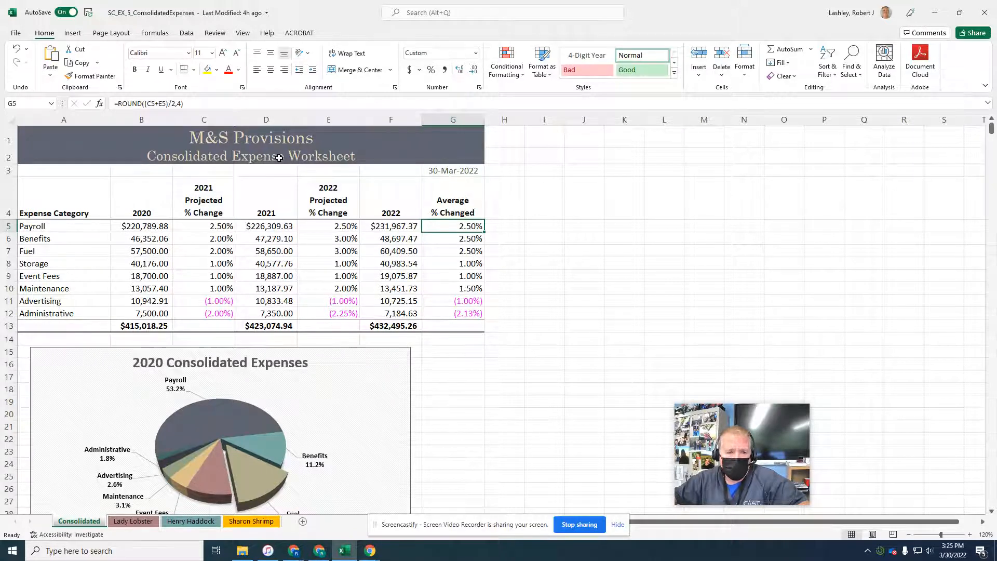
# Add an 's' to 'Expense' in the A2 subtitle and confirm the edit.
pyautogui.click(250, 155)
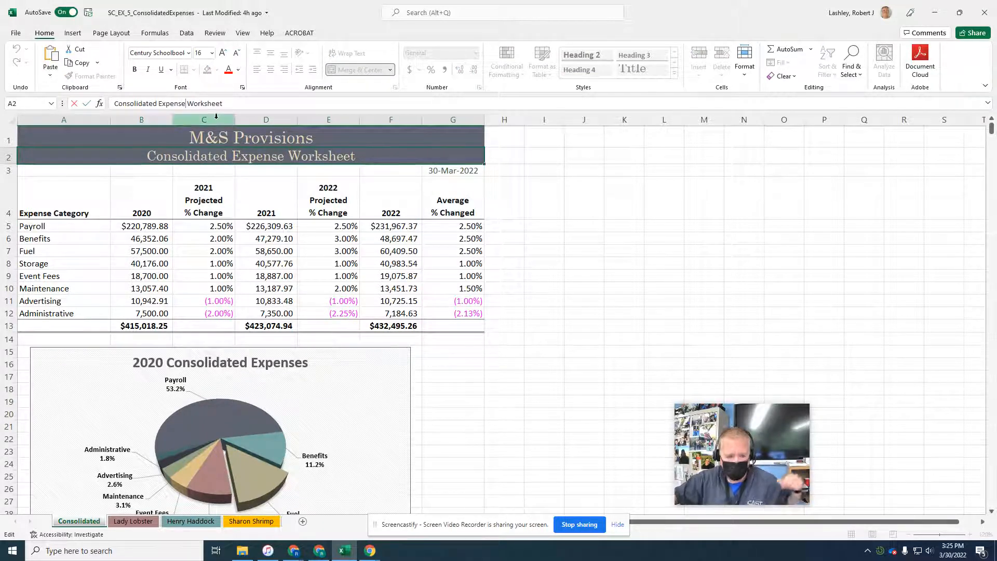
pyautogui.write('s')
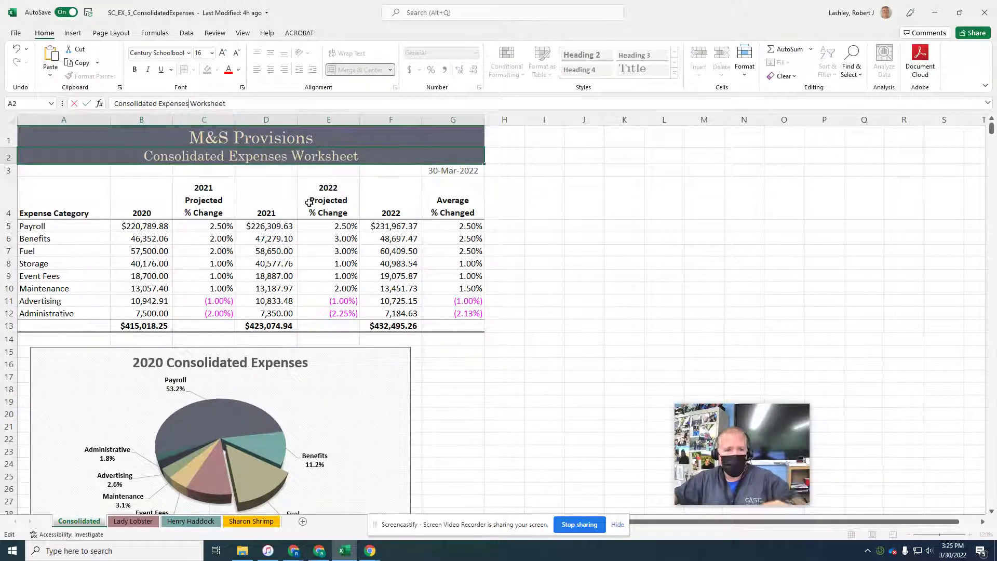
pyautogui.click(544, 312)
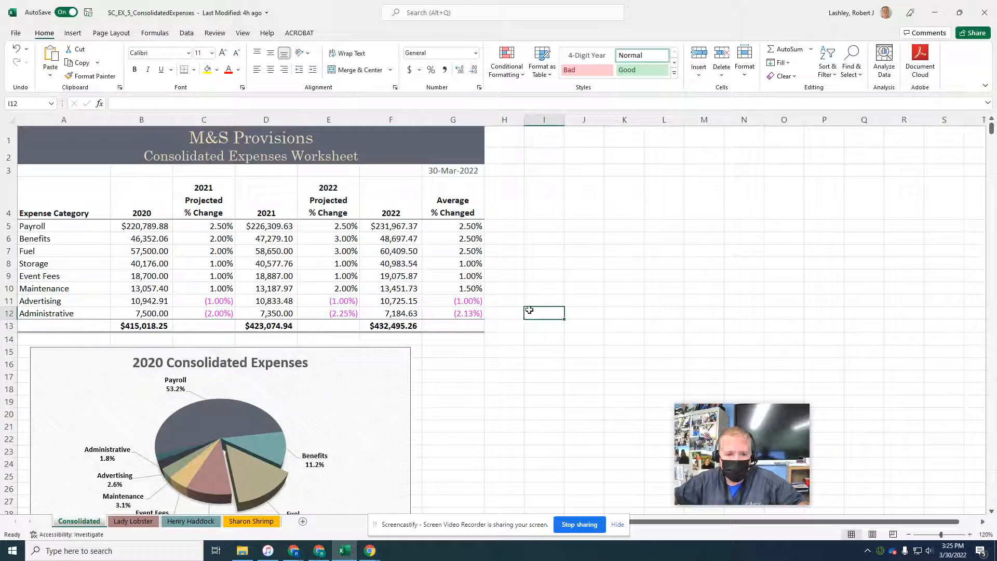
pyautogui.moveTo(523, 368)
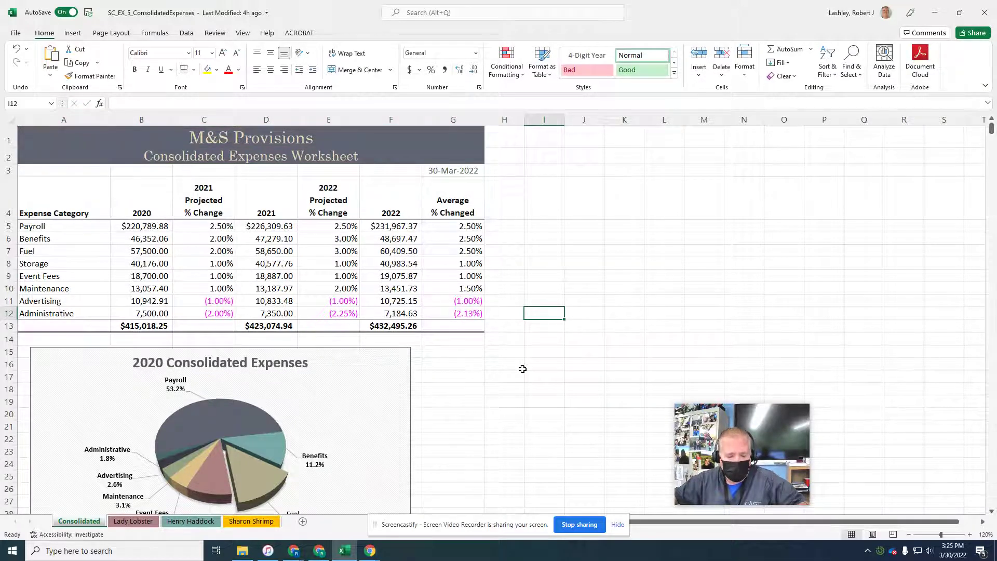
pyautogui.moveTo(204, 227)
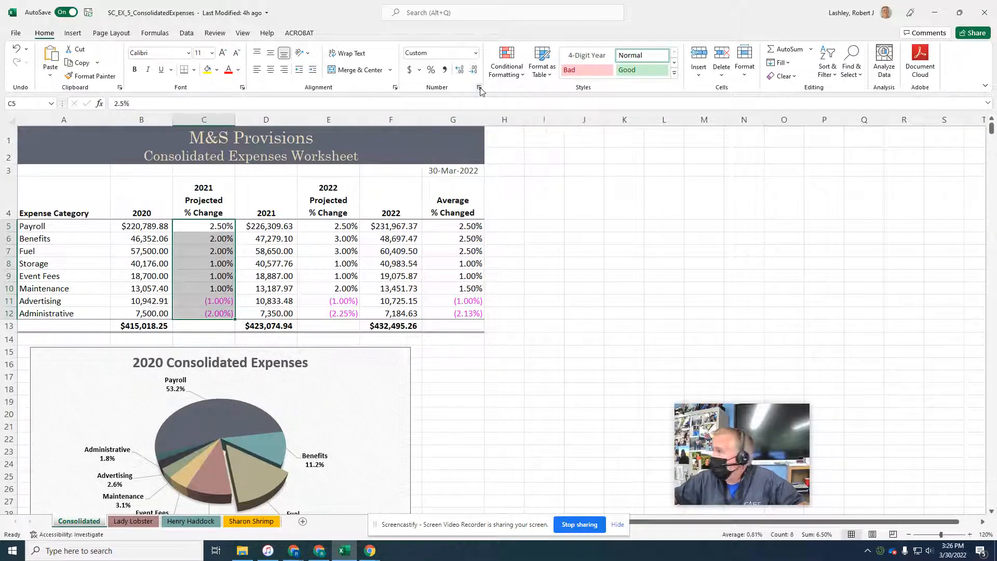
# Apply the custom number format 0.00%;[Magenta](0.00%) to cells C5:C12.
pyautogui.click(479, 87)
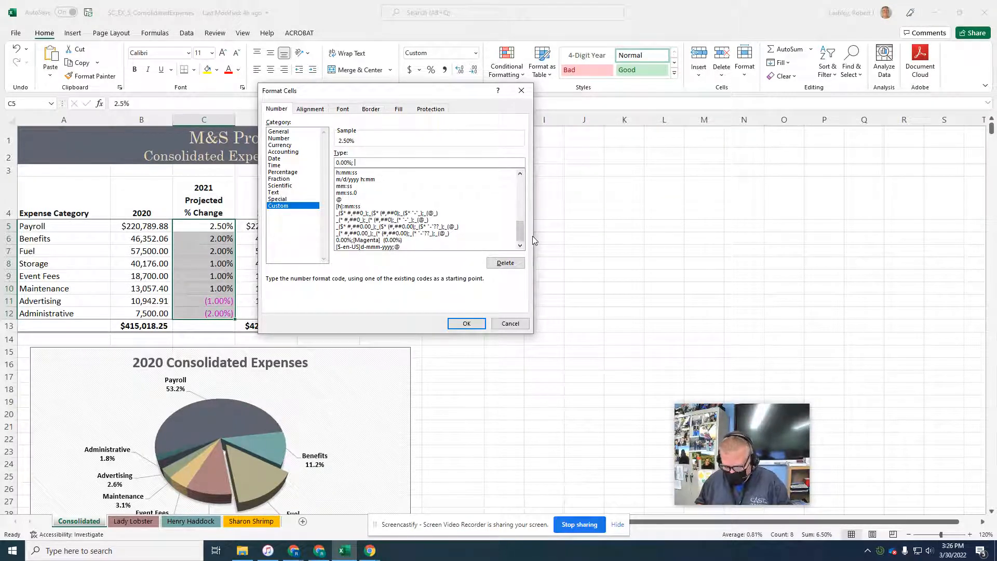
pyautogui.write('[Magenta')
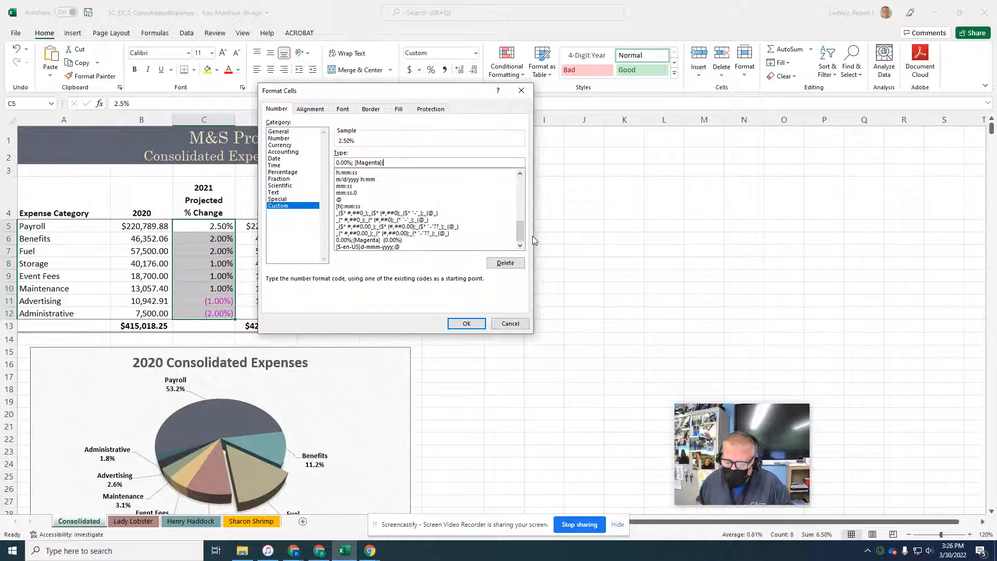
pyautogui.write('(0.00')
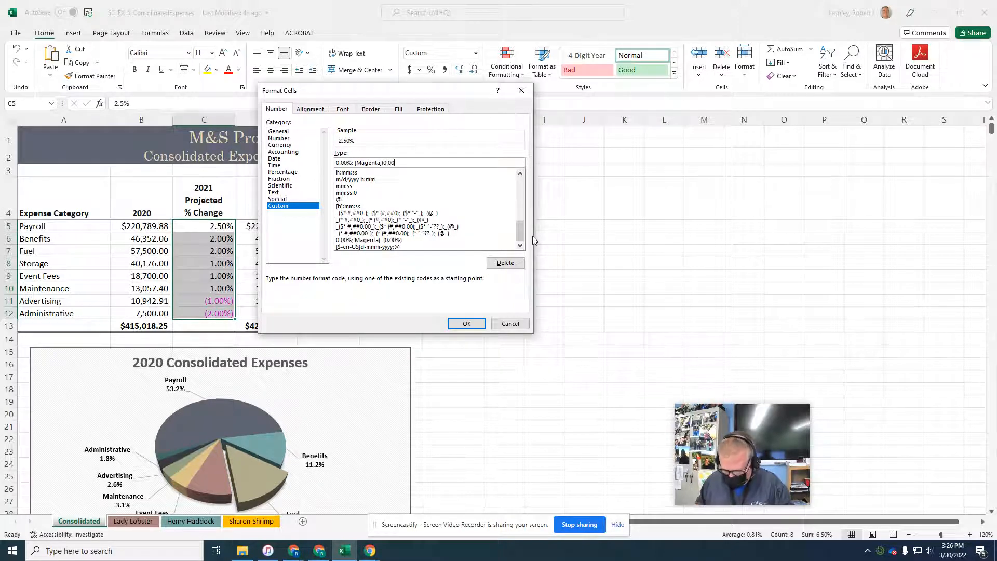
pyautogui.write('%)')
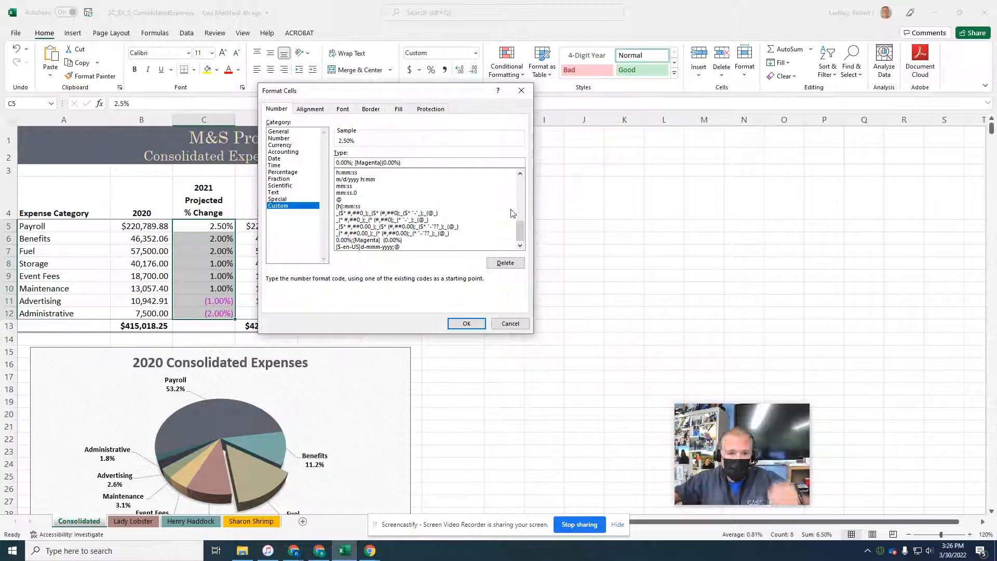
pyautogui.moveTo(466, 324)
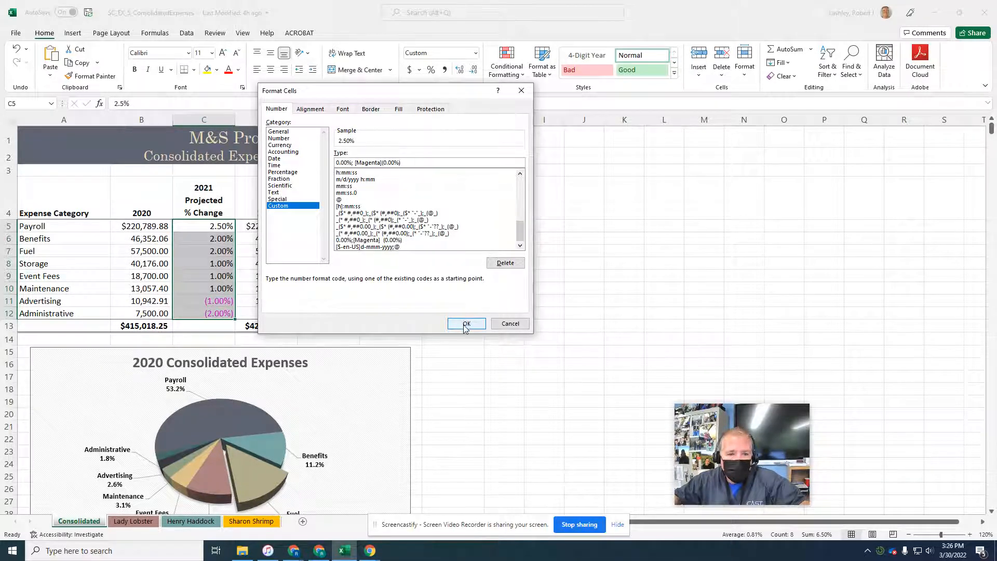
pyautogui.click(467, 323)
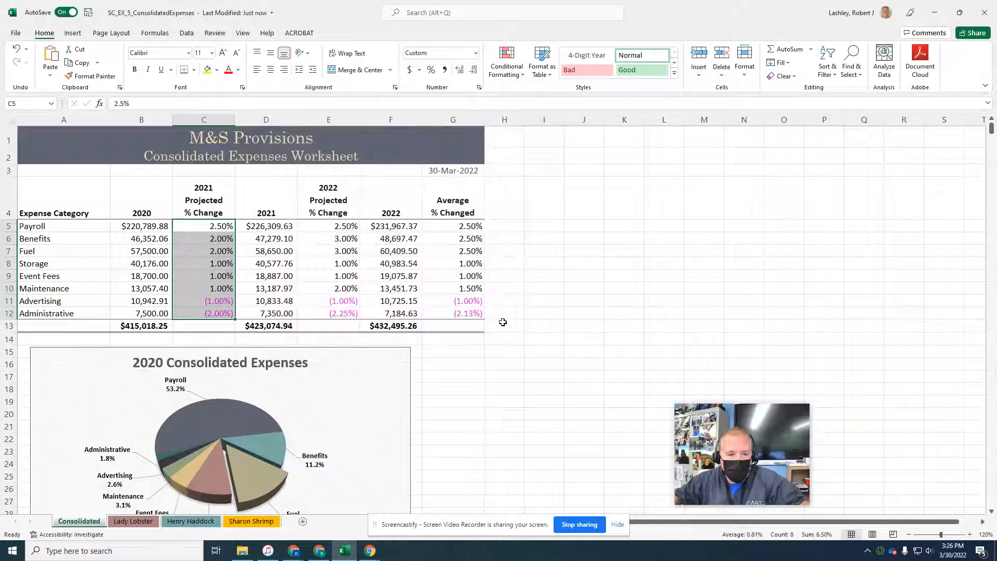
pyautogui.moveTo(569, 371)
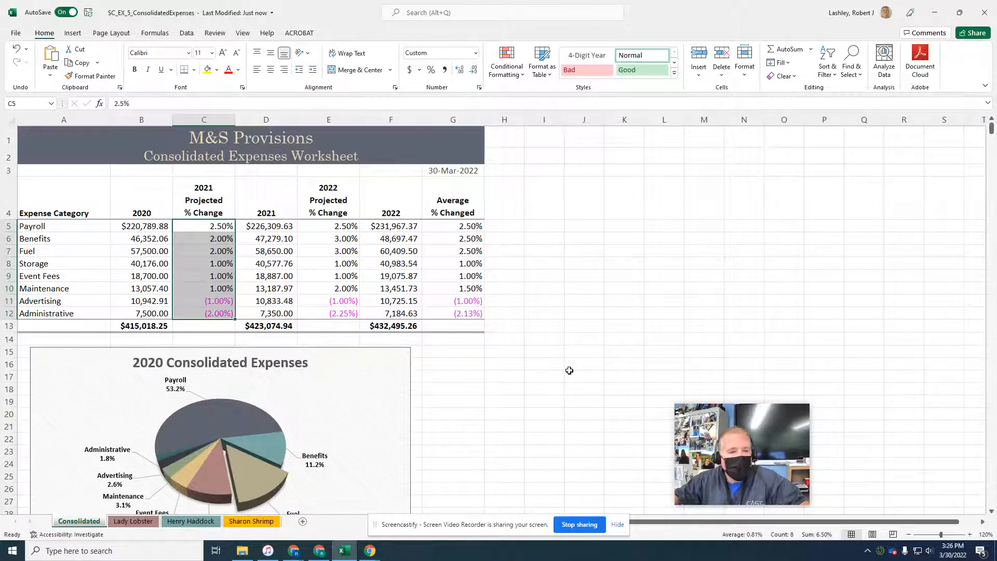